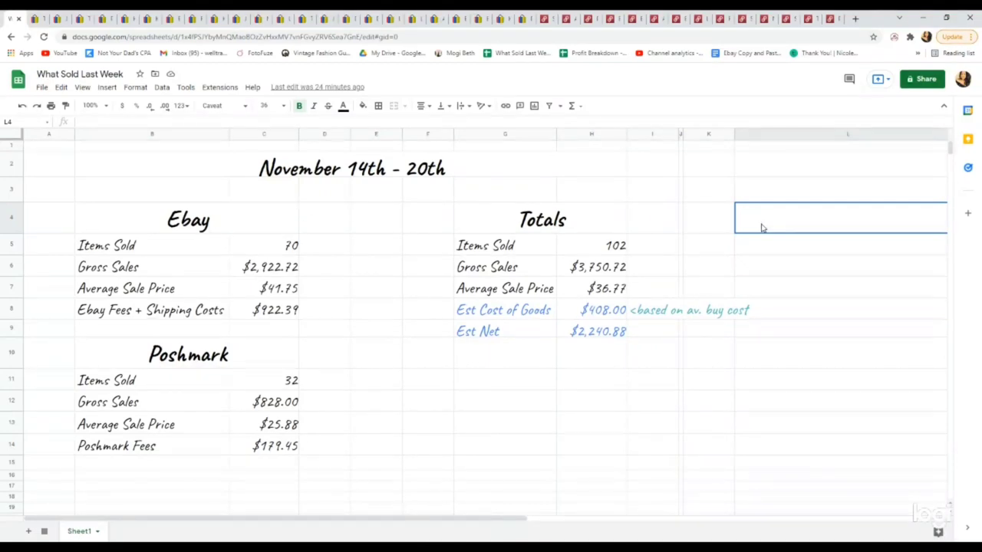
pyautogui.moveTo(753, 258)
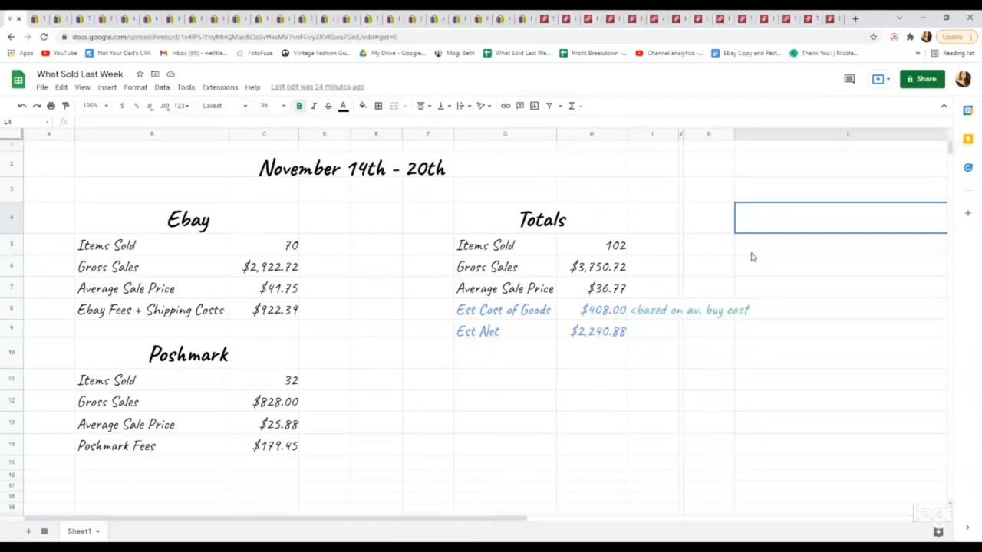
pyautogui.moveTo(598, 224)
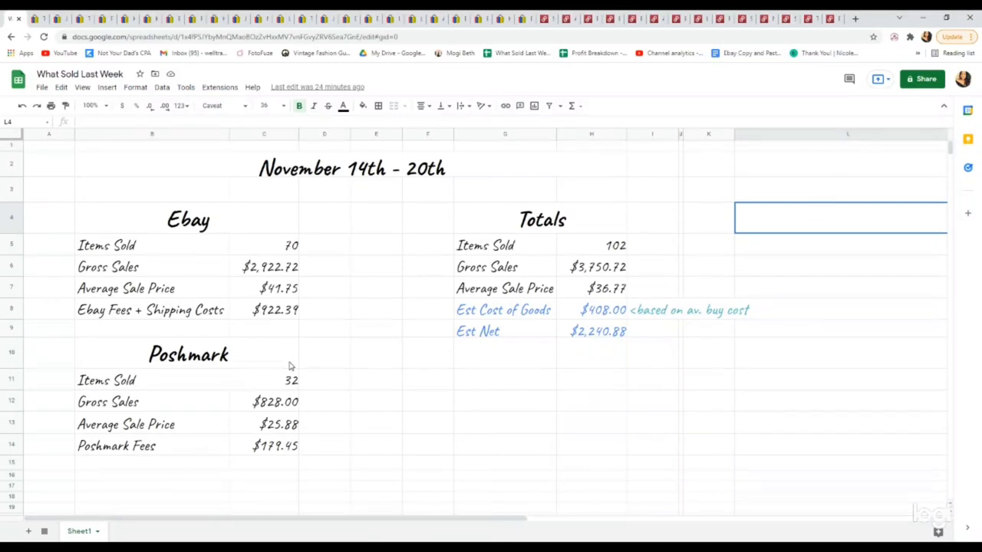
pyautogui.moveTo(649, 245)
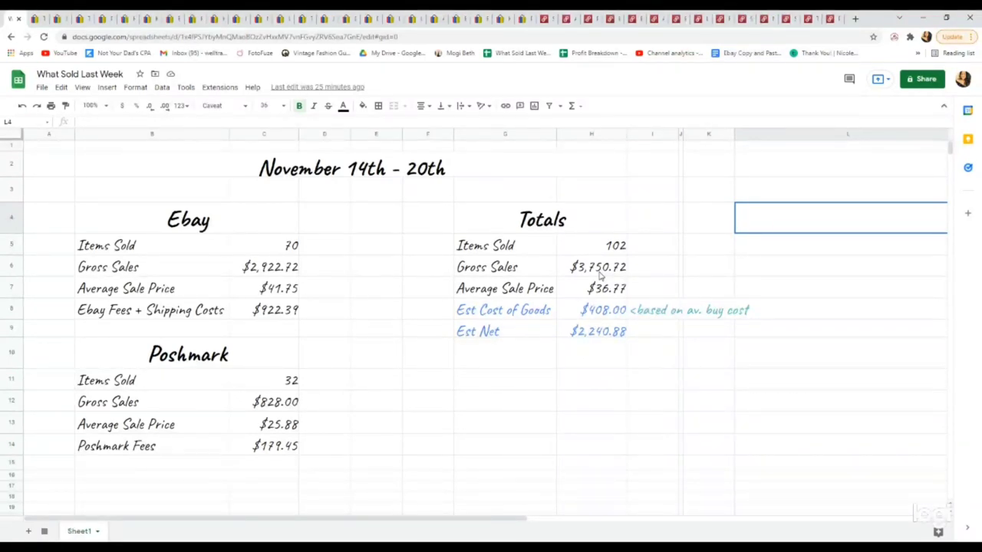
pyautogui.moveTo(648, 266)
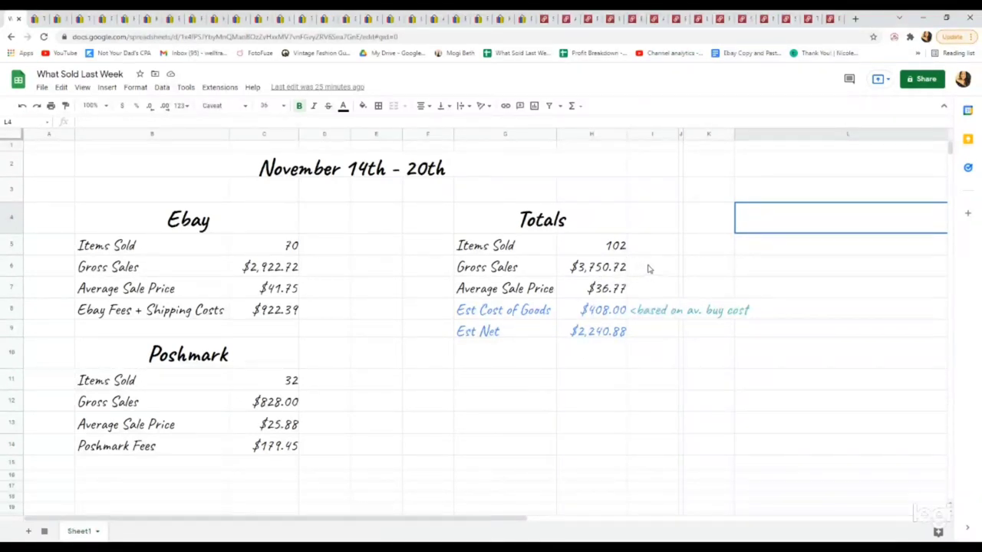
pyautogui.moveTo(651, 289)
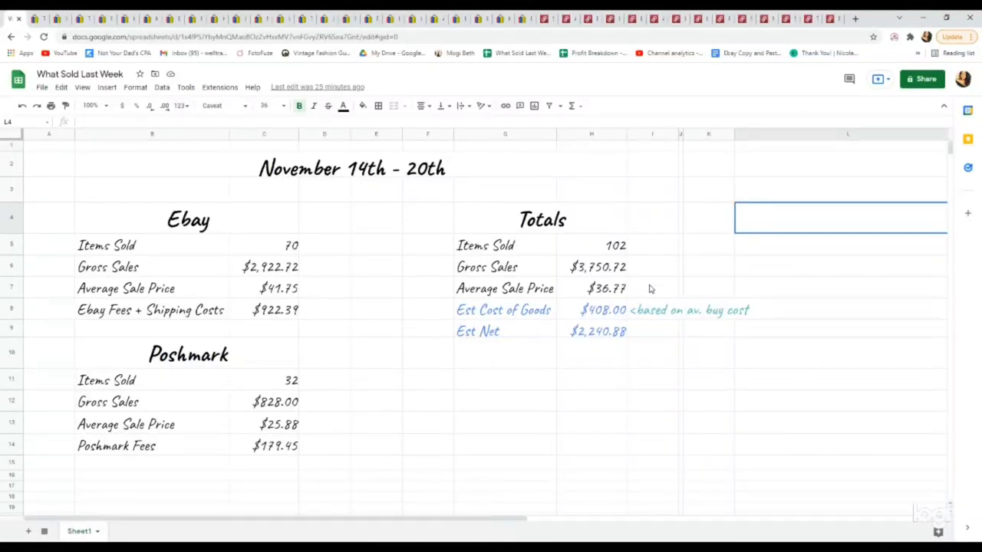
pyautogui.moveTo(662, 335)
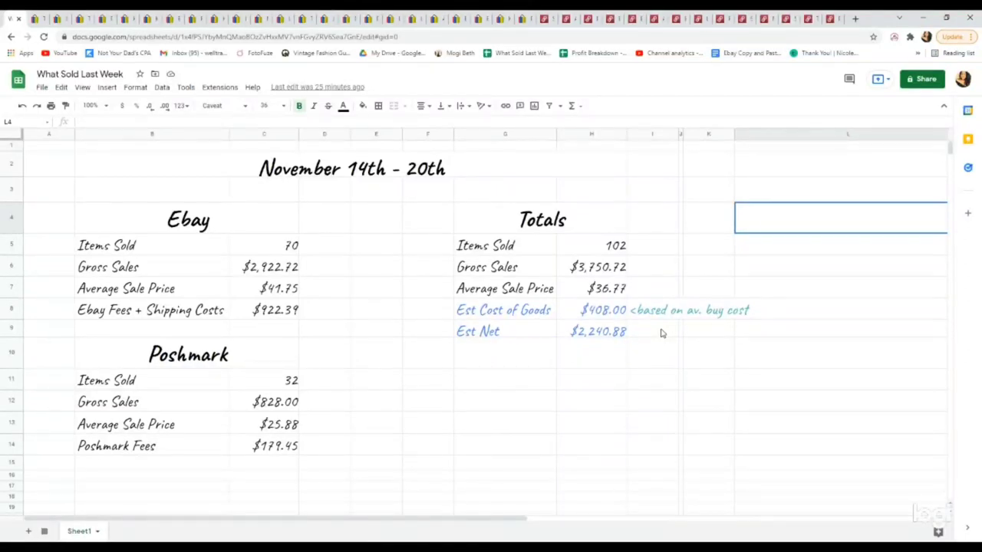
pyautogui.moveTo(434, 293)
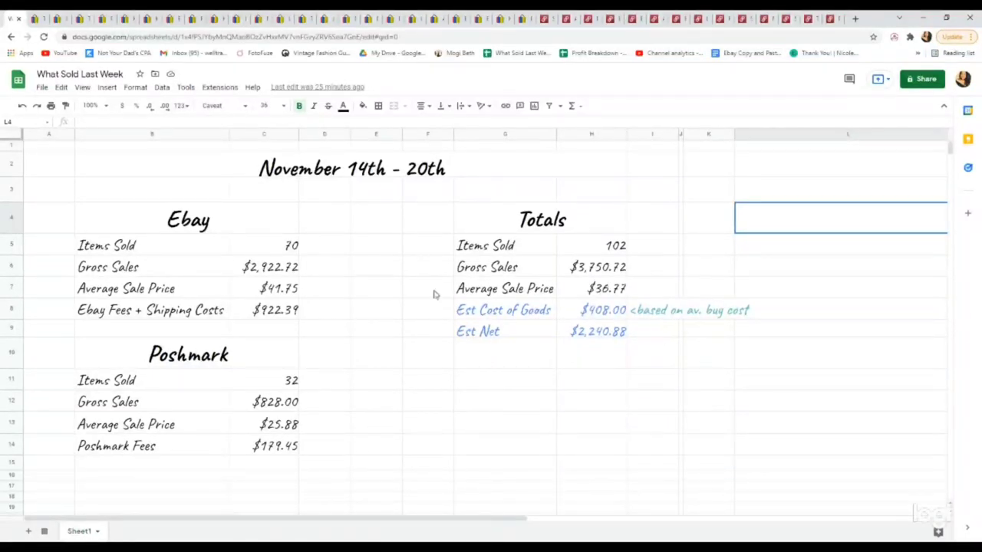
pyautogui.moveTo(345, 249)
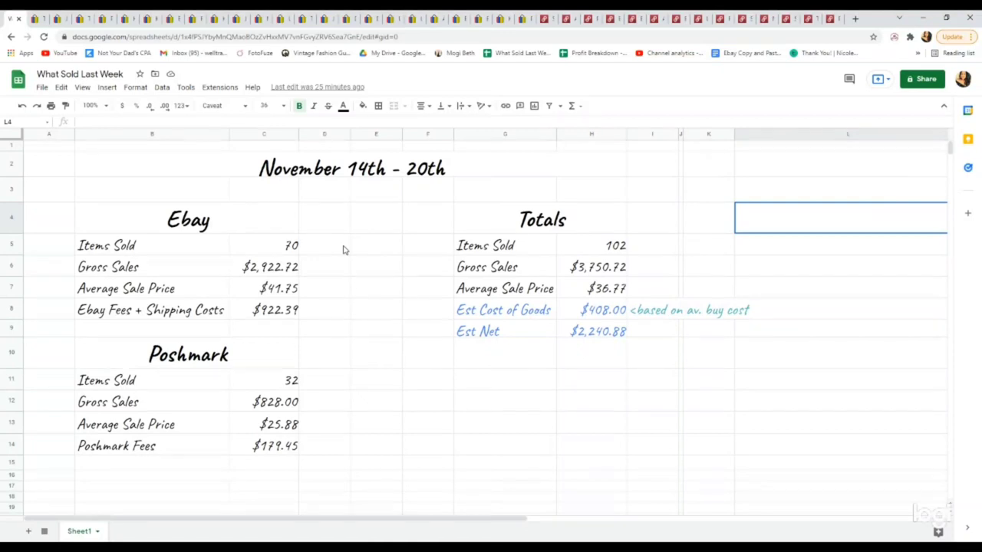
pyautogui.moveTo(343, 380)
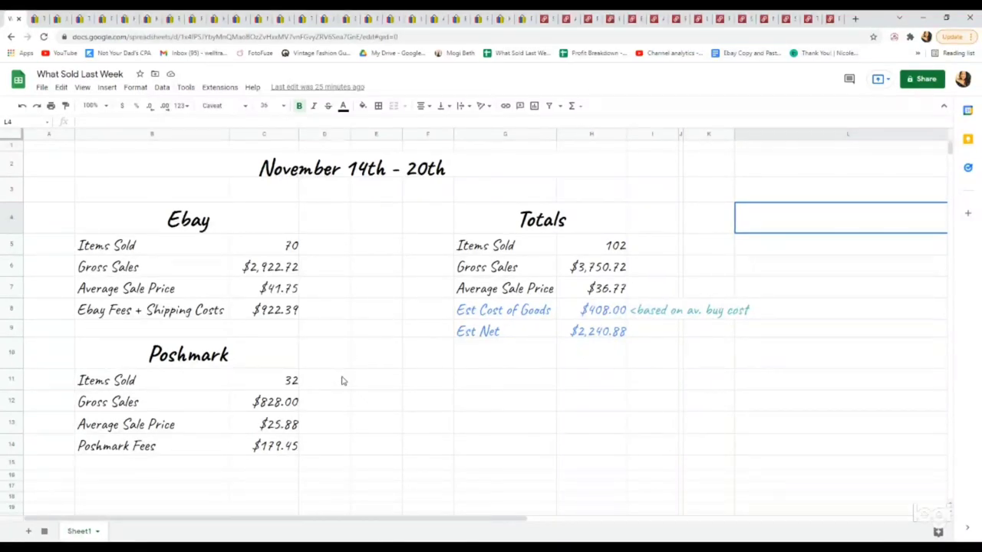
pyautogui.moveTo(322, 274)
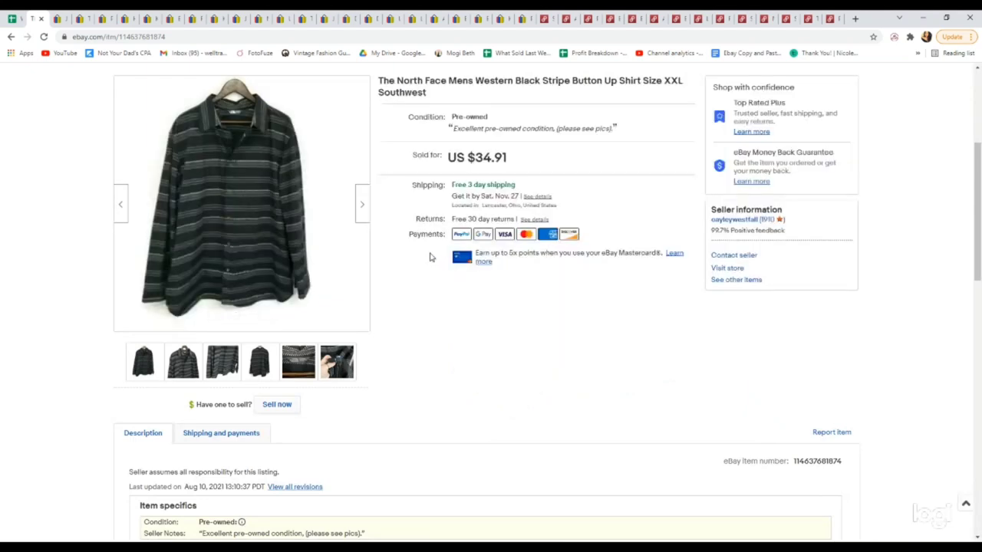
# Step: View the shirt's neck tag and North Face logo close-ups, then its full front photo
pyautogui.click(298, 362)
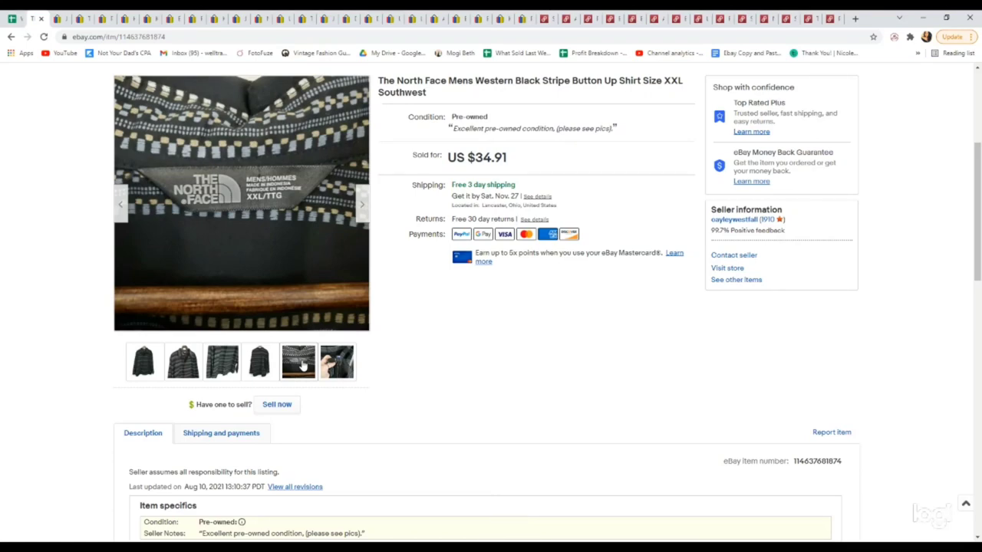
pyautogui.click(144, 364)
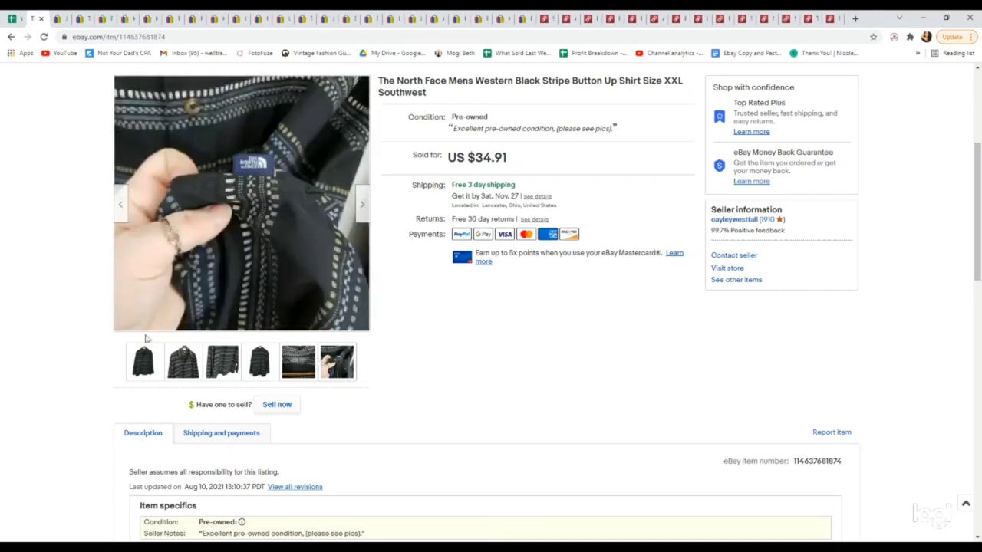
pyautogui.click(144, 362)
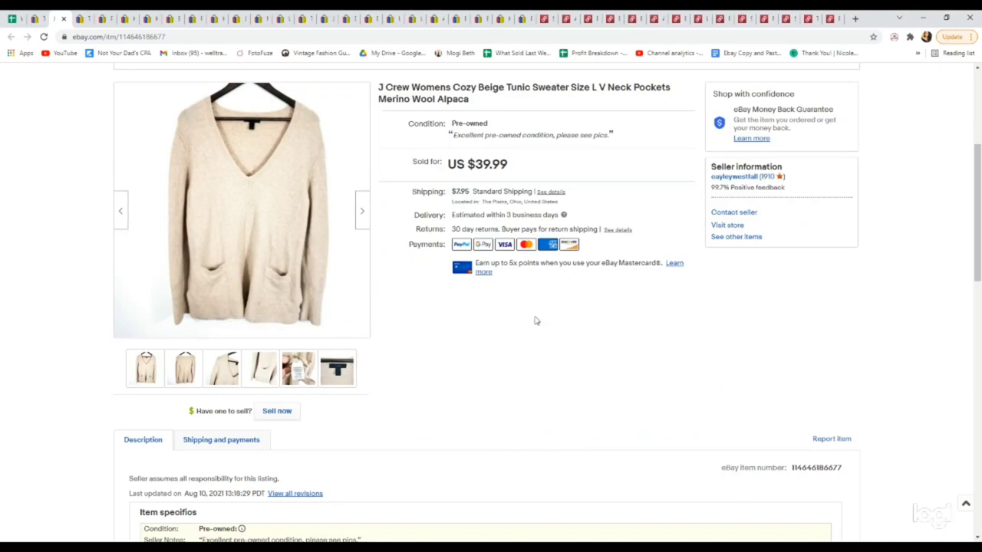
pyautogui.moveTo(369, 124)
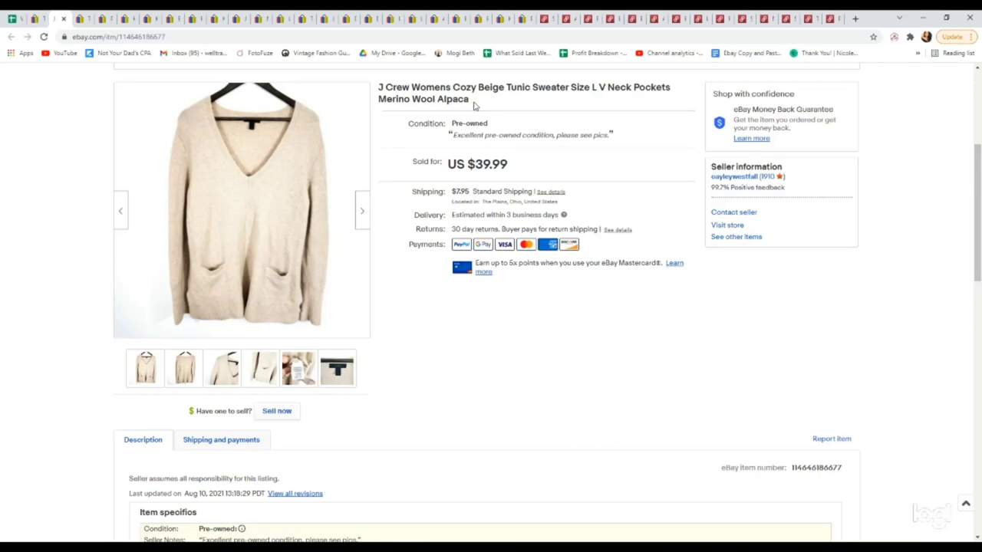
# Step: View the J.Crew sweater's size tag photo, then return to its front photo
pyautogui.click(298, 368)
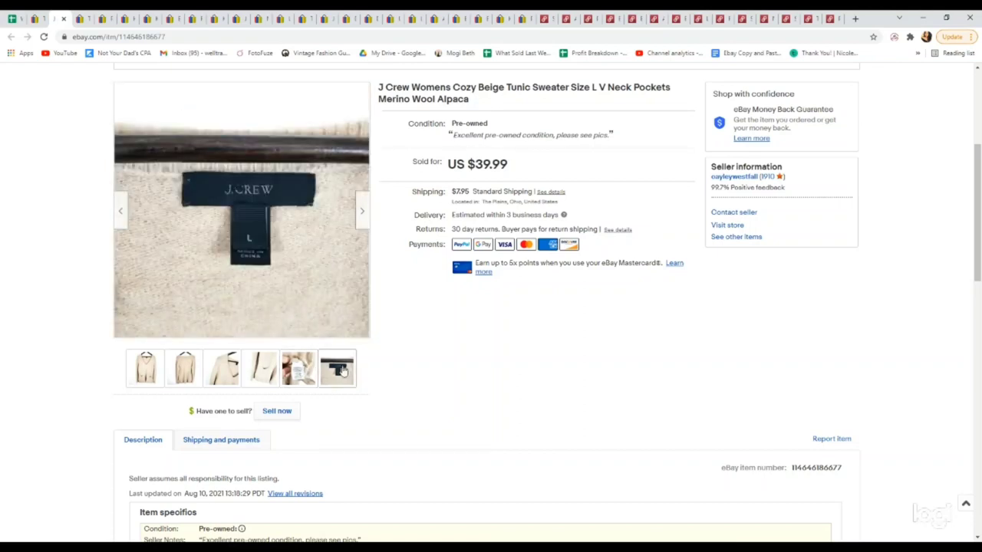
pyautogui.click(144, 368)
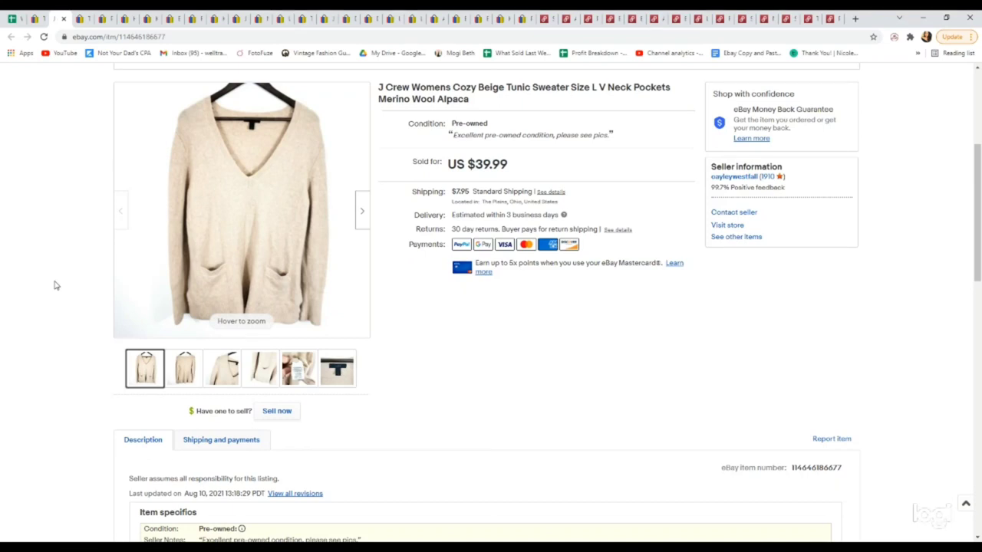
pyautogui.moveTo(66, 262)
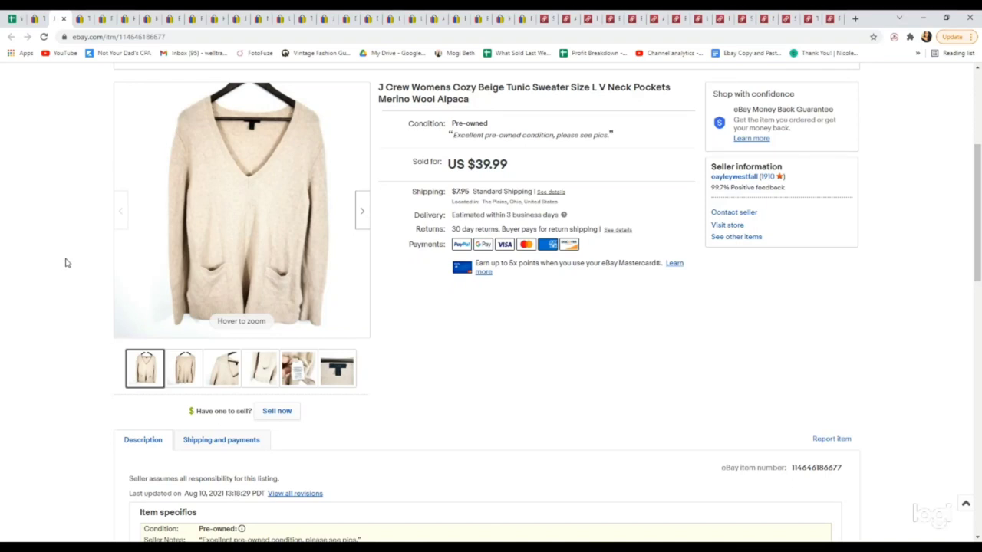
pyautogui.moveTo(77, 247)
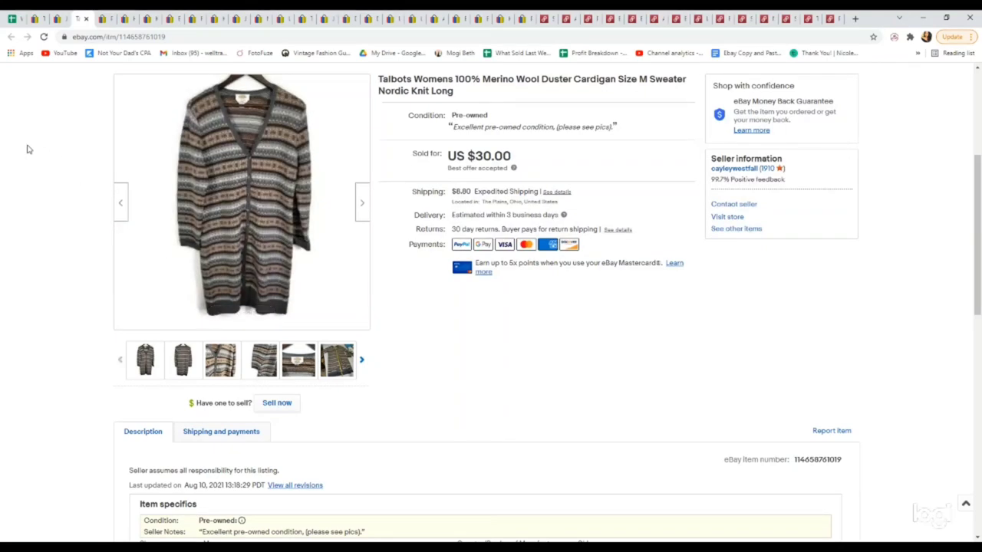
pyautogui.moveTo(98, 17)
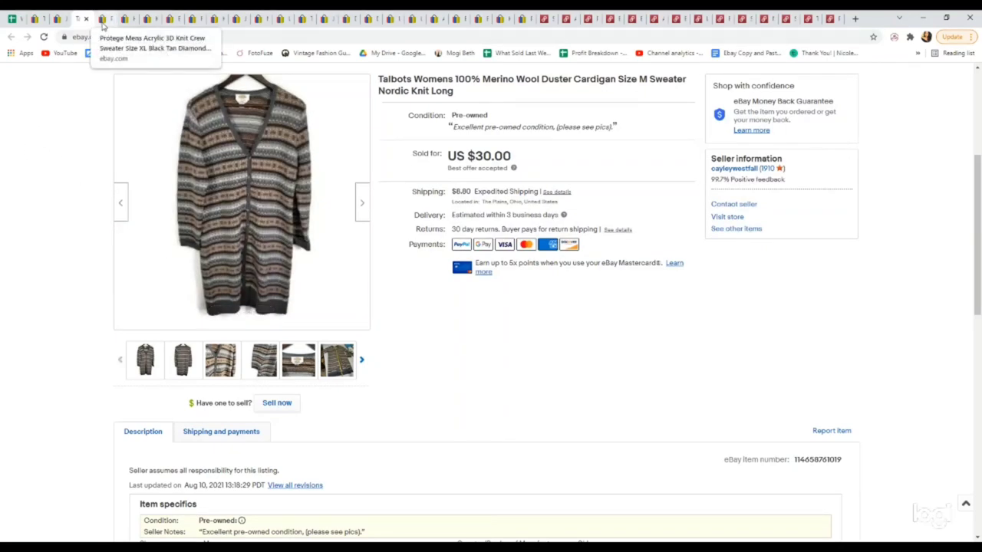
# Step: Bring up the Protege sweater listing and view its label and knit close-up photos
pyautogui.click(98, 18)
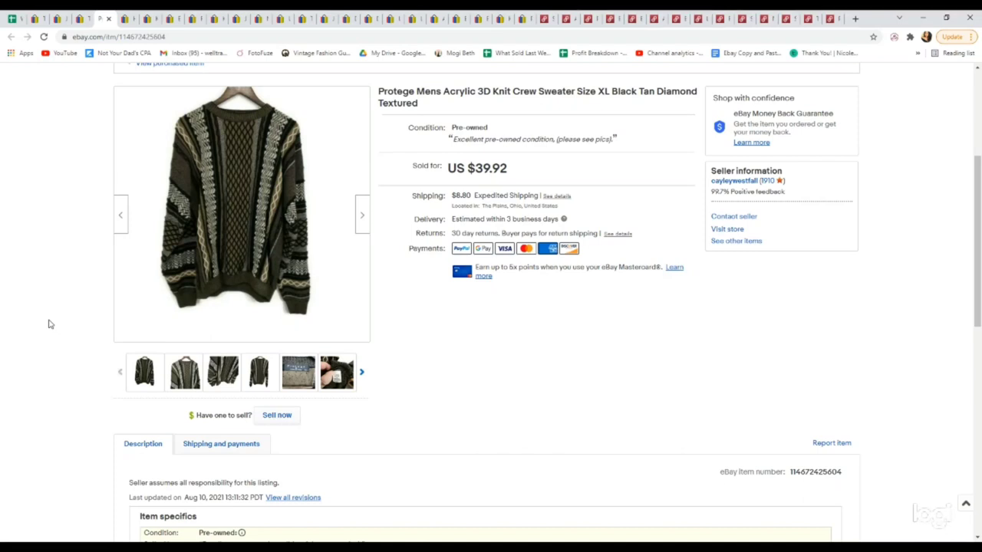
pyautogui.moveTo(53, 408)
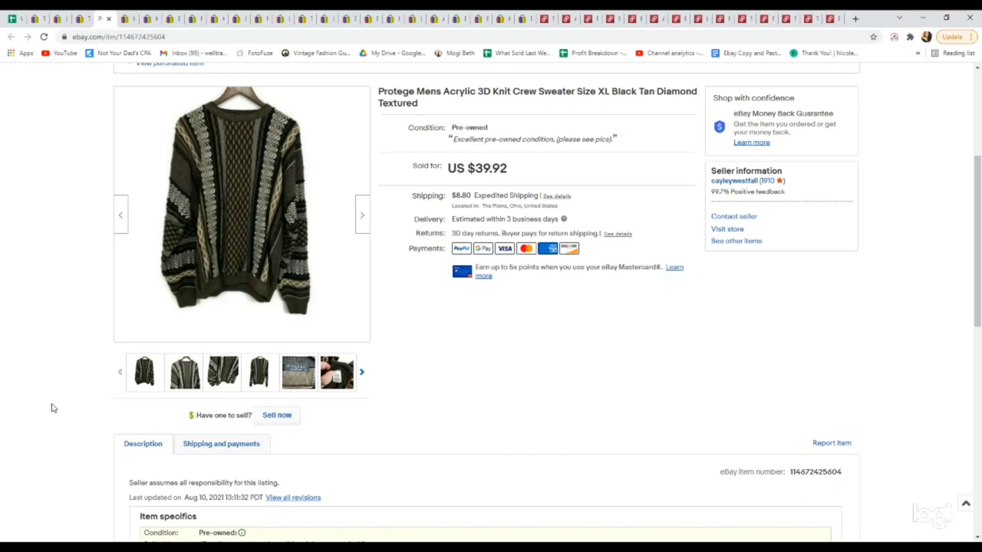
pyautogui.moveTo(298, 399)
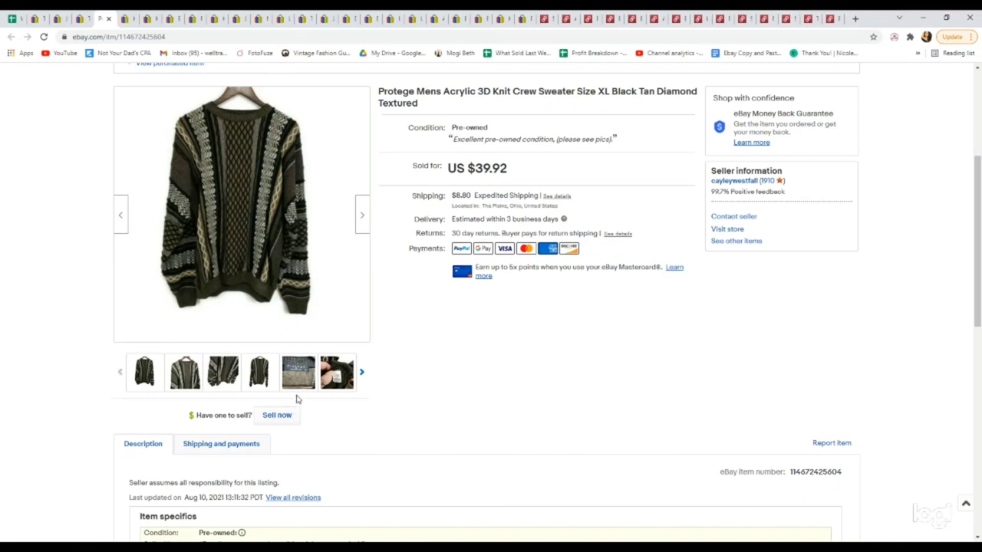
pyautogui.click(298, 374)
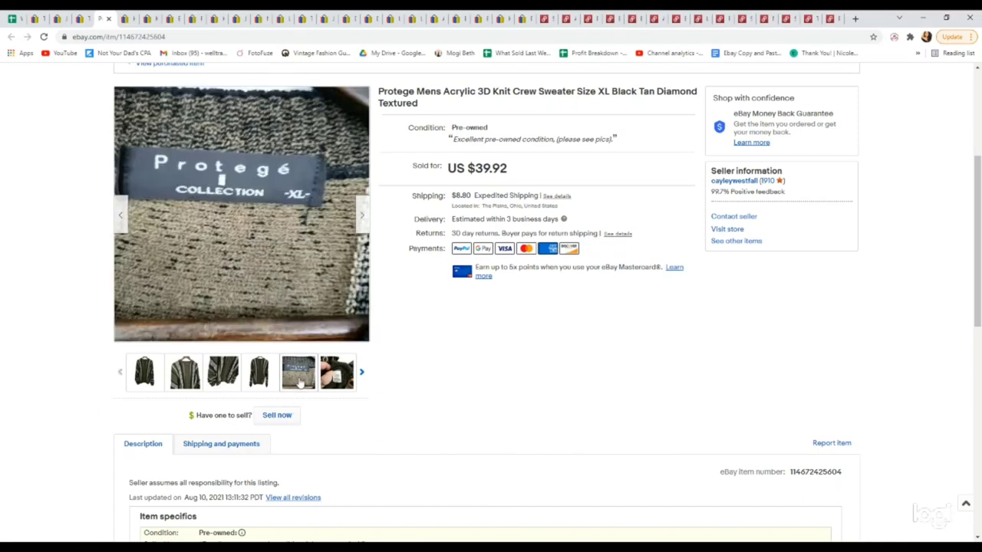
pyautogui.click(184, 375)
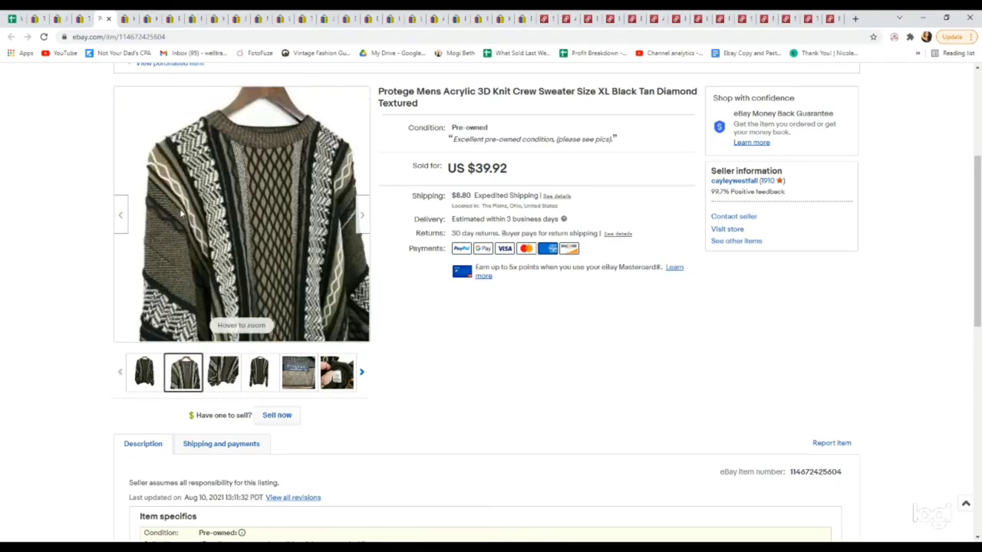
pyautogui.moveTo(270, 299)
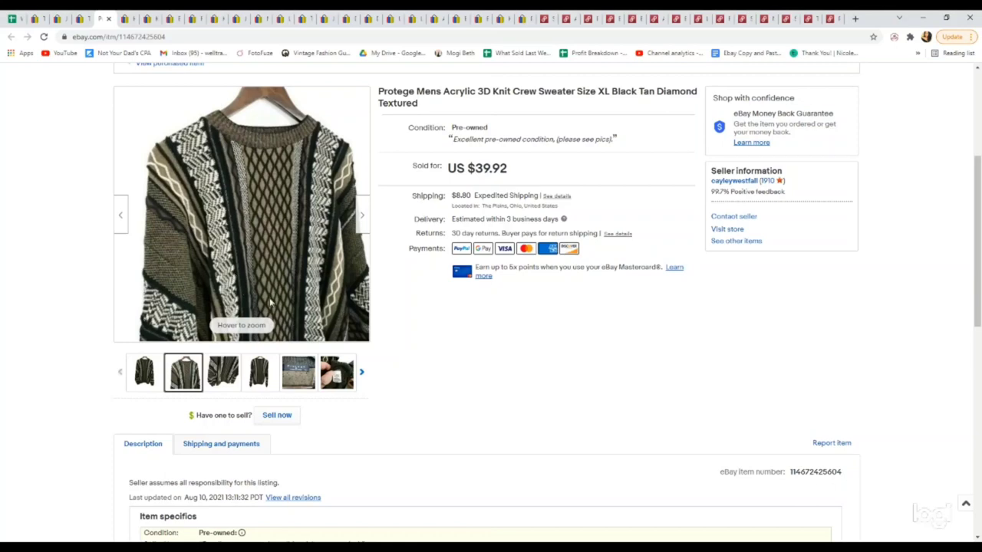
pyautogui.moveTo(217, 167)
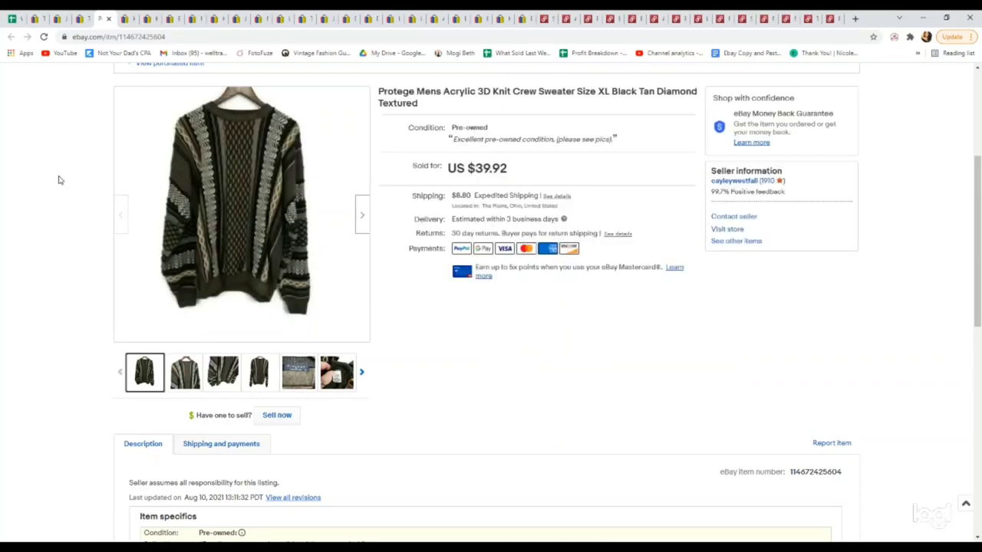
pyautogui.moveTo(83, 113)
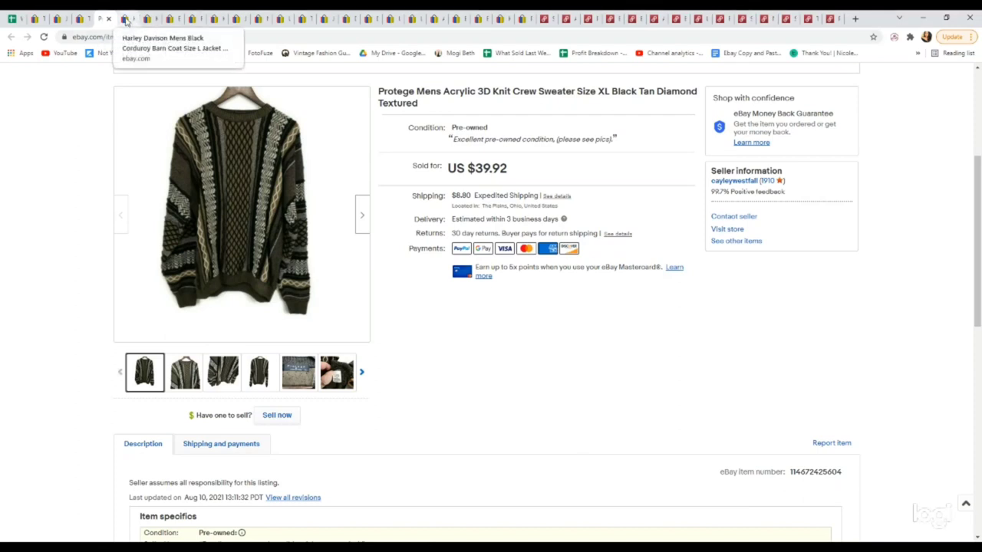
# Step: Bring up the Harley Davidson barn coat listing and view its chest close-up, back logo and front photos
pyautogui.click(130, 14)
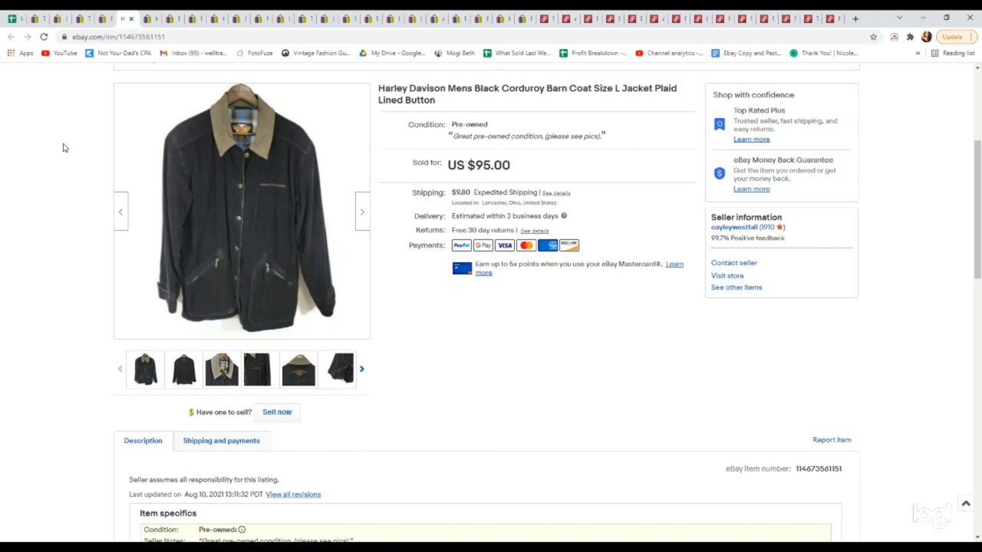
pyautogui.click(257, 370)
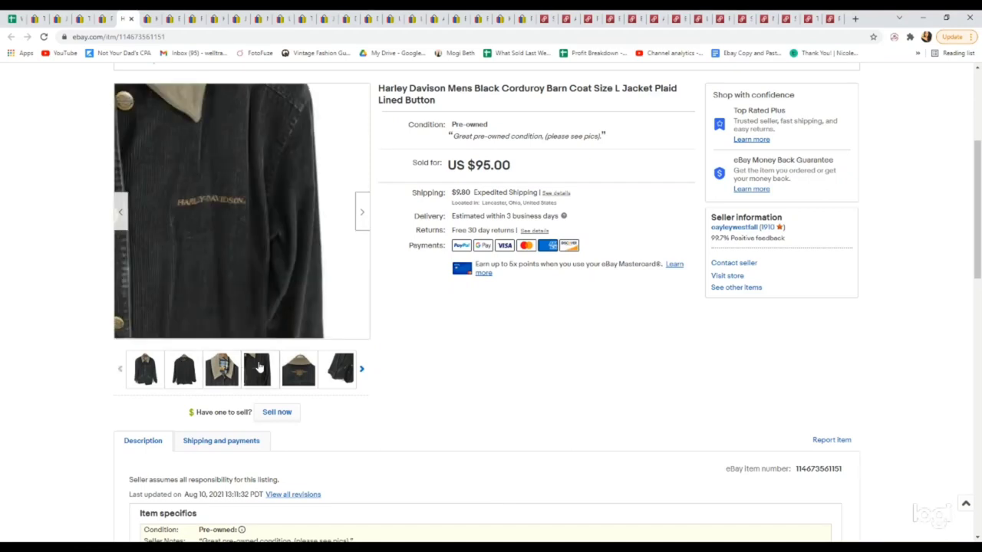
pyautogui.click(297, 370)
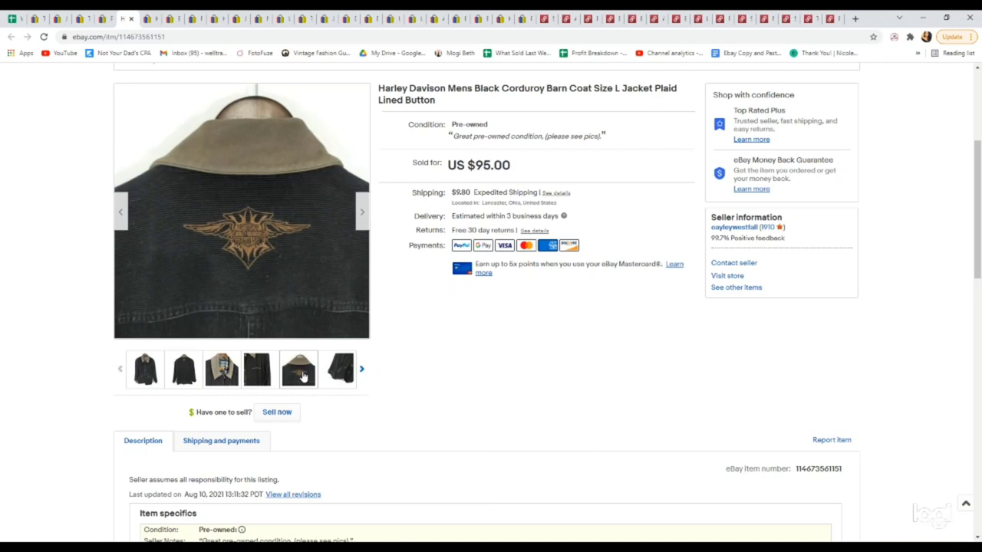
pyautogui.click(145, 369)
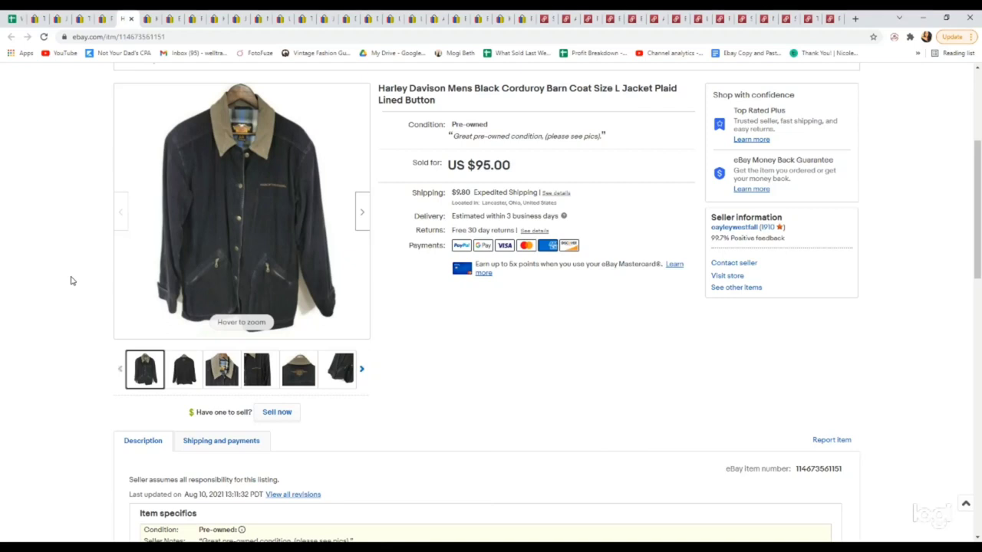
pyautogui.moveTo(243, 212)
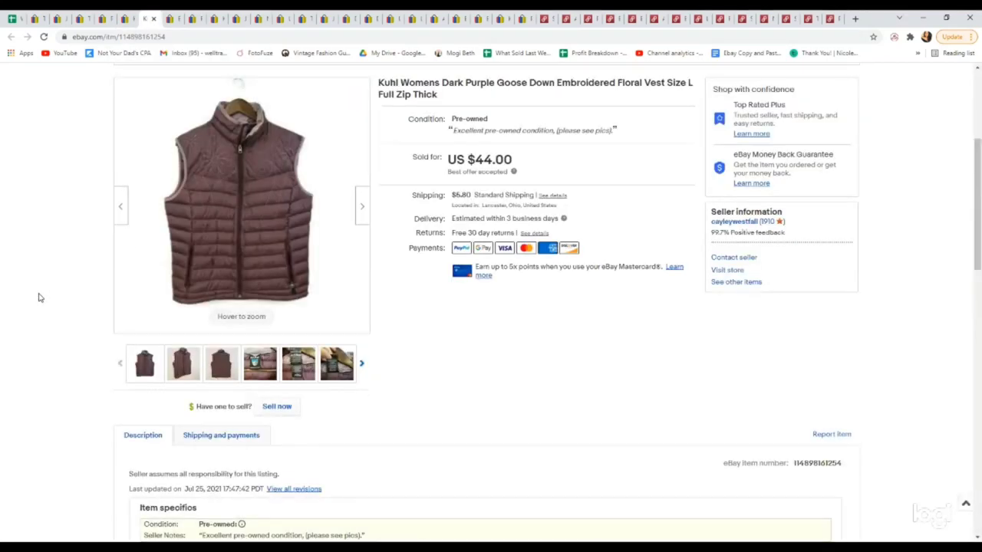
pyautogui.click(259, 364)
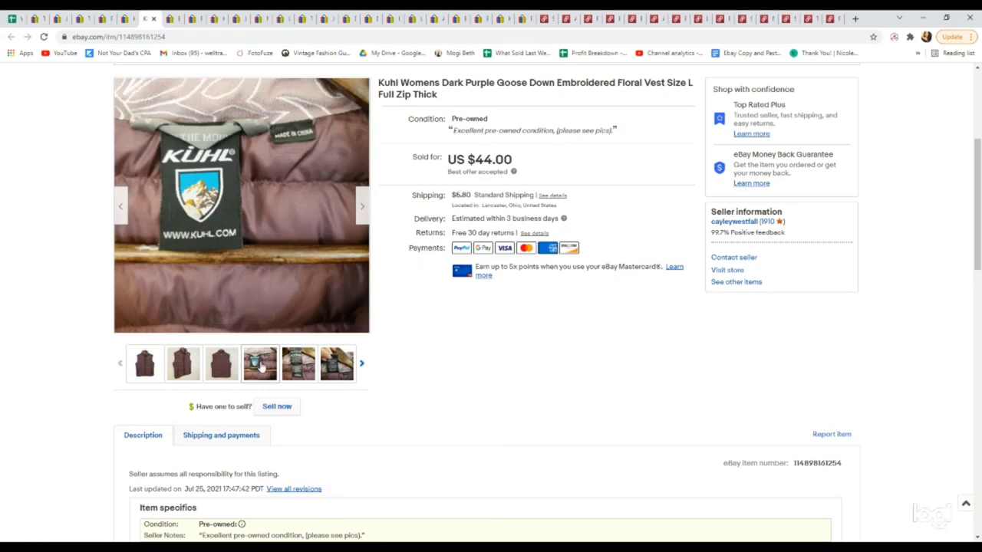
pyautogui.click(144, 363)
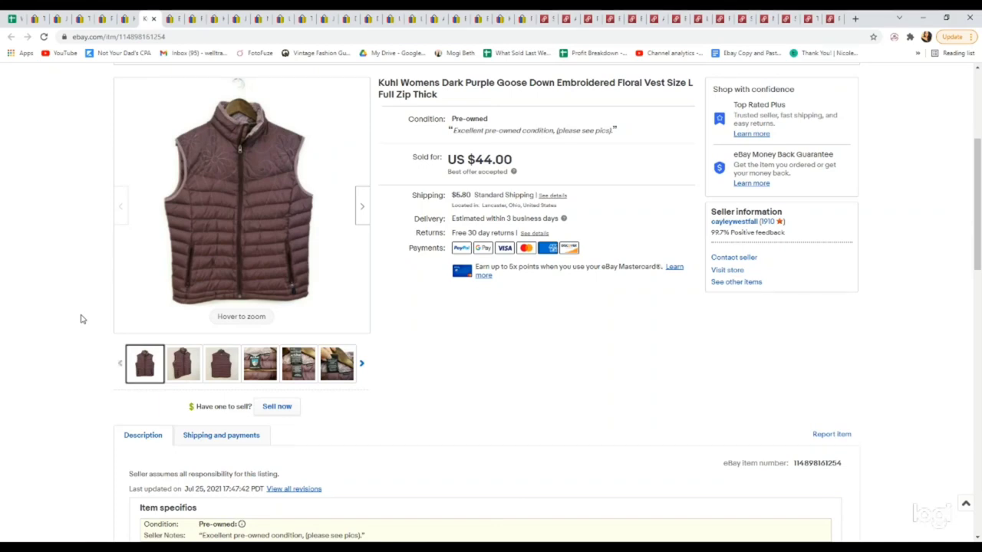
pyautogui.moveTo(172, 17)
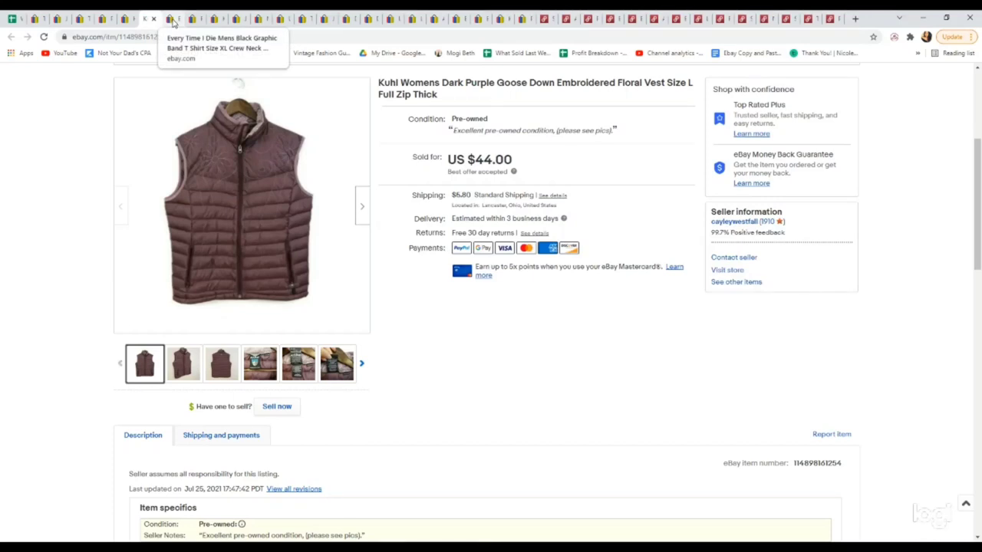
# Step: Bring up the Every Time I Die t-shirt listing and view its graphic close-up, front and back photos
pyautogui.click(172, 15)
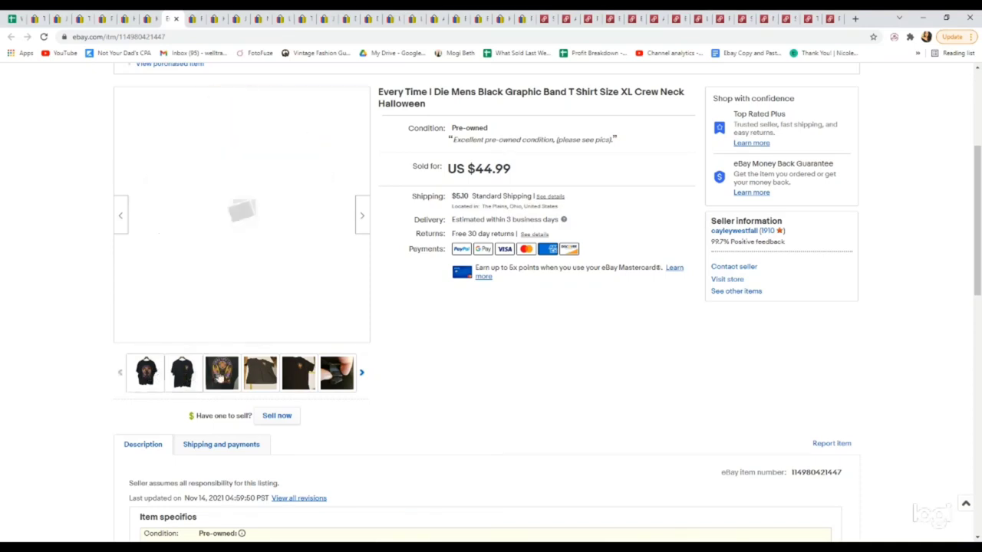
pyautogui.click(221, 373)
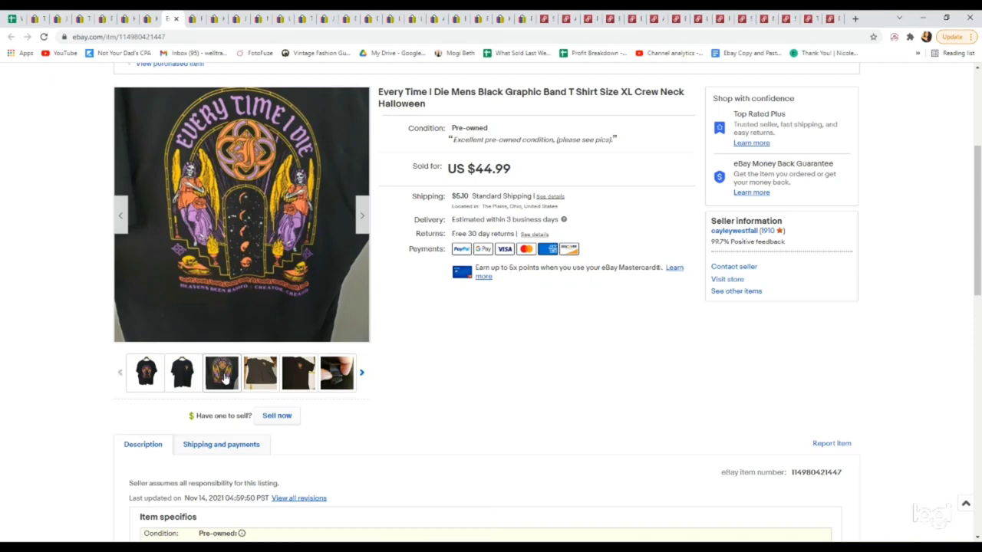
pyautogui.moveTo(221, 375)
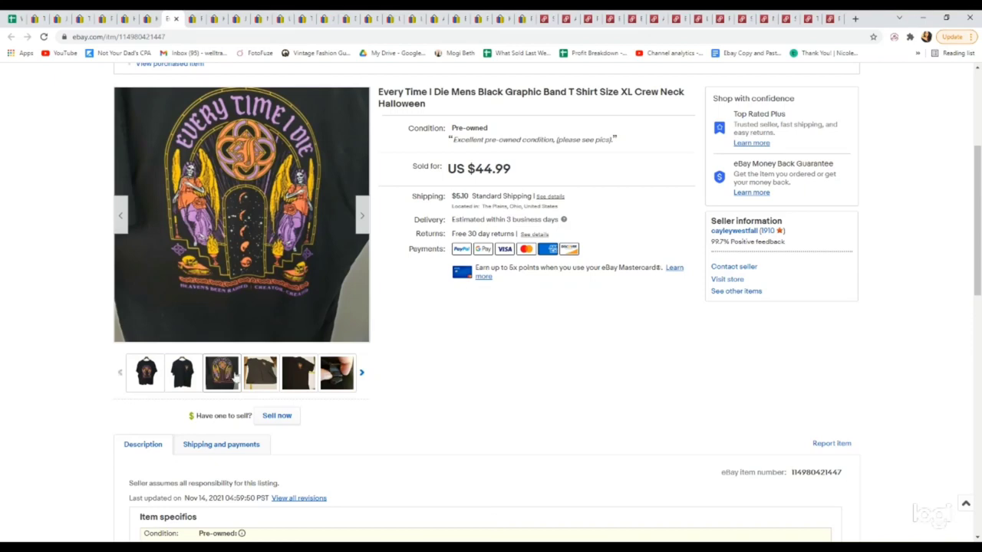
pyautogui.click(182, 372)
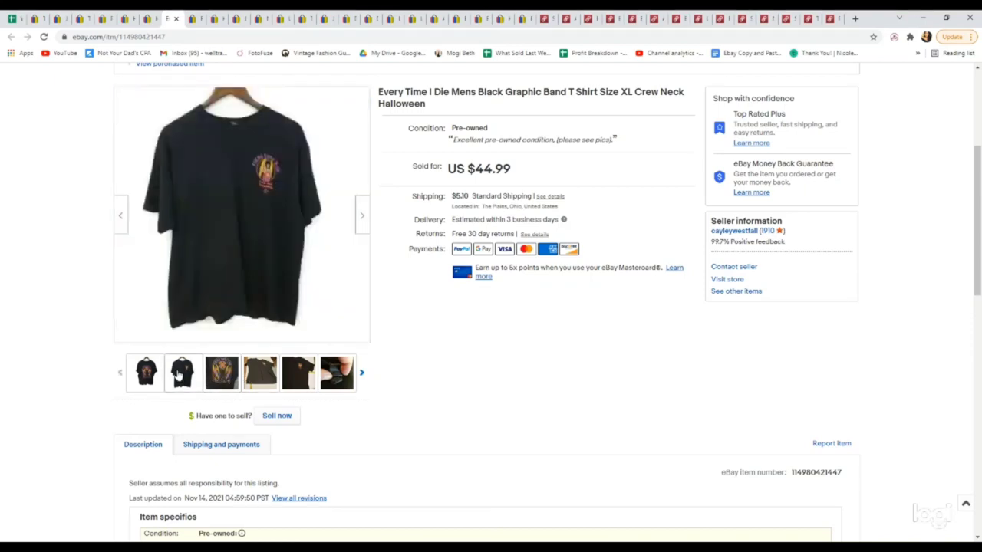
pyautogui.click(145, 375)
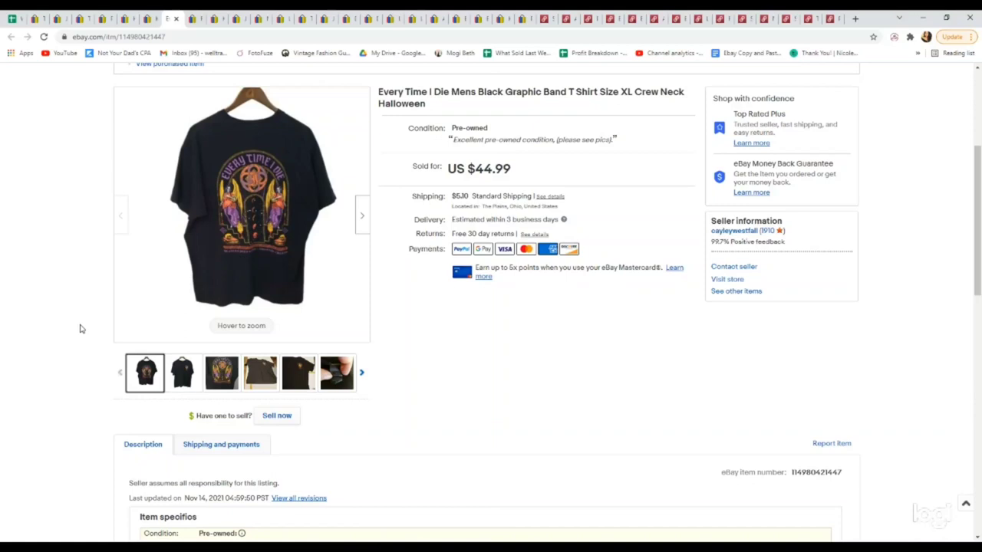
pyautogui.moveTo(85, 155)
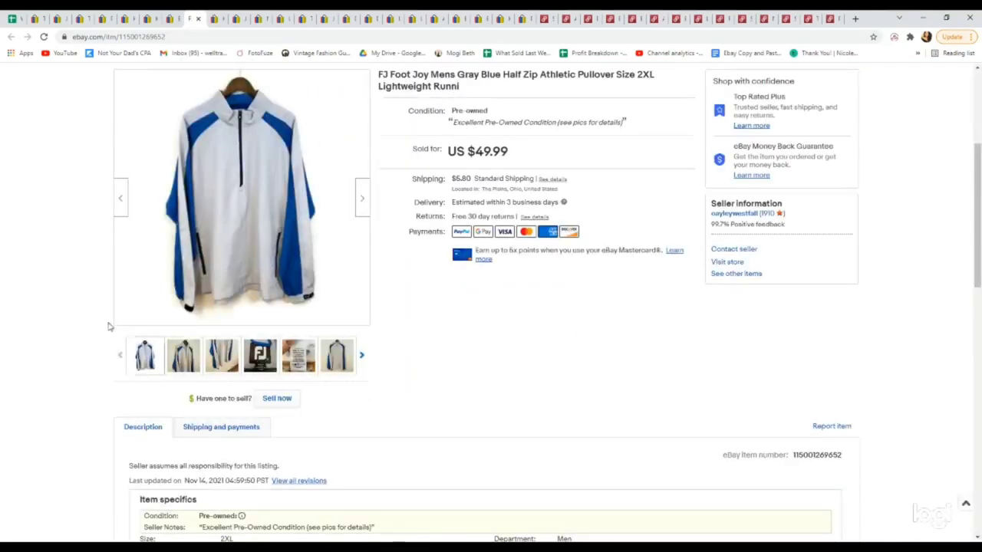
pyautogui.click(260, 356)
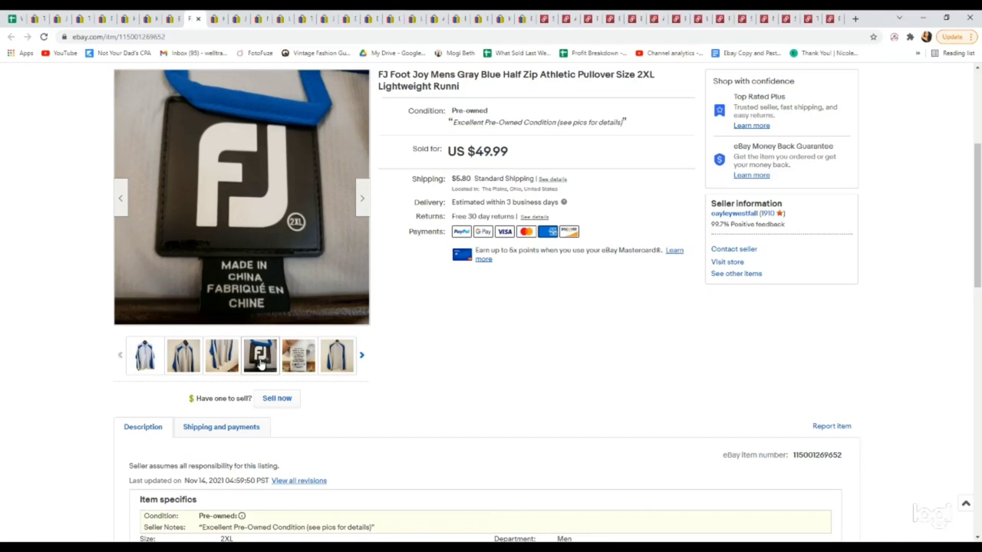
pyautogui.click(182, 356)
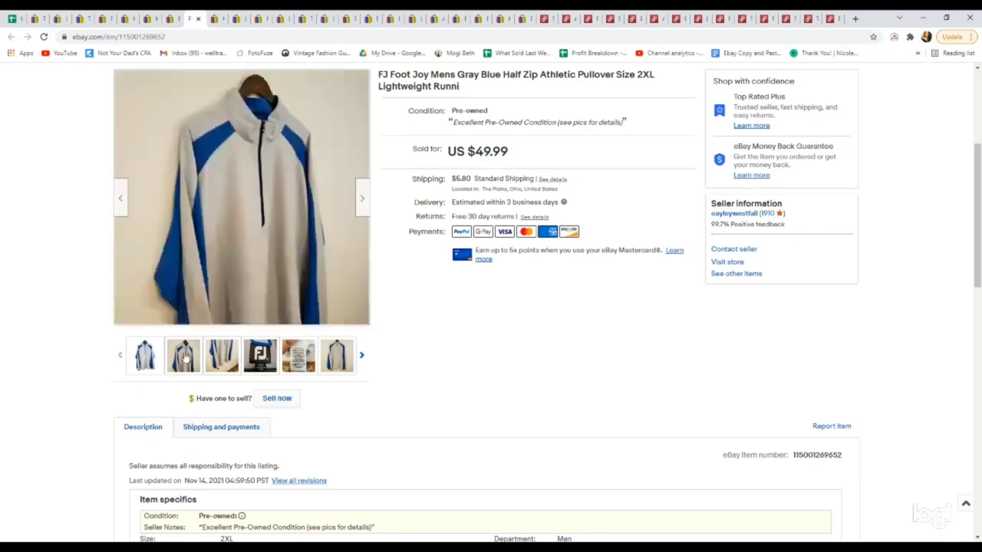
pyautogui.click(144, 357)
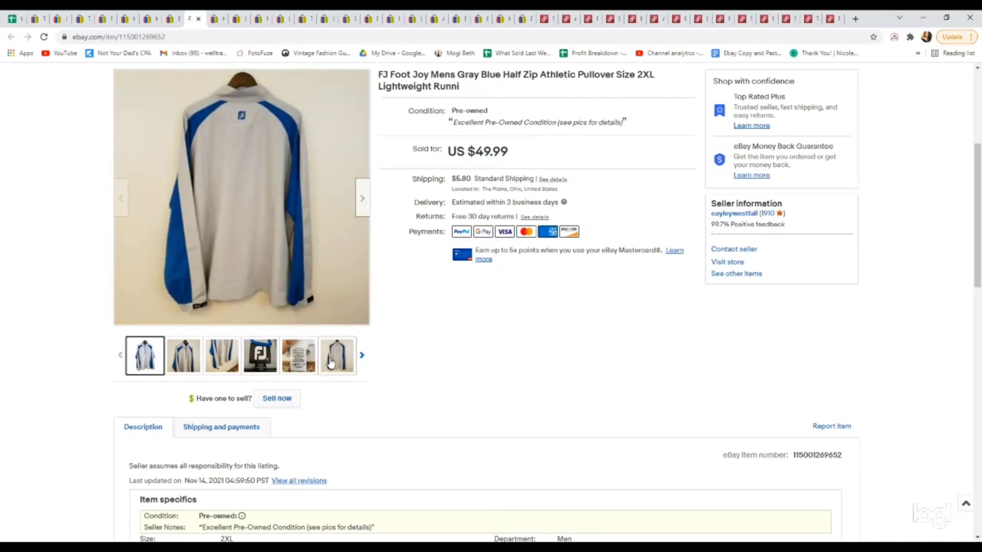
pyautogui.click(184, 368)
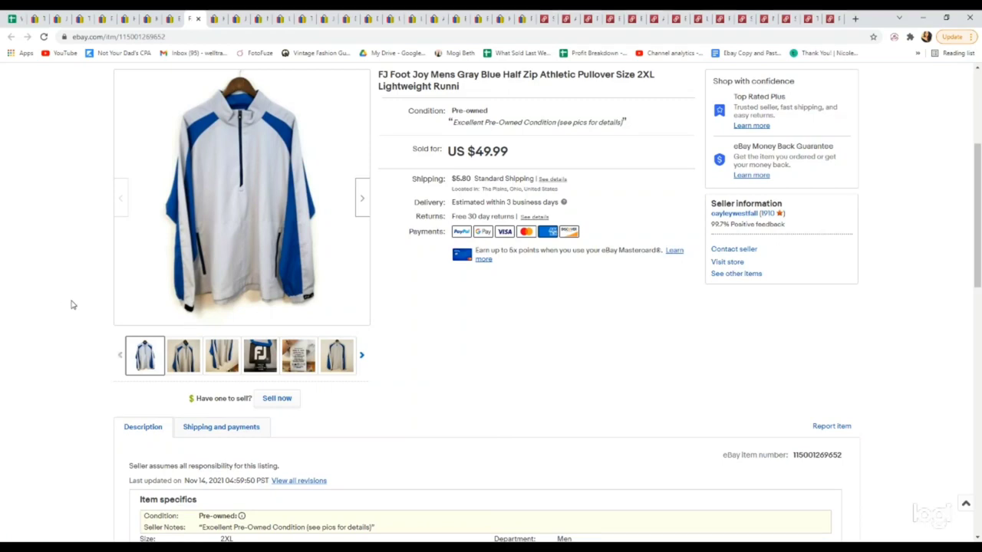
pyautogui.moveTo(78, 276)
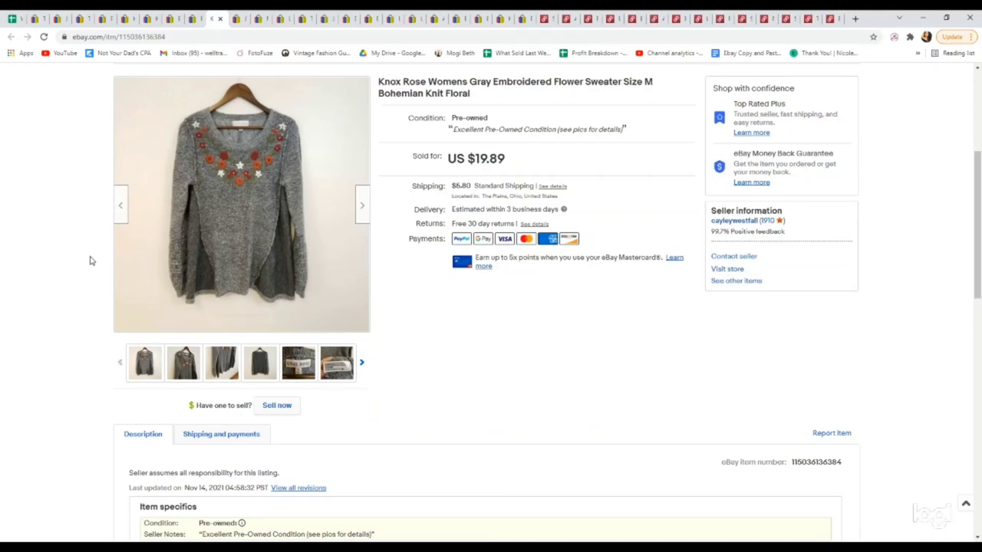
# Step: Bring up the Knox Rose sweater listing and view its label photo
pyautogui.click(298, 362)
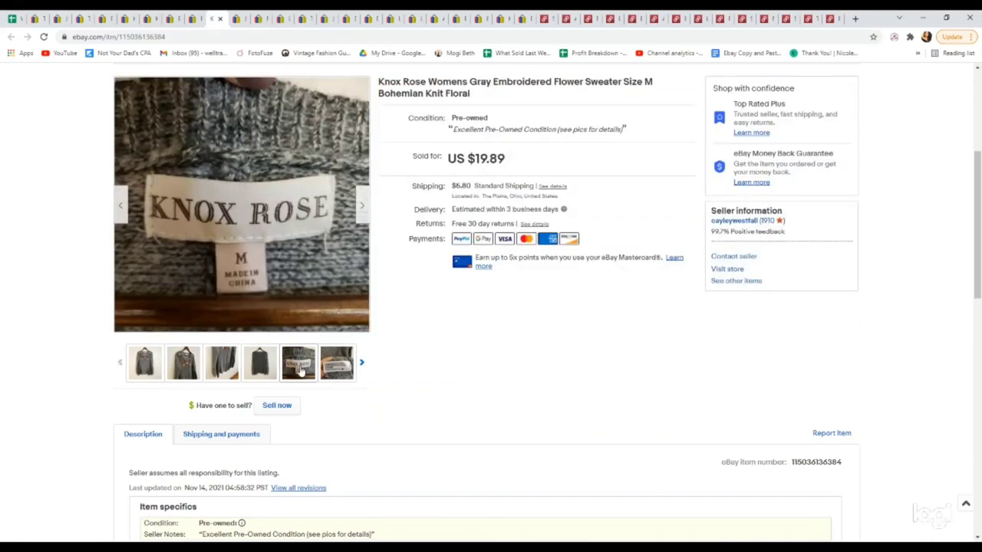
pyautogui.click(146, 362)
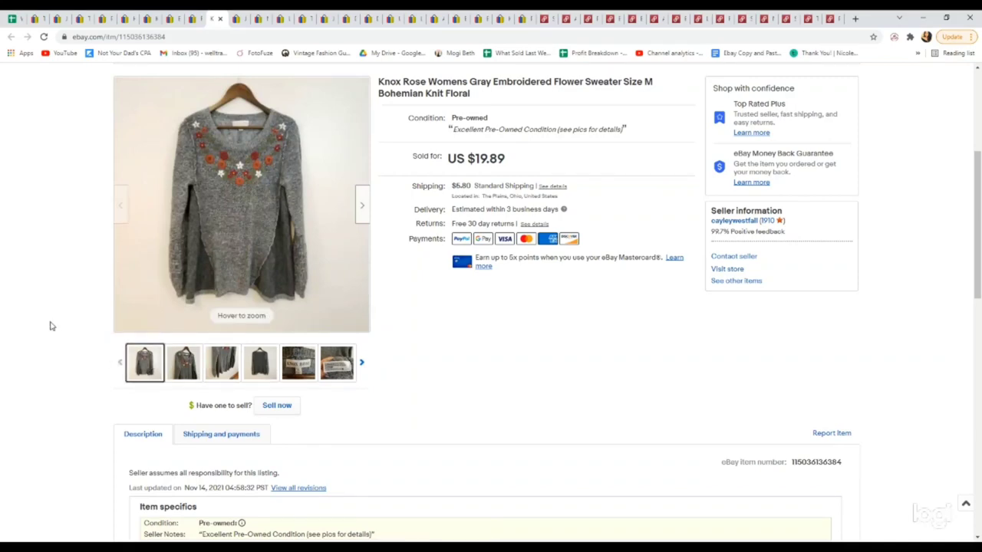
pyautogui.moveTo(91, 147)
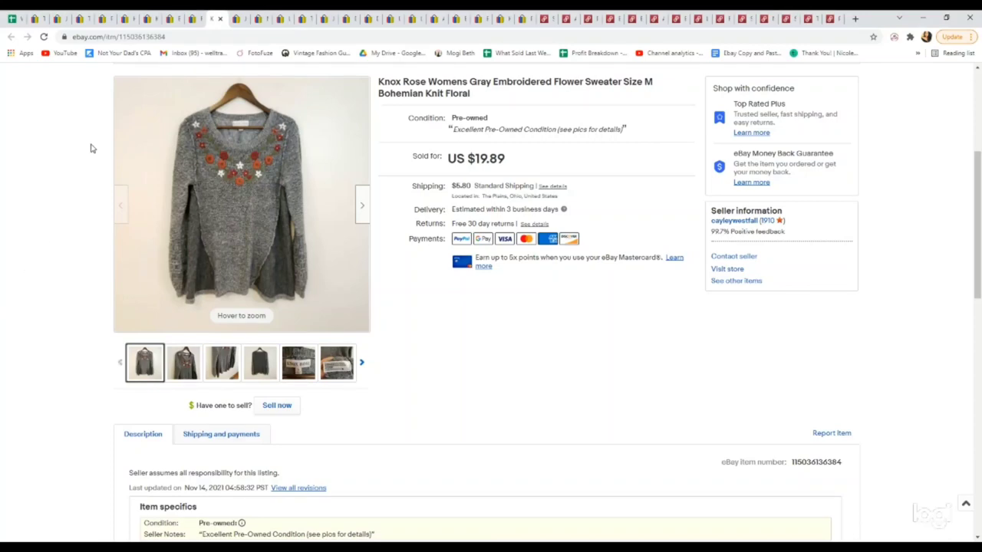
pyautogui.moveTo(86, 157)
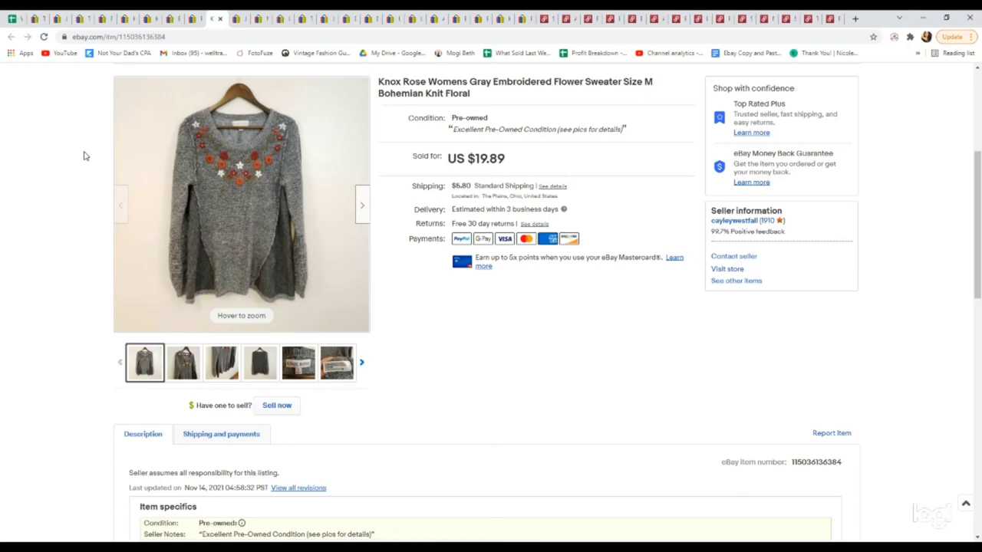
pyautogui.moveTo(126, 92)
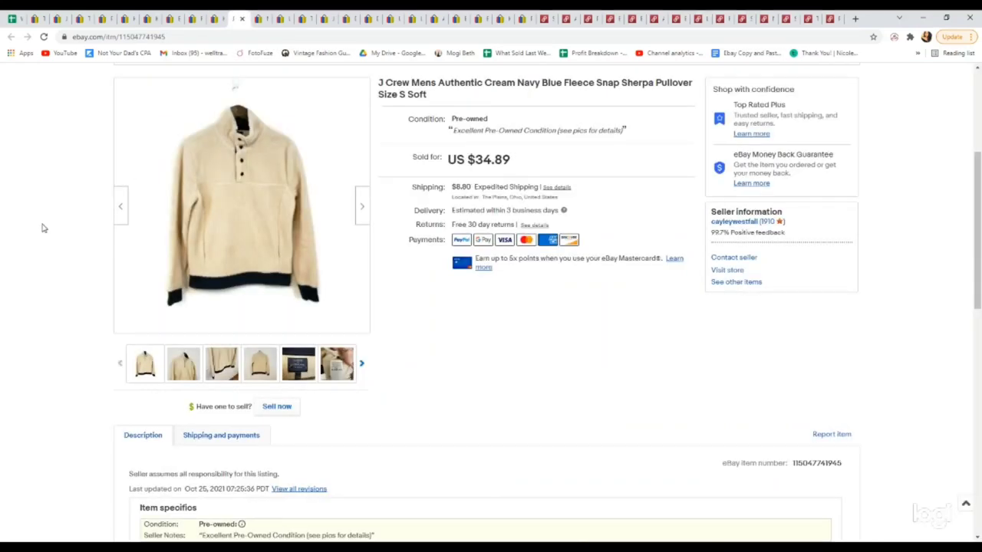
# Step: View the J.Crew sherpa pullover's label photo, then bring up the sold Nike sweatshirt listing
pyautogui.click(297, 364)
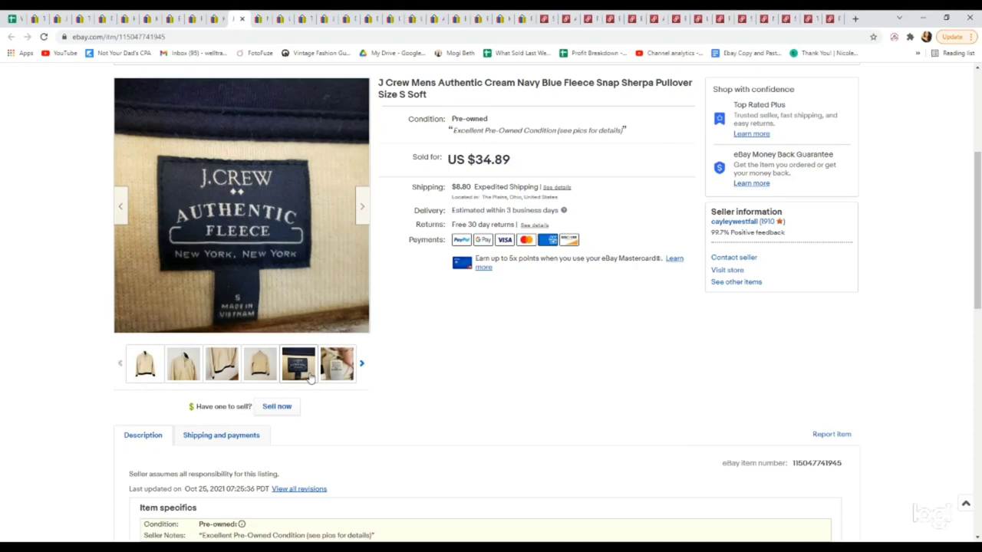
pyautogui.click(144, 365)
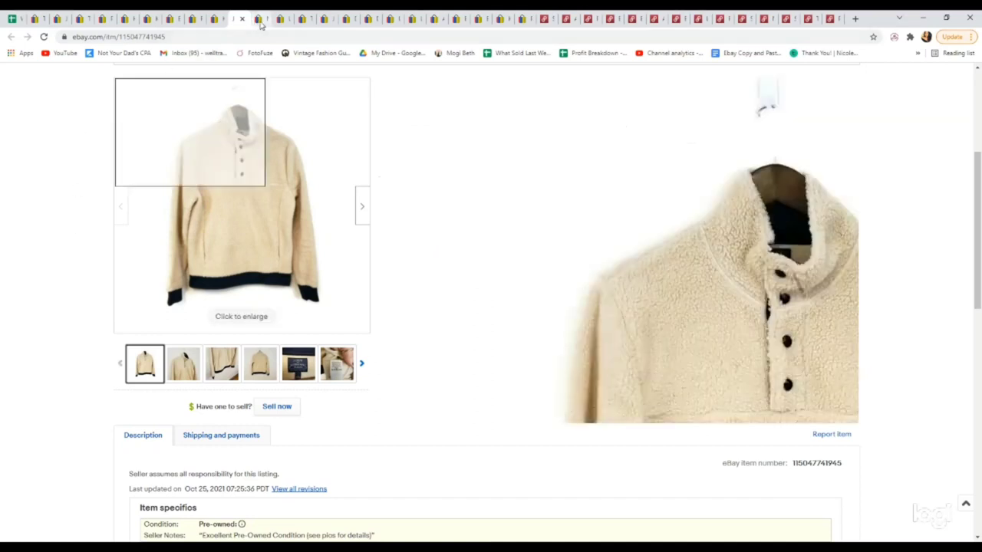
pyautogui.click(263, 21)
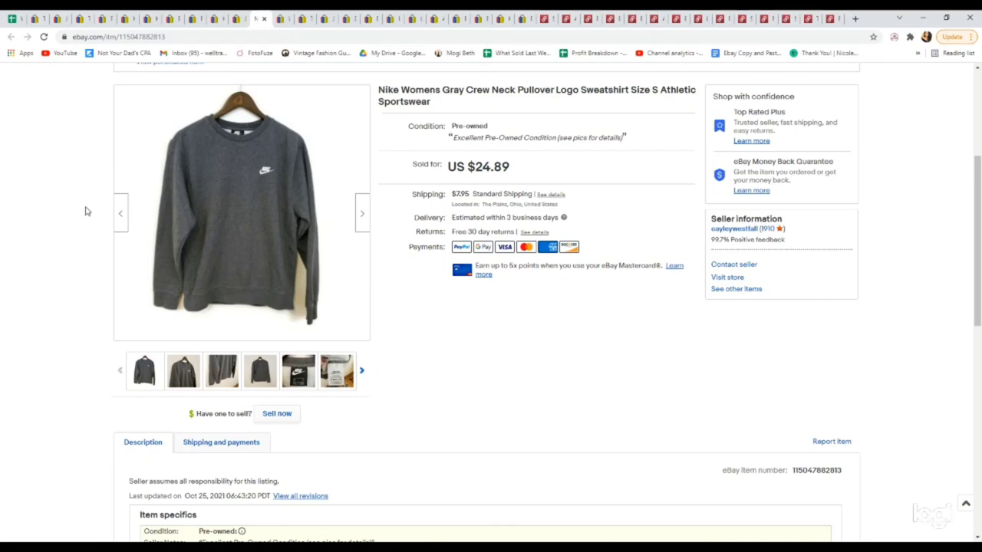
pyautogui.moveTo(286, 17)
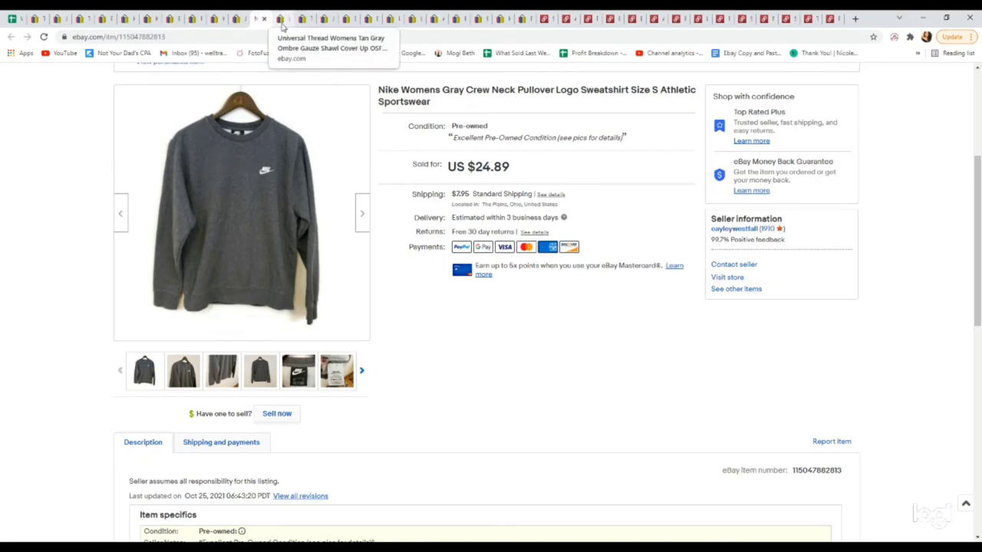
# Step: Bring up the Universal Thread shawl listing, view its label photo and return to the front photo
pyautogui.click(278, 16)
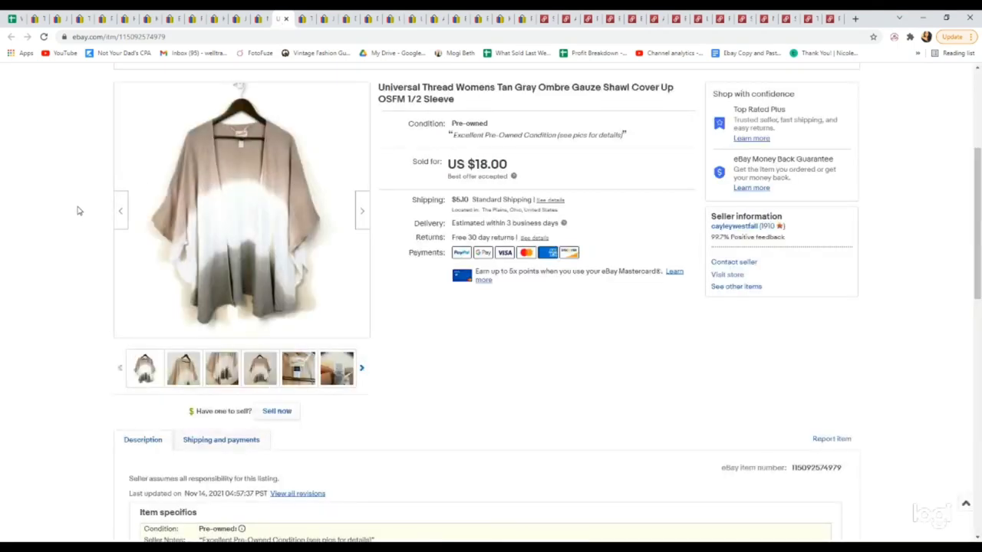
pyautogui.moveTo(120, 253)
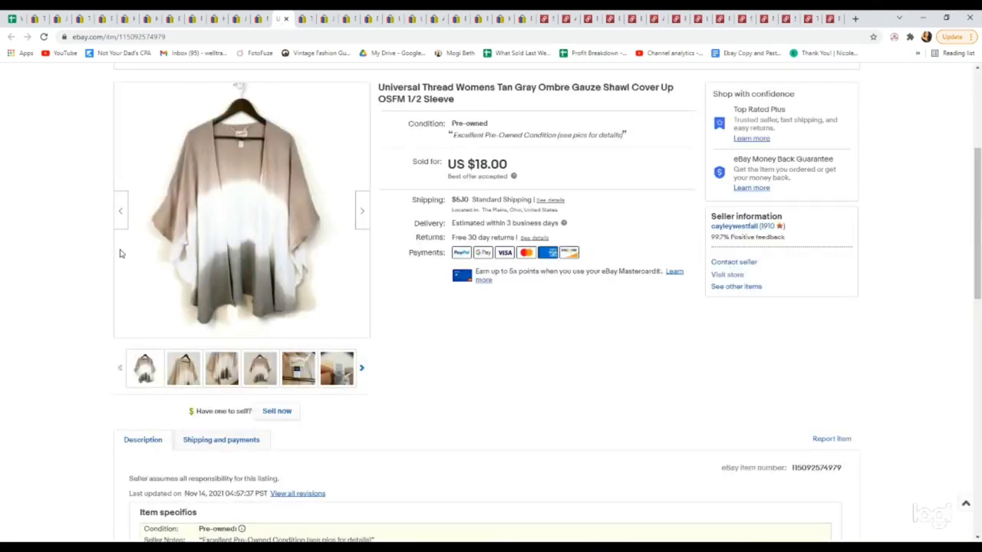
pyautogui.click(297, 368)
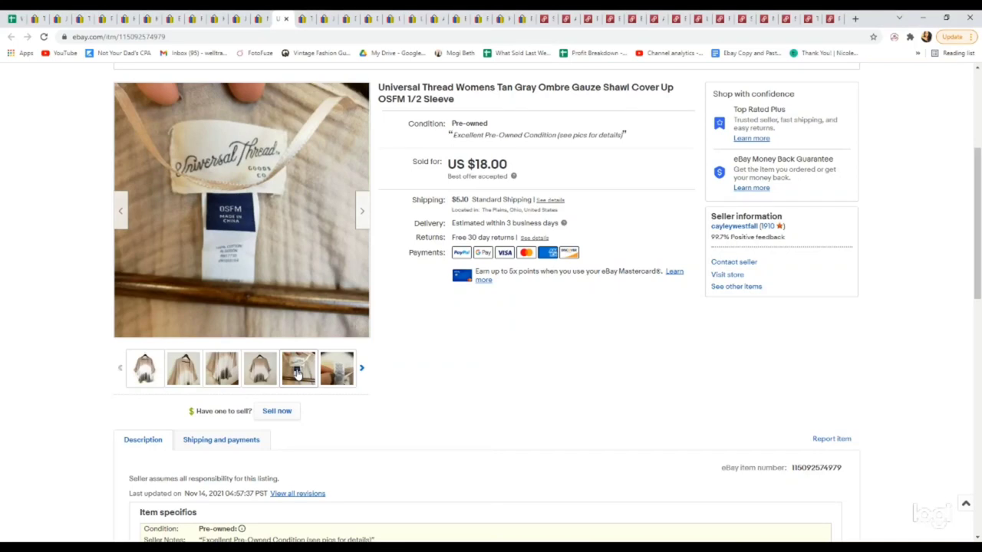
pyautogui.click(145, 368)
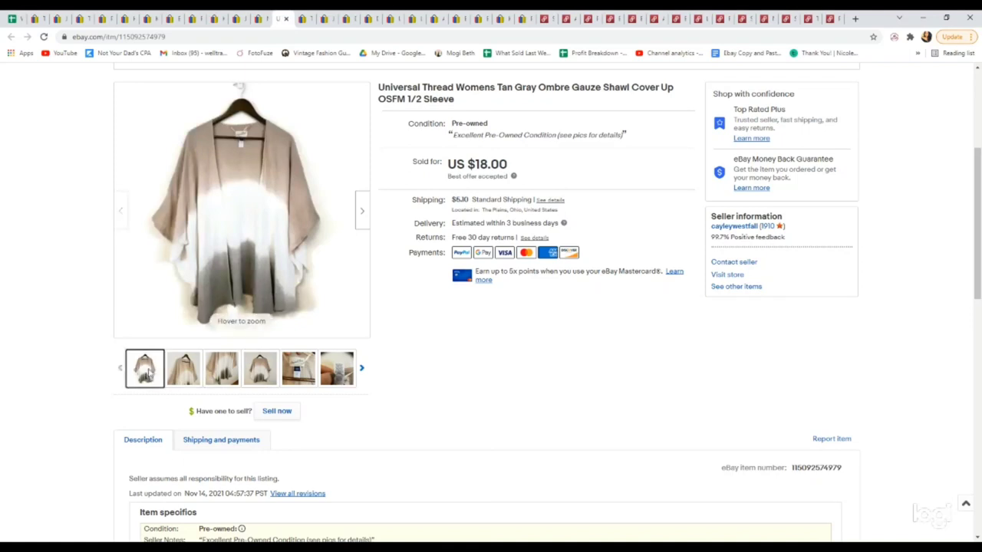
pyautogui.moveTo(68, 144)
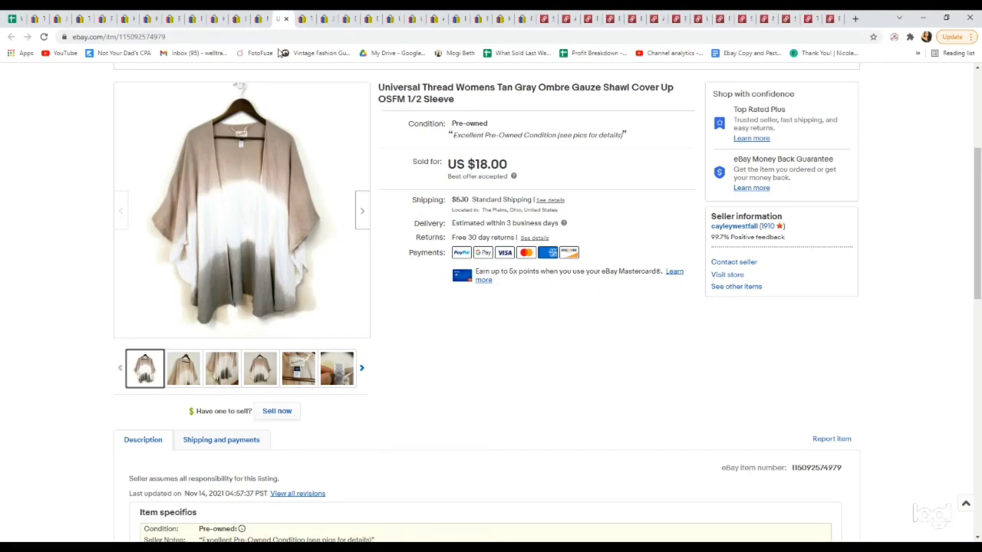
pyautogui.moveTo(301, 17)
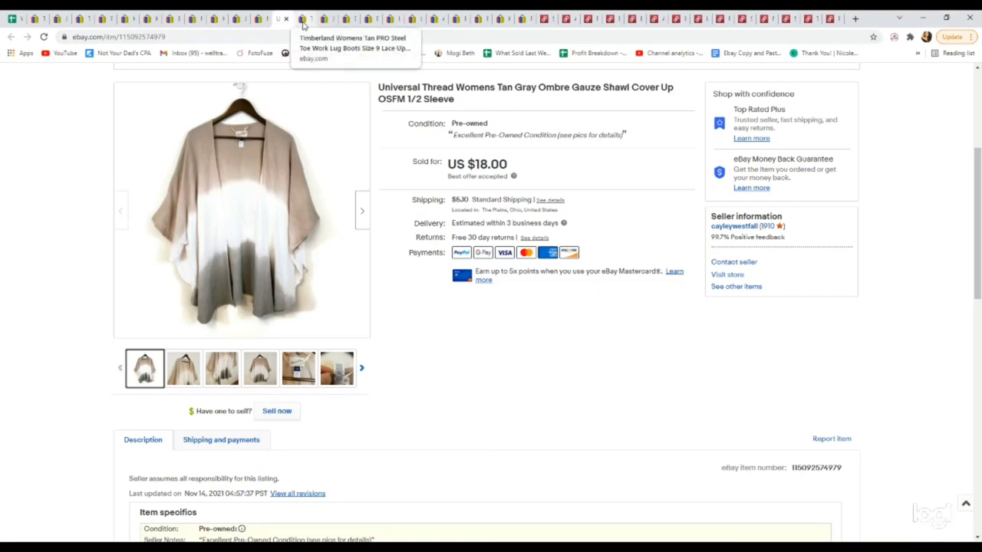
# Step: Bring up the sold Timberland women's PRO steel toe work boots listing
pyautogui.click(298, 14)
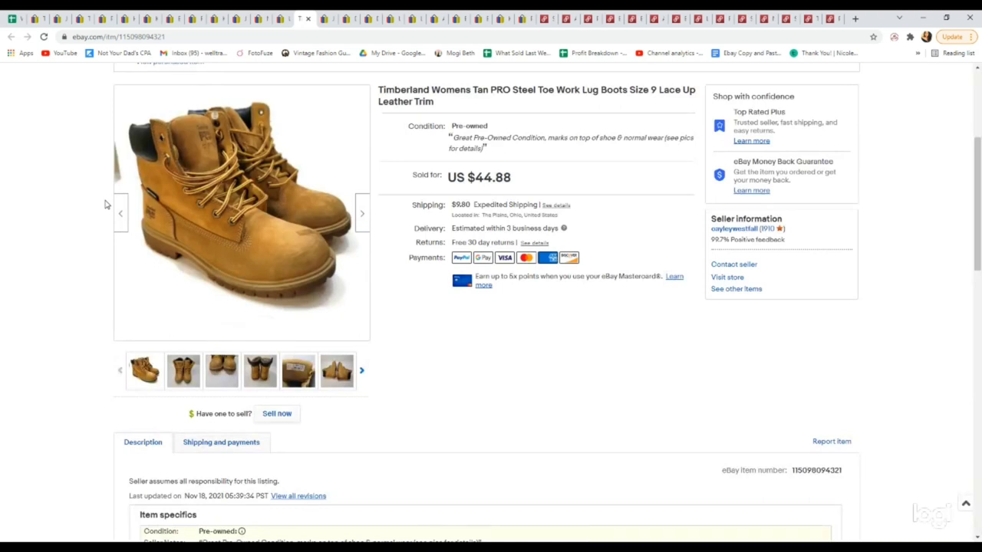
pyautogui.moveTo(65, 273)
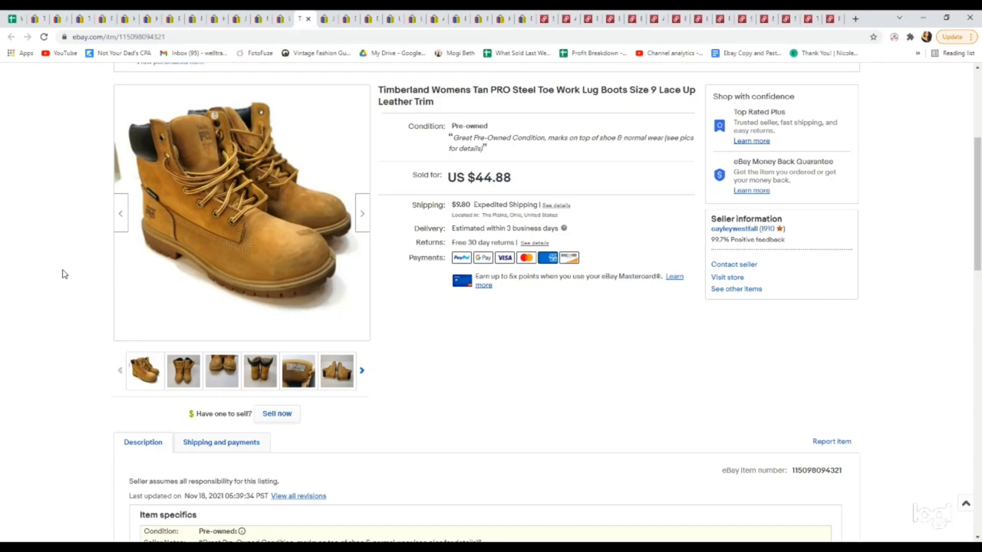
pyautogui.moveTo(307, 242)
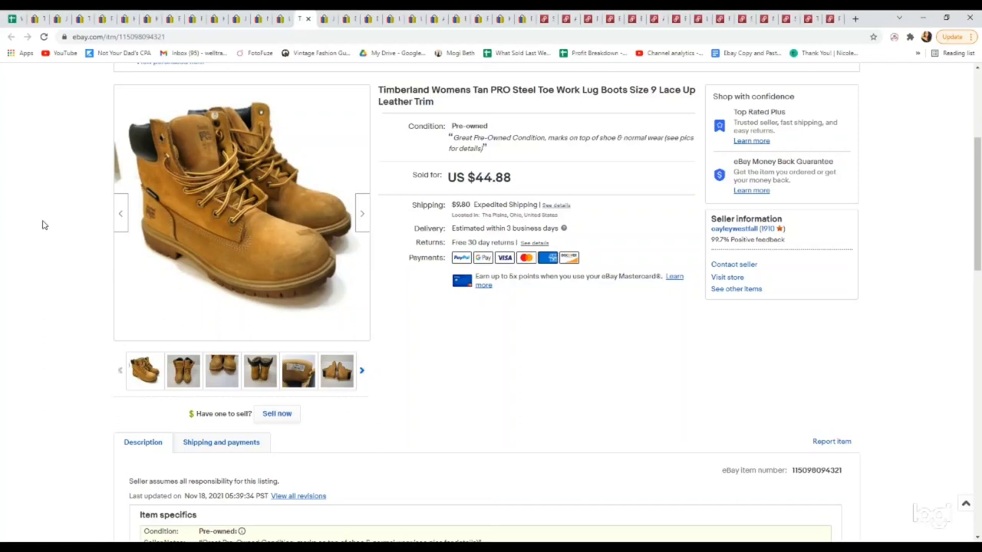
pyautogui.moveTo(36, 196)
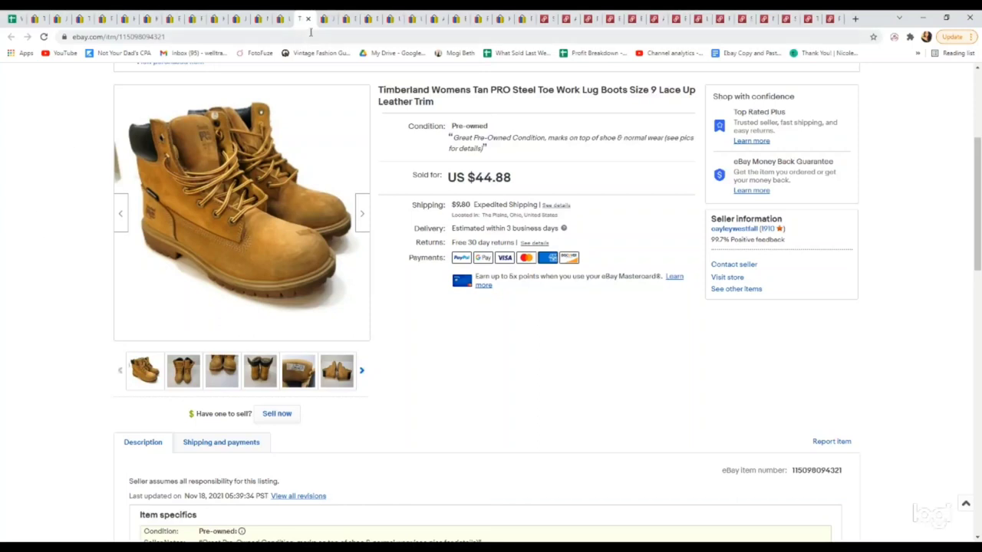
# Step: Bring up the J.Crew merino wool cardigan listing and view its label photo
pyautogui.click(328, 19)
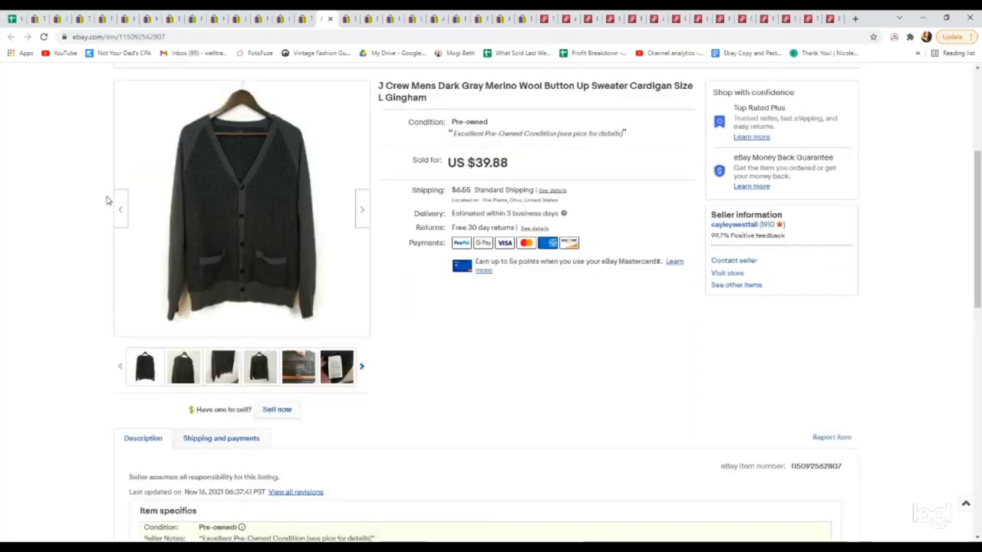
pyautogui.moveTo(80, 201)
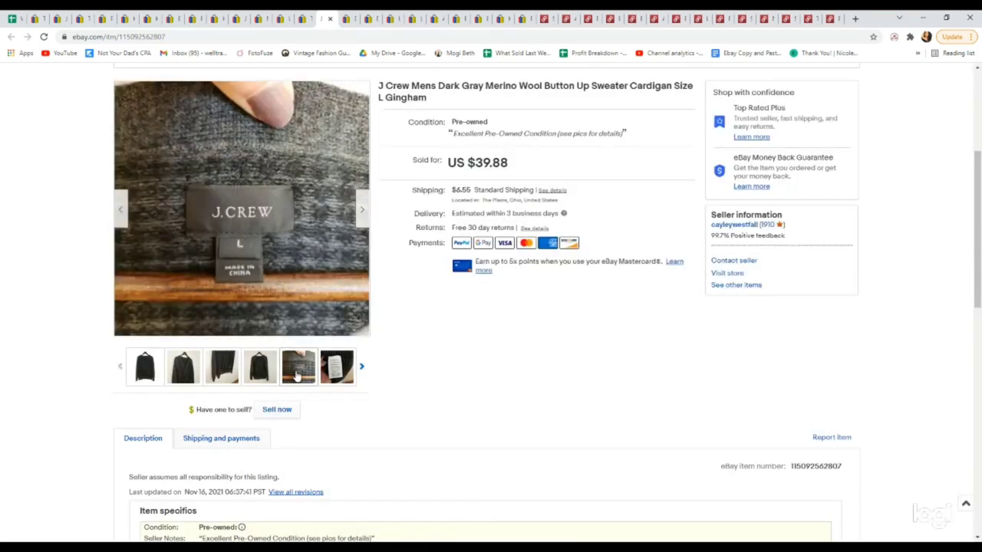
pyautogui.click(182, 365)
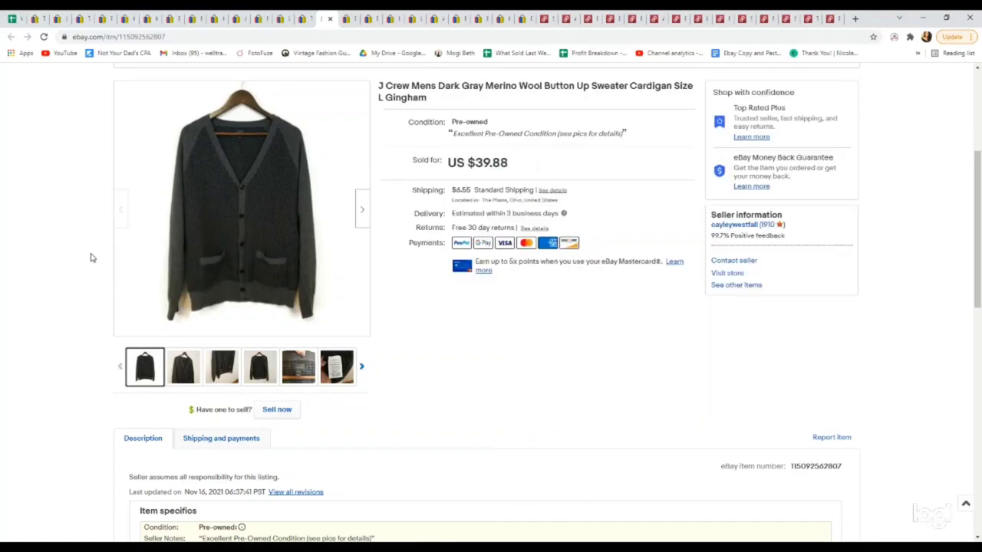
pyautogui.moveTo(91, 239)
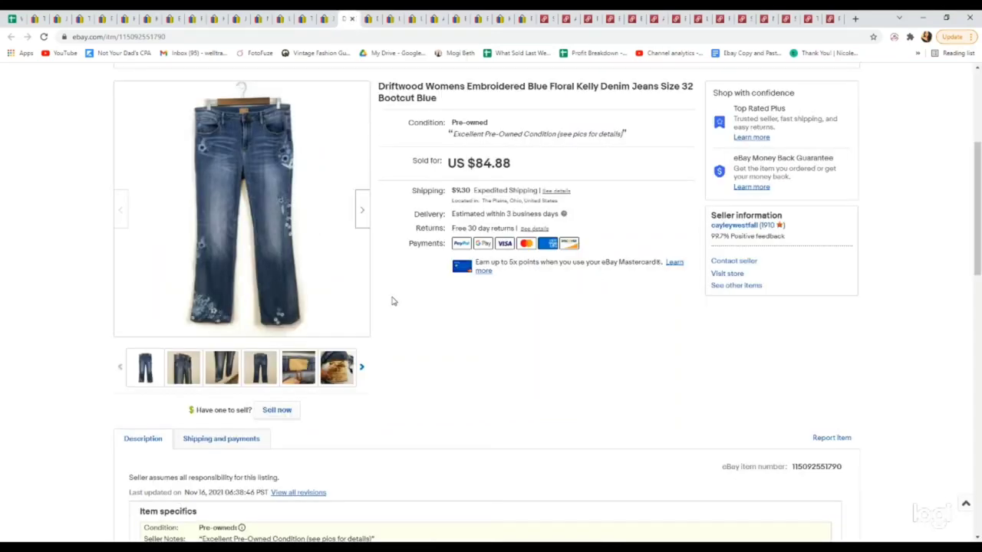
# Step: View the Driftwood embroidered jeans listing ($84.88) and its waistband label photo
pyautogui.click(297, 368)
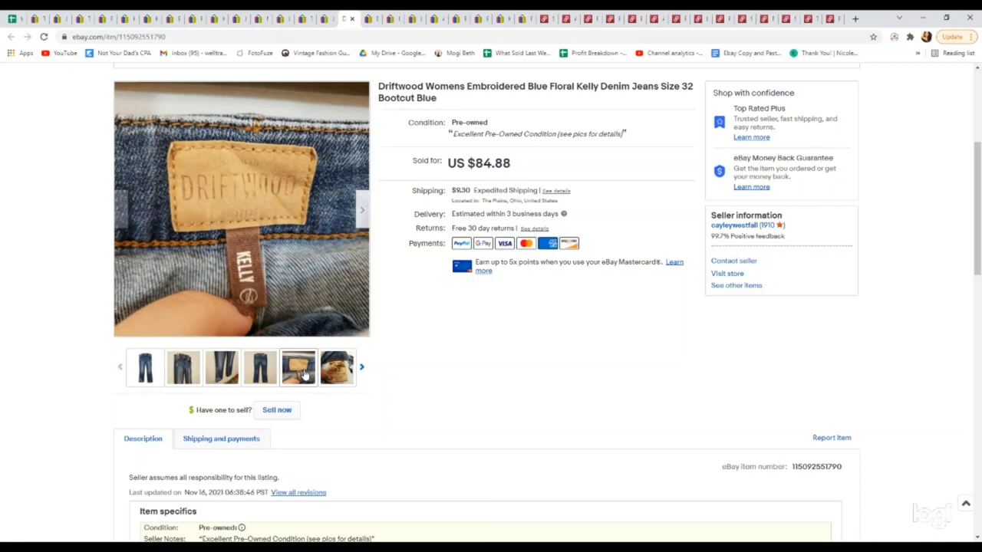
pyautogui.click(144, 368)
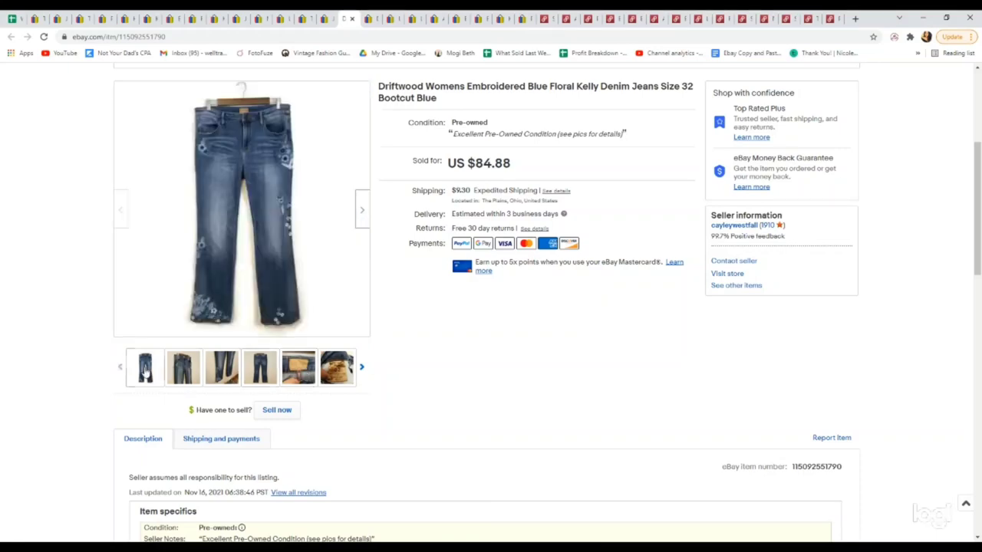
pyautogui.moveTo(227, 153)
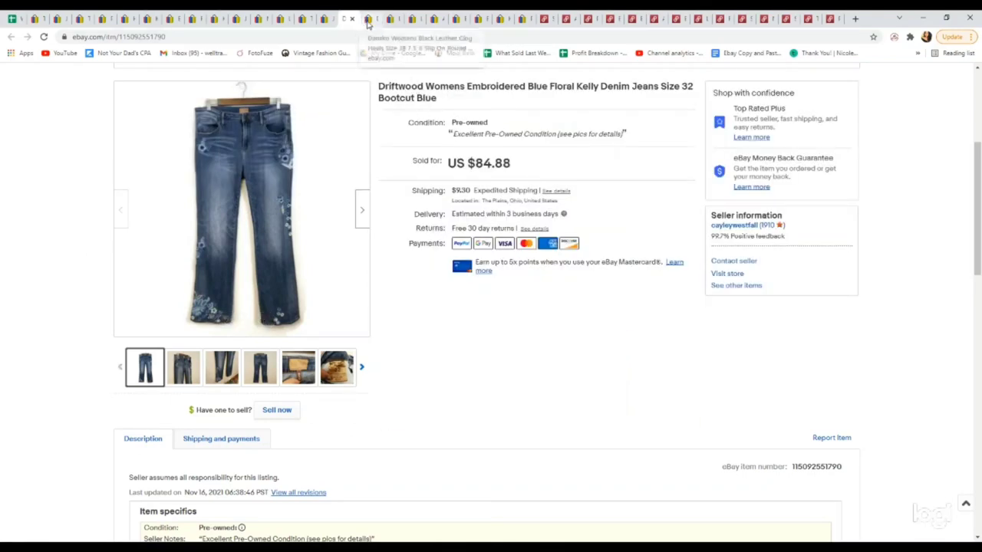
# Step: View the Dansko clog heels listing ($29.88), checking the back and sole photos
pyautogui.click(375, 18)
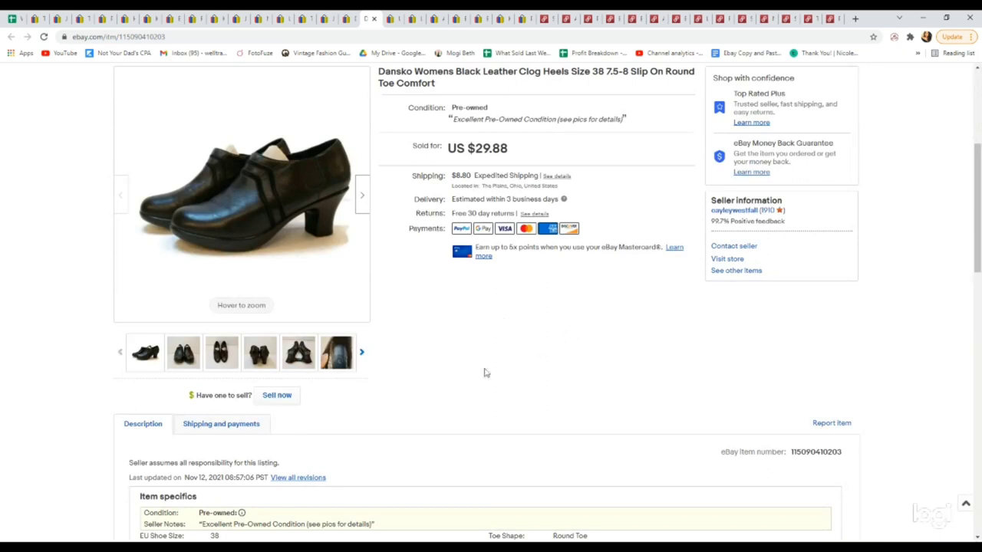
pyautogui.click(259, 353)
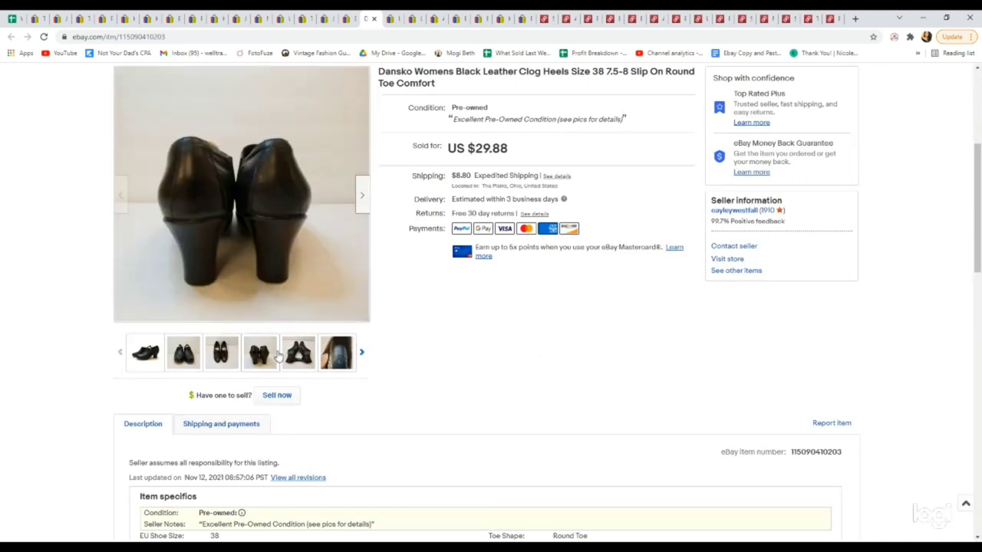
pyautogui.click(297, 353)
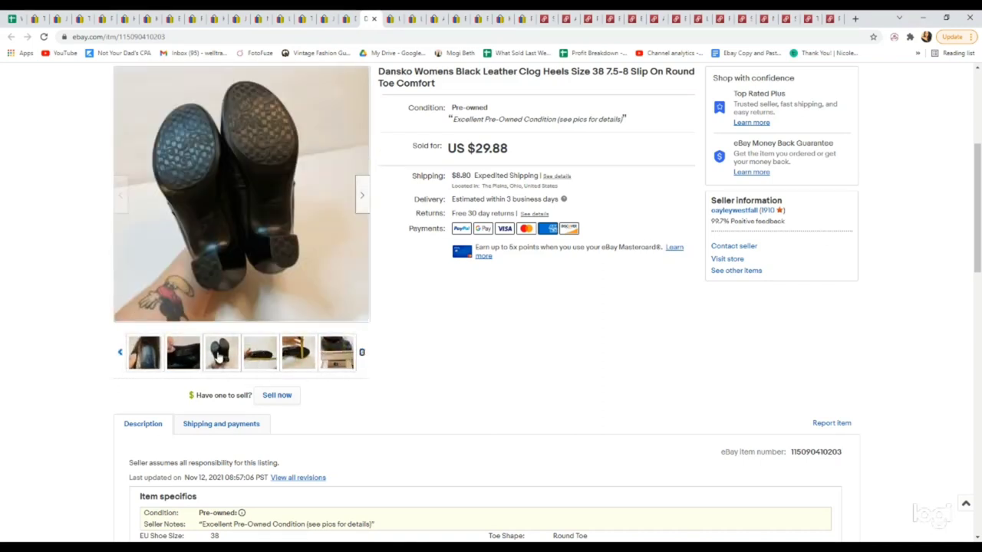
pyautogui.click(143, 353)
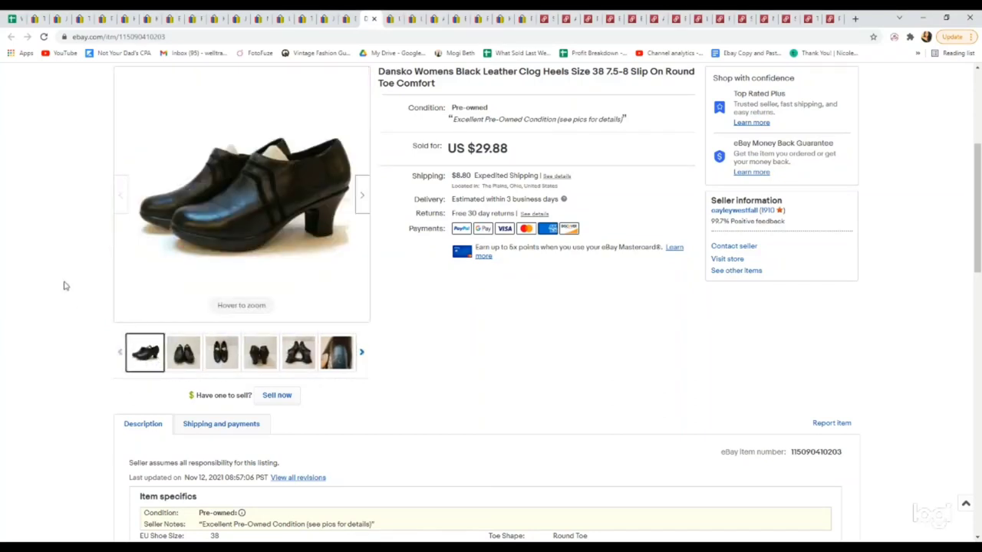
pyautogui.moveTo(101, 219)
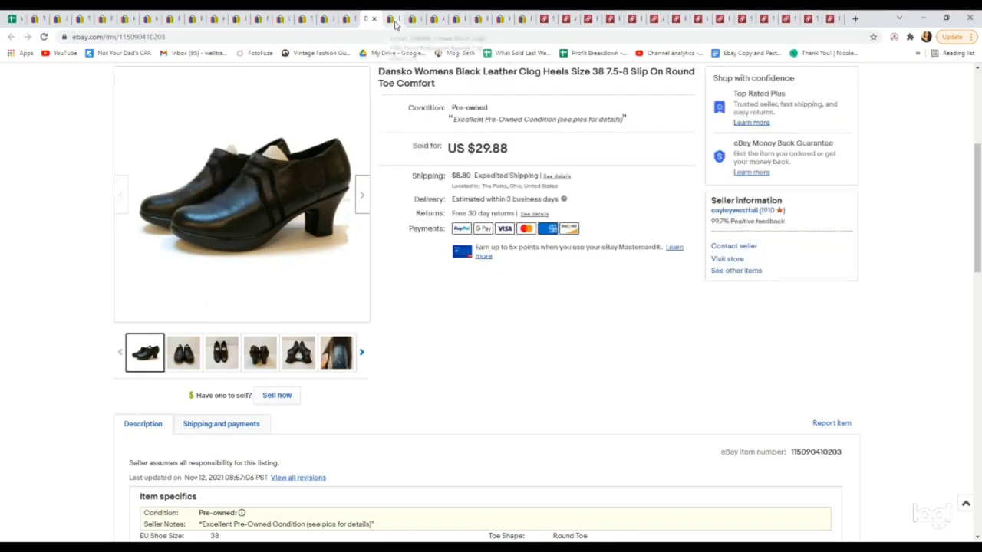
# Step: View the Under Armour beanie listing ($14.88) and a further listing photo
pyautogui.click(390, 19)
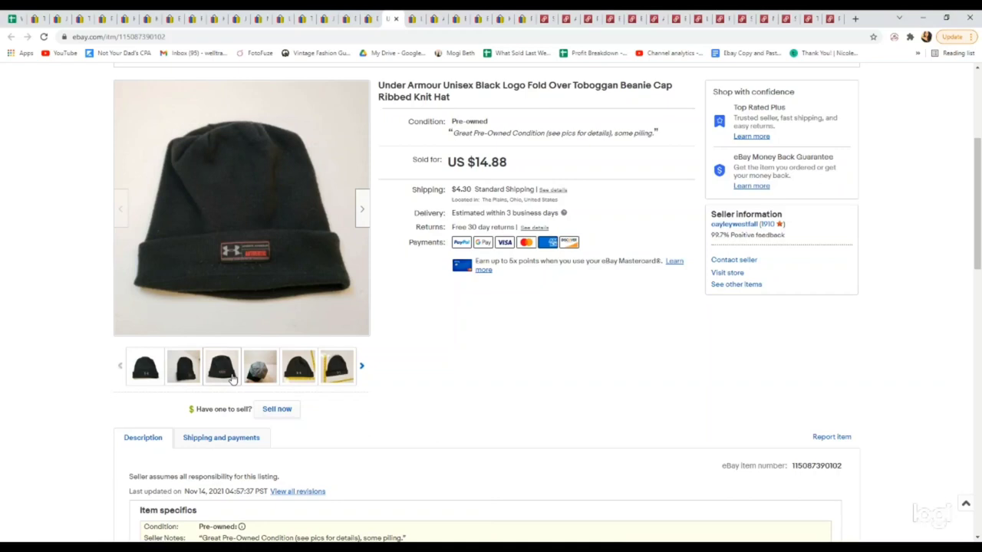
pyautogui.click(298, 368)
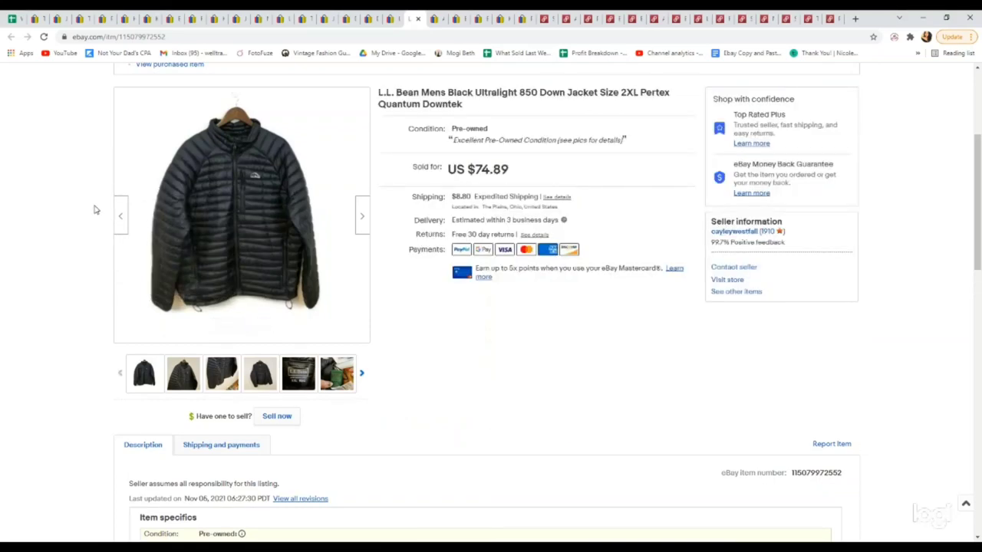
pyautogui.moveTo(249, 236)
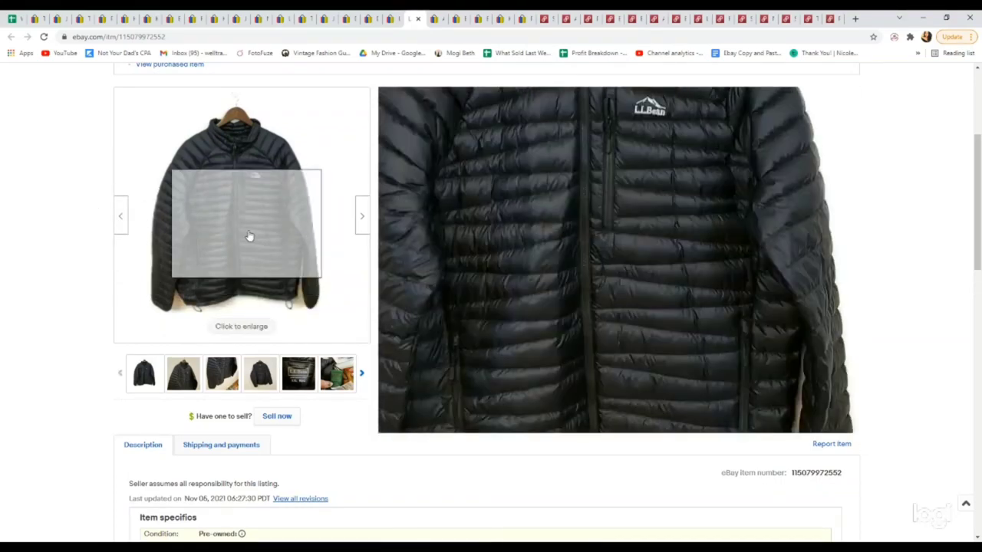
pyautogui.moveTo(153, 285)
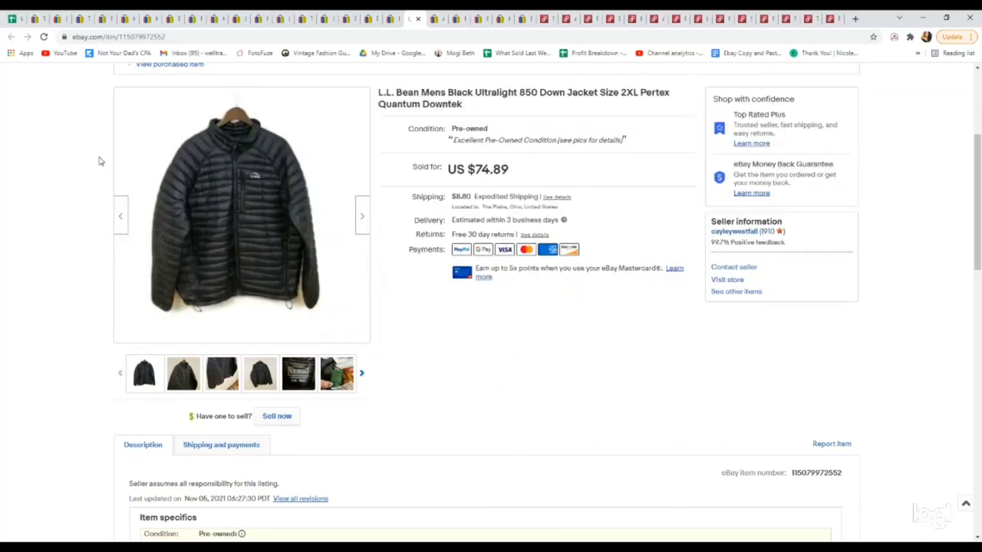
pyautogui.moveTo(86, 158)
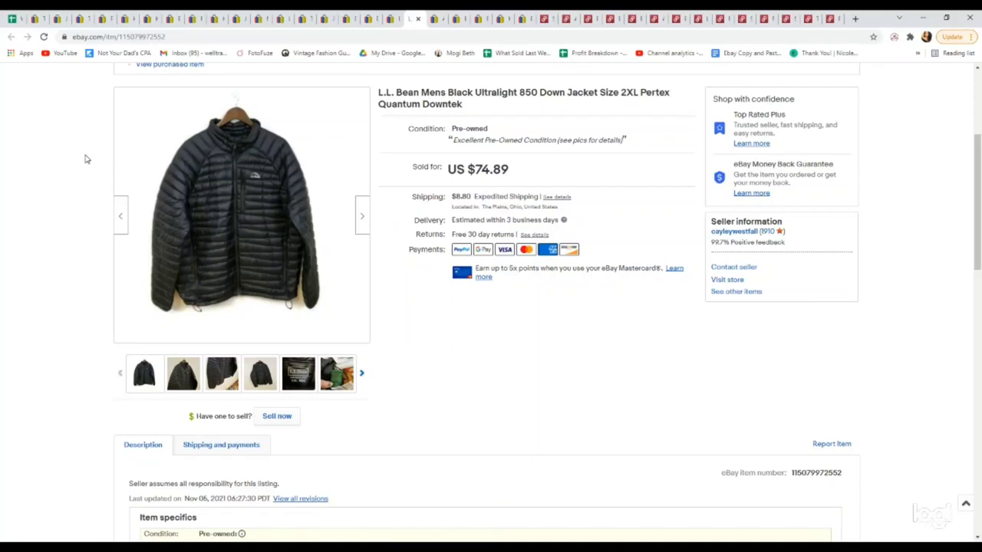
# Step: Check the L.L.Bean down jacket's XXL size label photo and return to the front photo
pyautogui.click(298, 374)
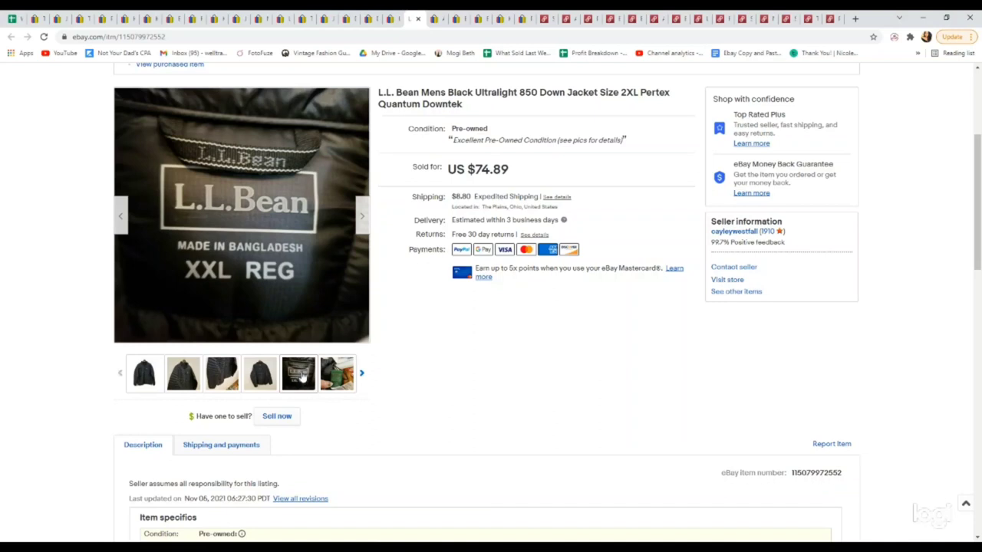
pyautogui.moveTo(298, 373)
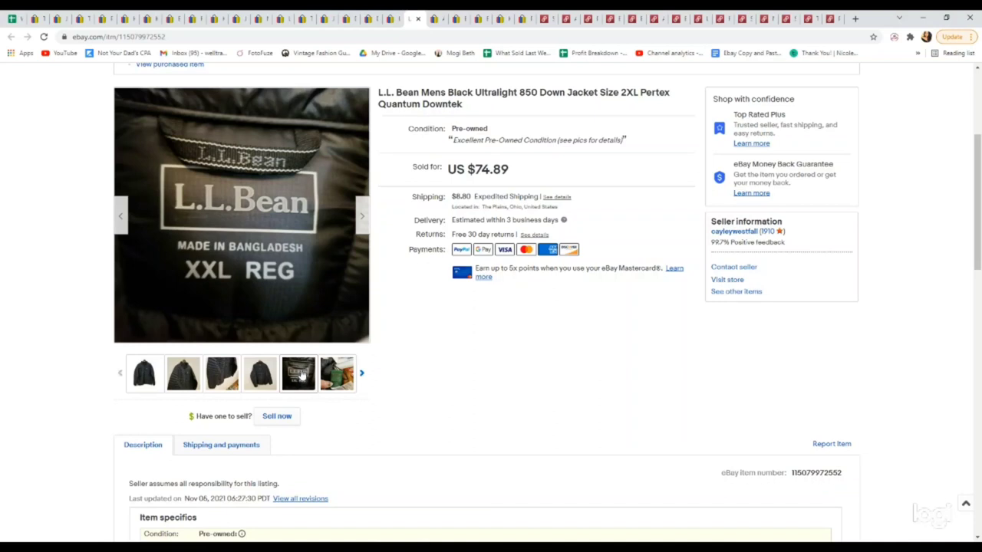
pyautogui.click(145, 375)
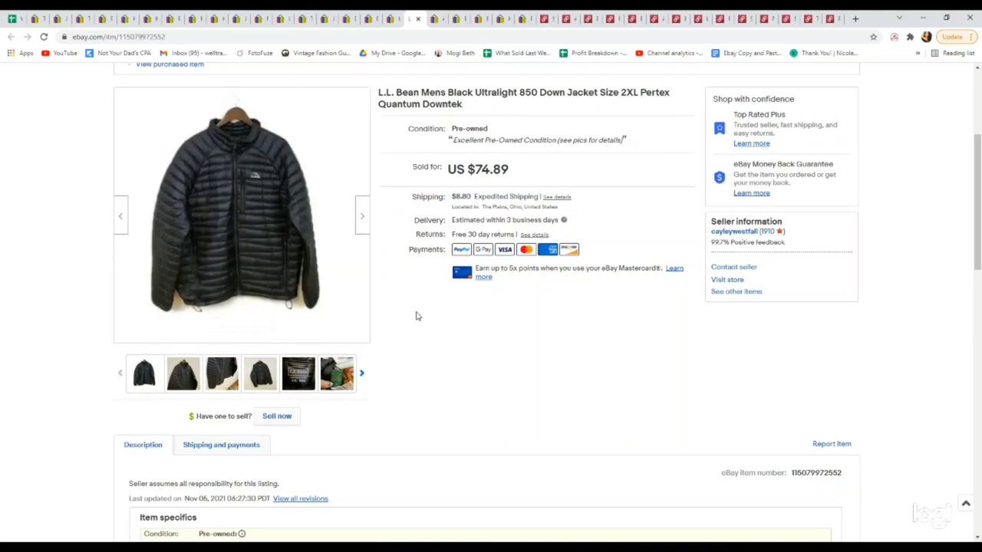
pyautogui.moveTo(414, 281)
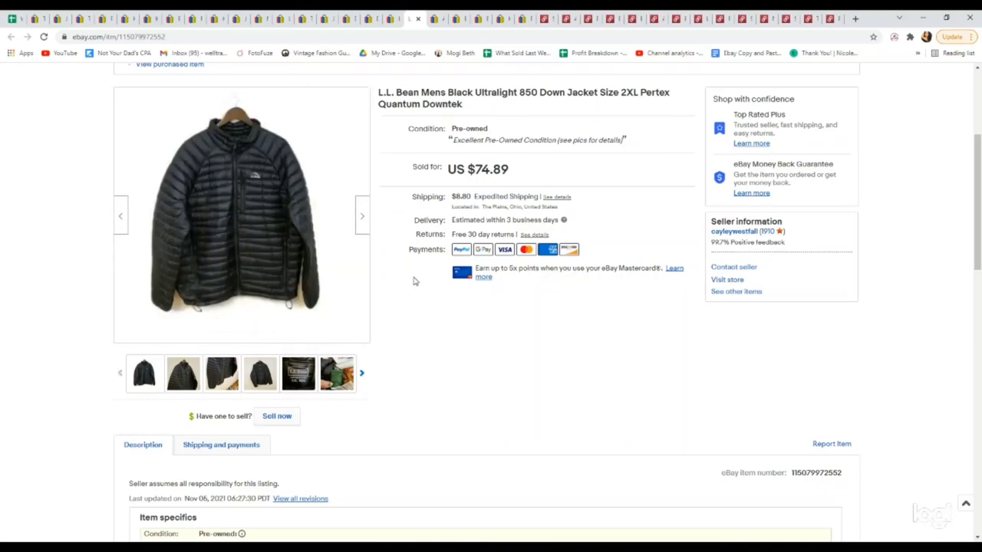
pyautogui.moveTo(438, 18)
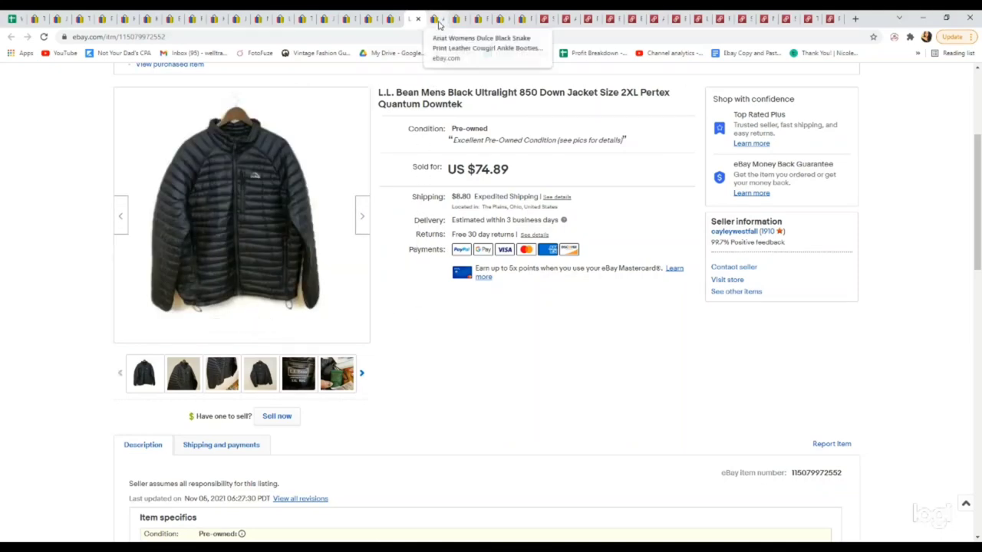
# Step: View the Ariat snake print booties listing ($80), checking the back and heel close-up photos
pyautogui.click(413, 18)
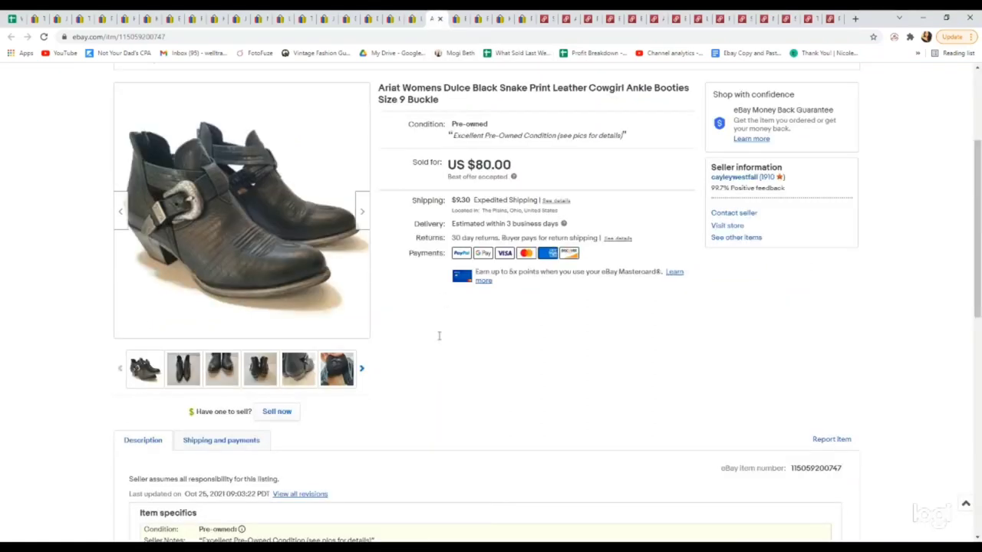
pyautogui.moveTo(399, 363)
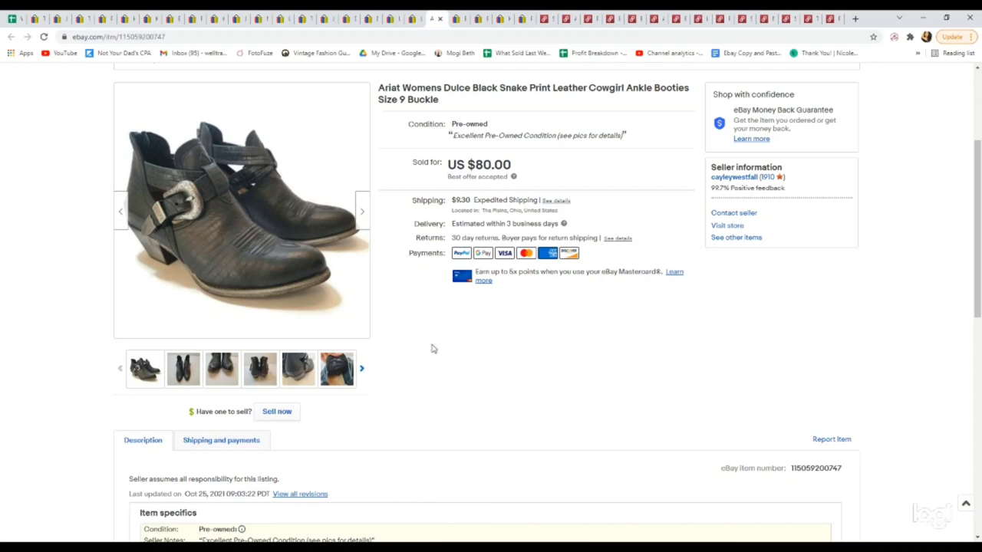
pyautogui.moveTo(144, 374)
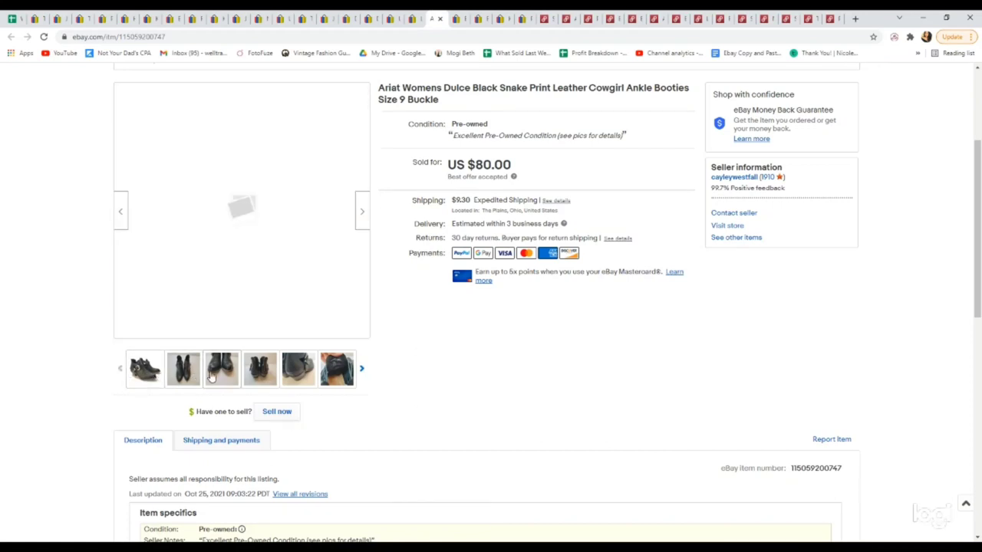
pyautogui.click(261, 368)
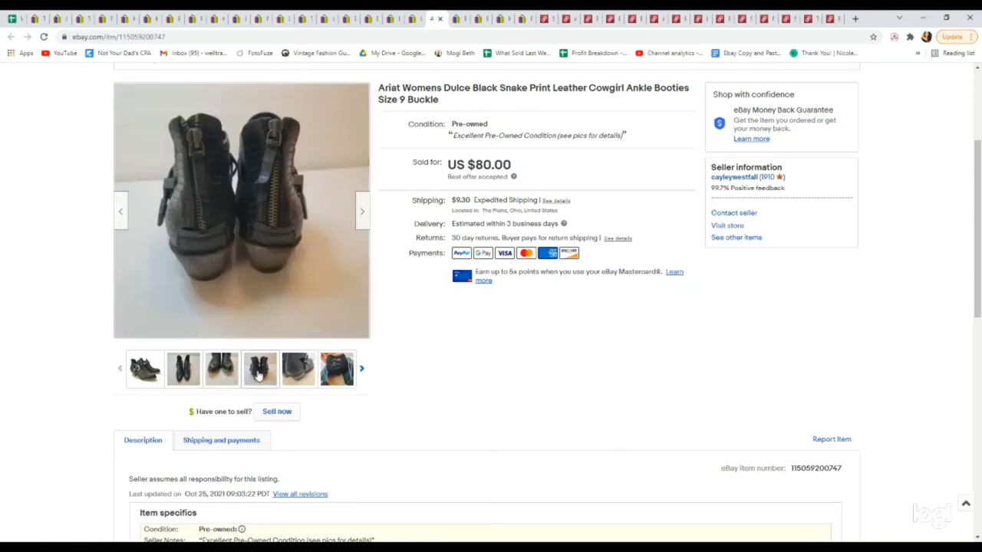
pyautogui.click(298, 369)
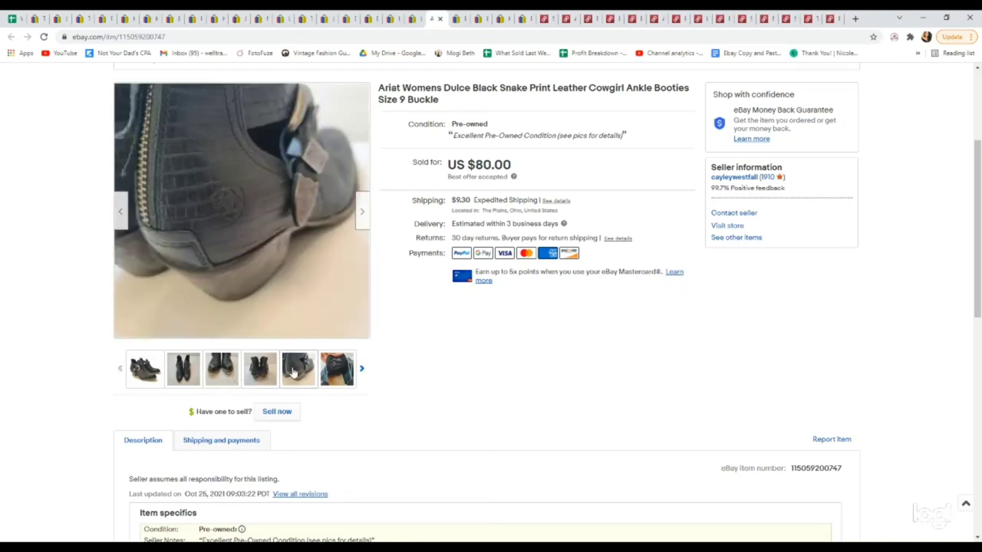
pyautogui.click(298, 368)
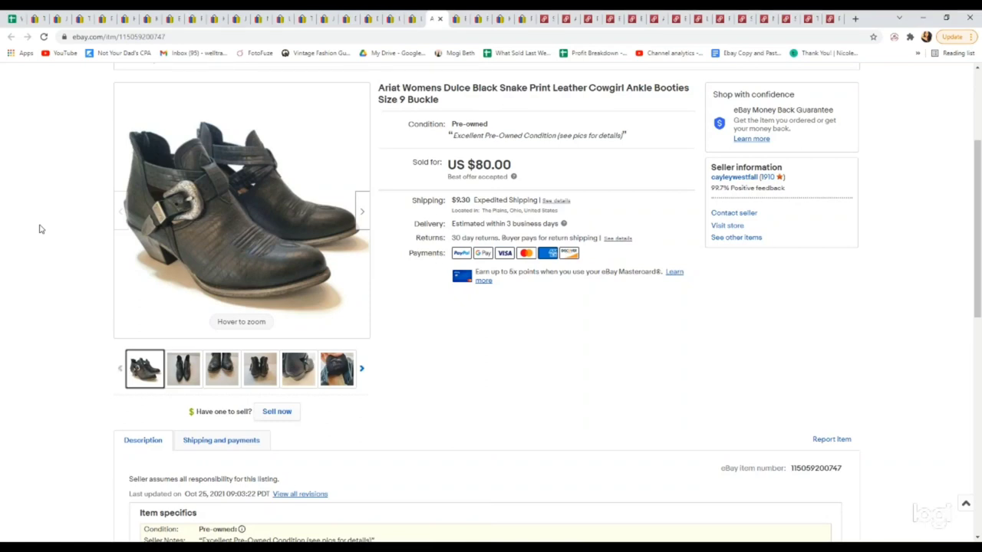
pyautogui.moveTo(344, 52)
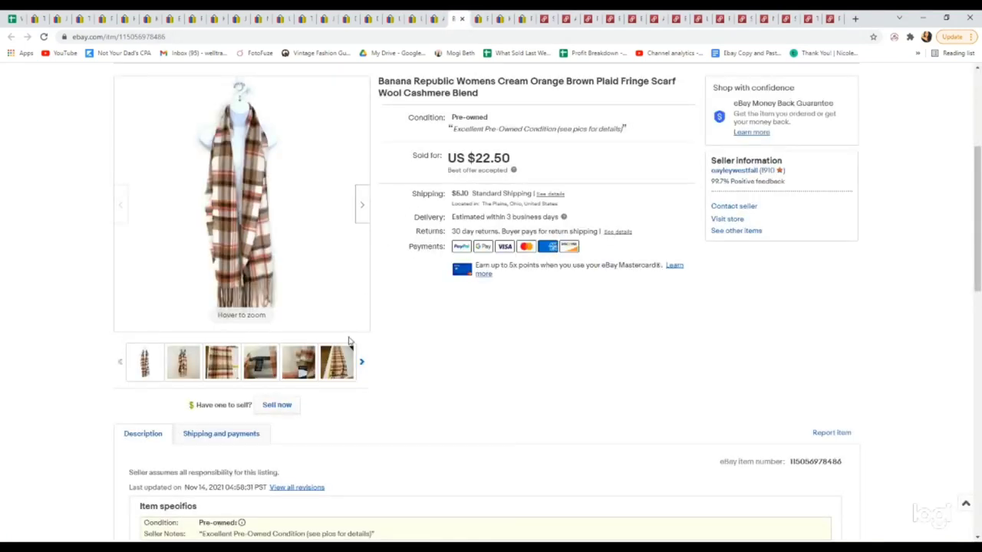
# Step: Check the Banana Republic plaid scarf's brand label photo and return to the main photo
pyautogui.click(260, 362)
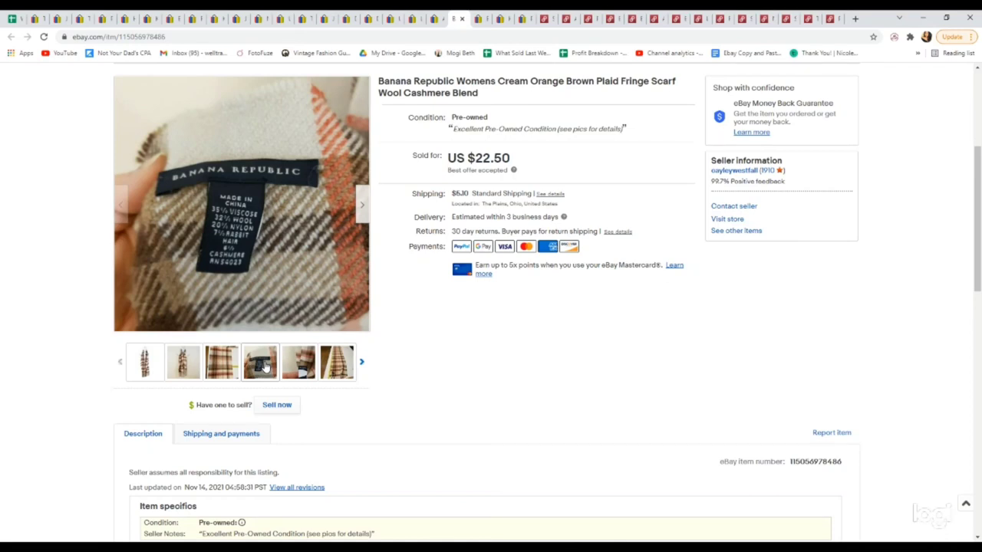
pyautogui.click(144, 362)
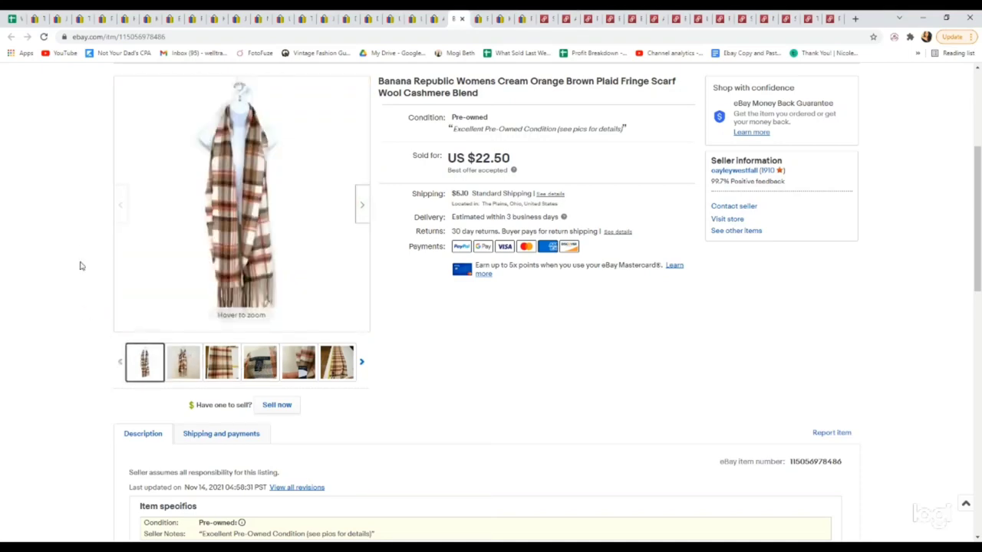
pyautogui.moveTo(77, 252)
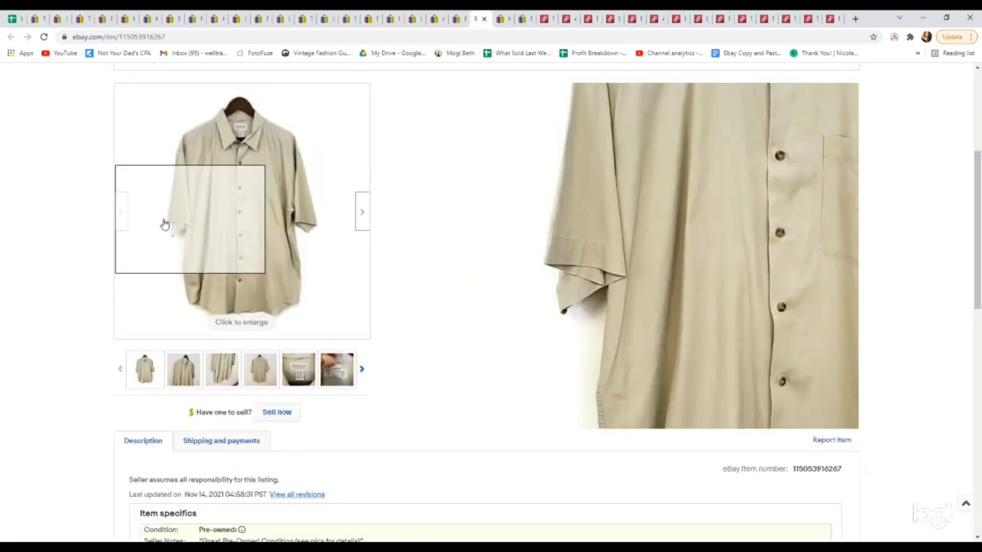
pyautogui.click(297, 370)
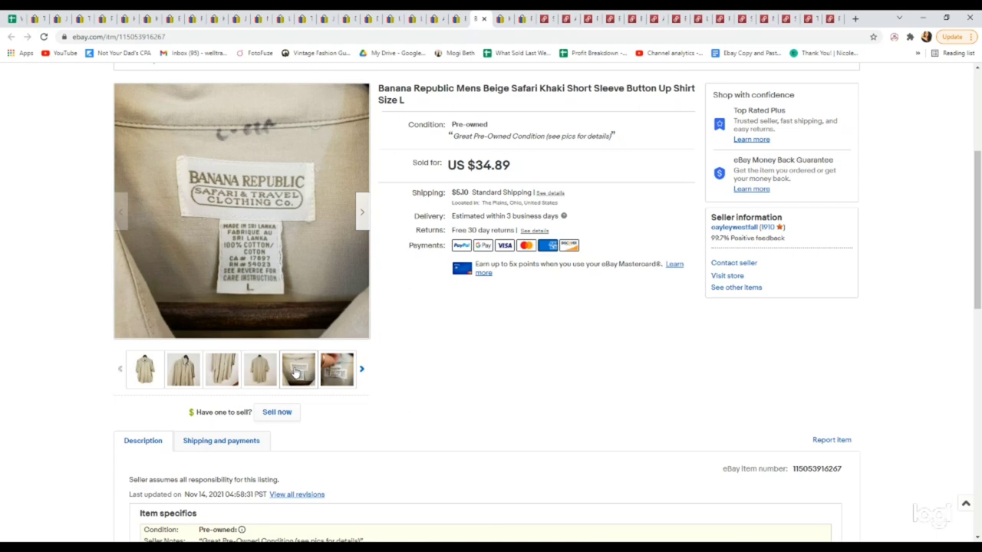
pyautogui.click(144, 368)
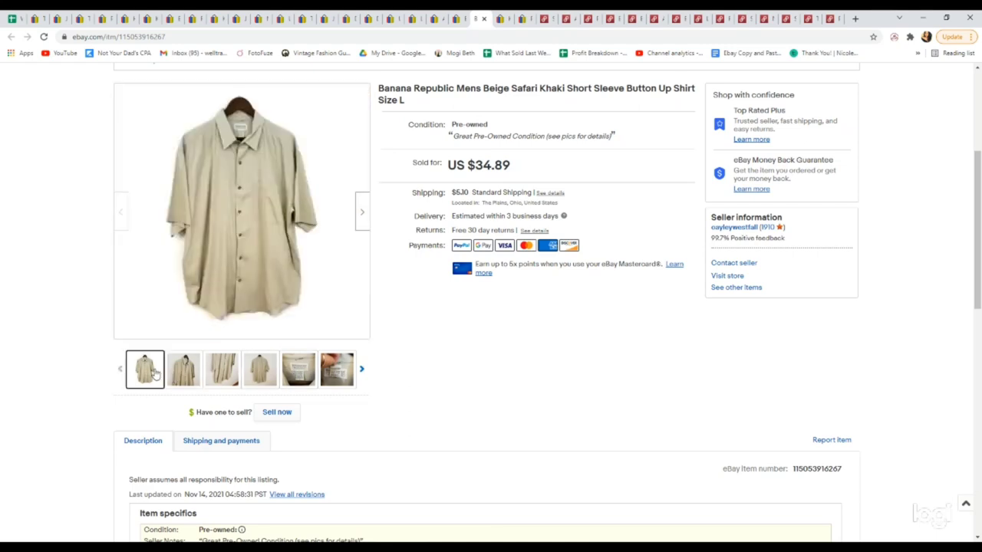
pyautogui.moveTo(43, 227)
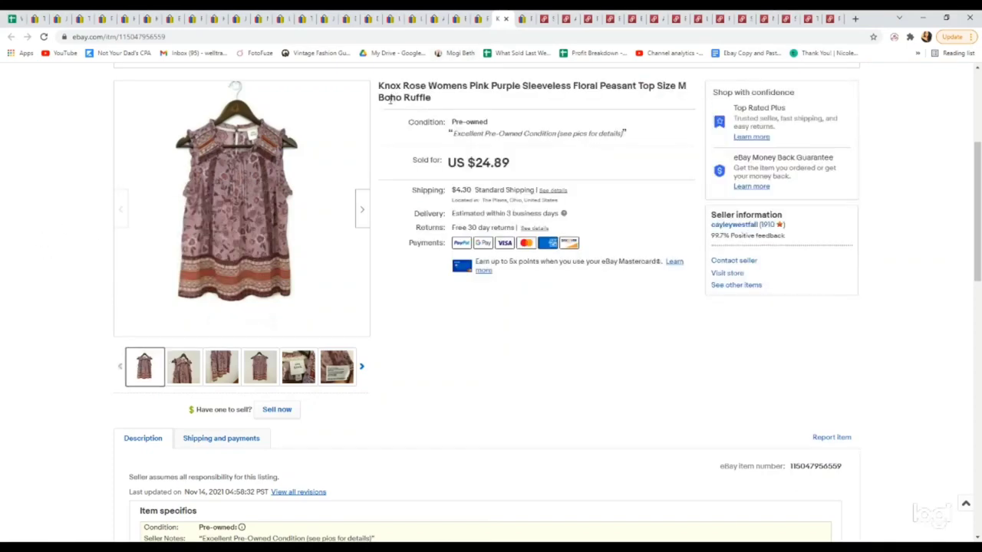
pyautogui.moveTo(462, 104)
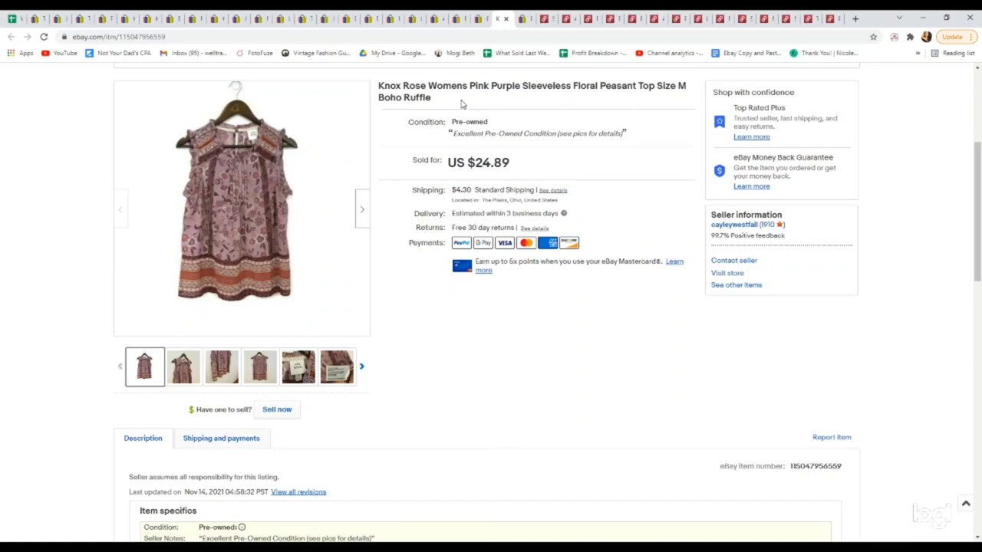
pyautogui.moveTo(523, 104)
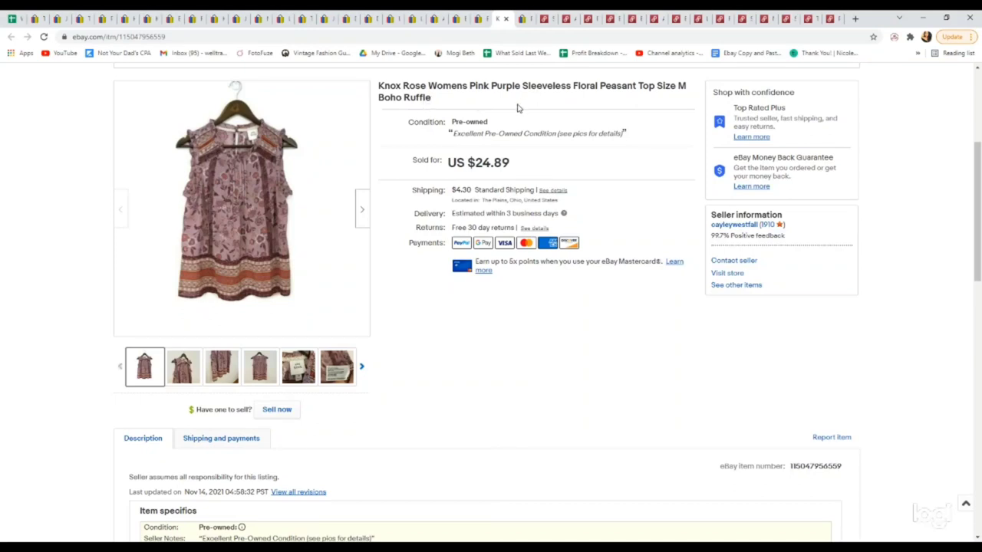
pyautogui.moveTo(586, 190)
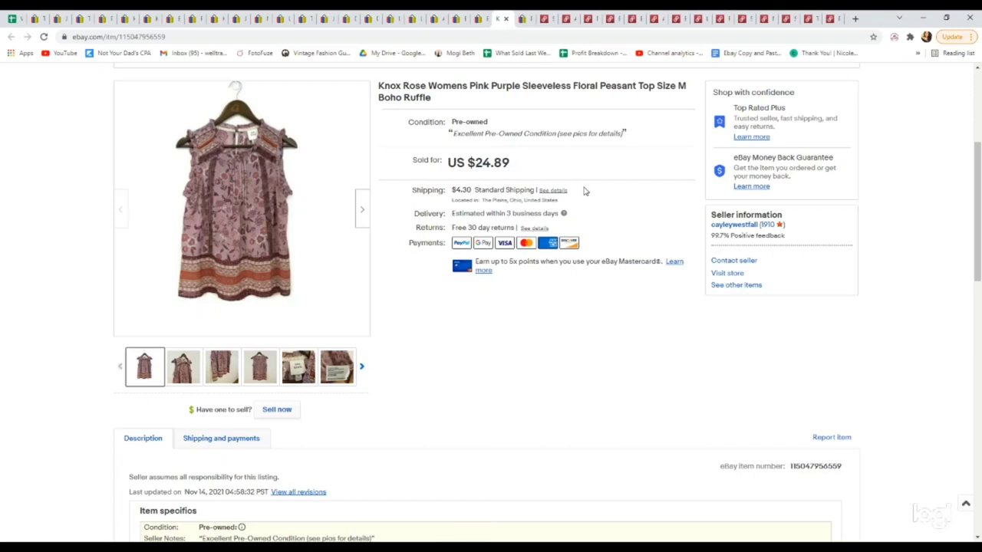
pyautogui.moveTo(525, 24)
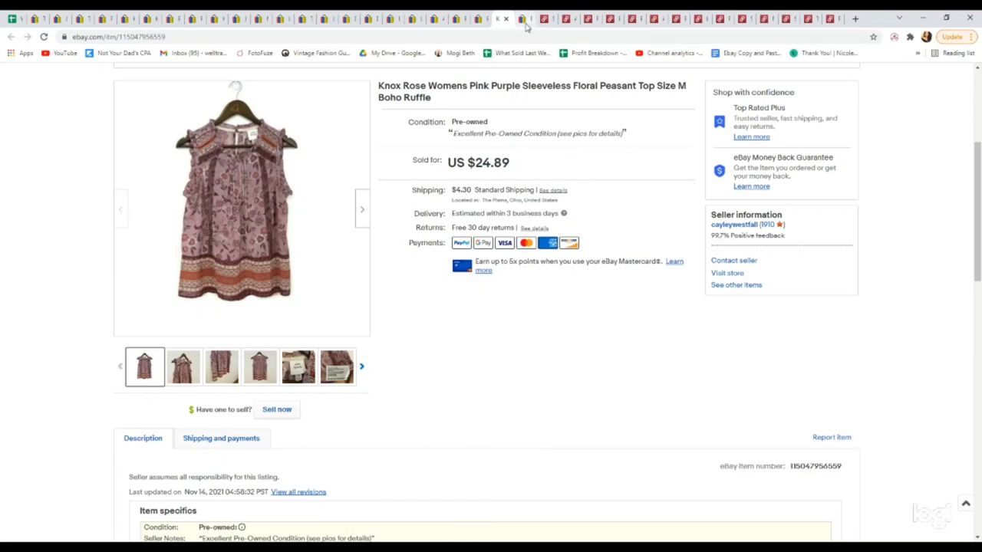
# Step: View the Prana black pants listing, checking the waistband label close-up photo
pyautogui.click(523, 18)
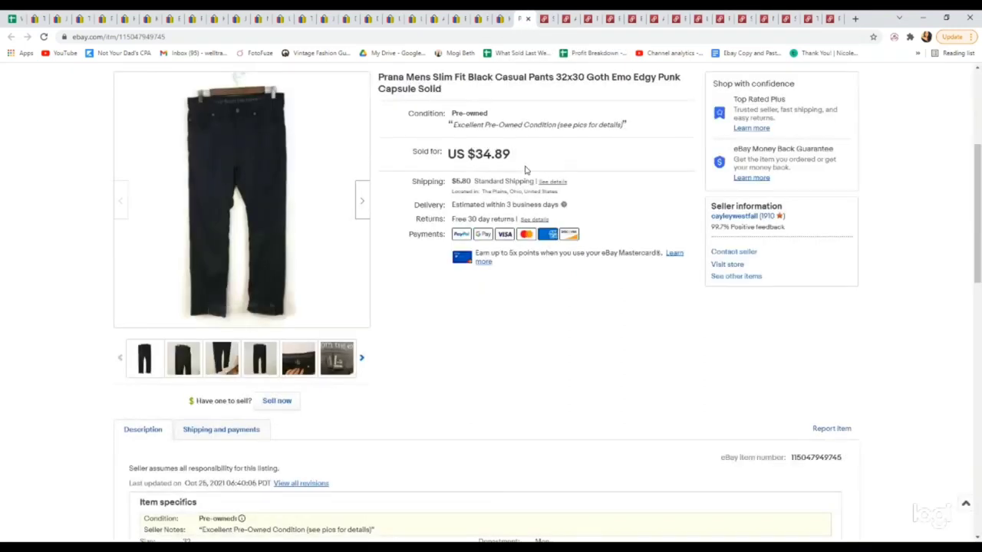
pyautogui.click(298, 362)
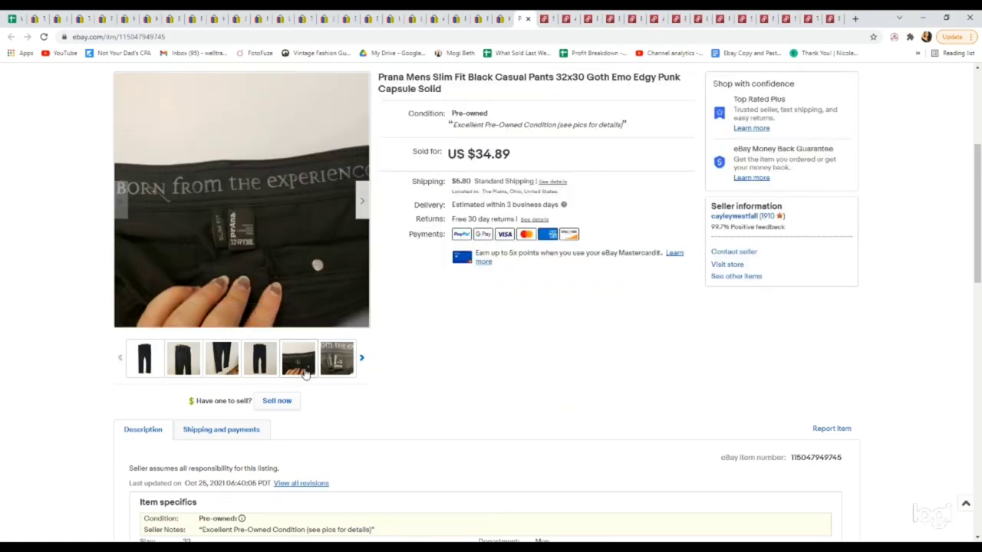
pyautogui.click(144, 358)
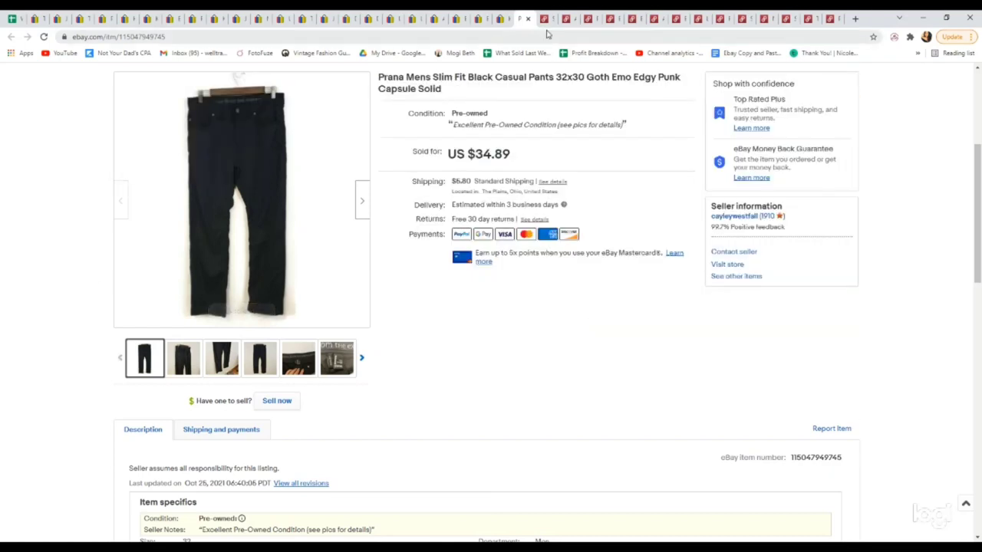
# Step: View the Sorel suede slippers listing ($34) on Poshmark, browsing its back-view photos
pyautogui.click(540, 19)
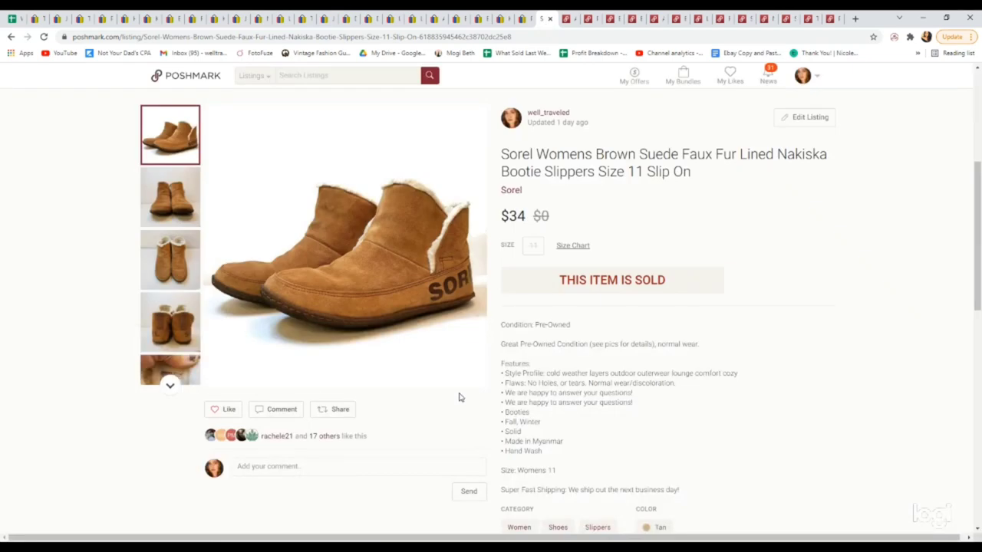
pyautogui.moveTo(515, 380)
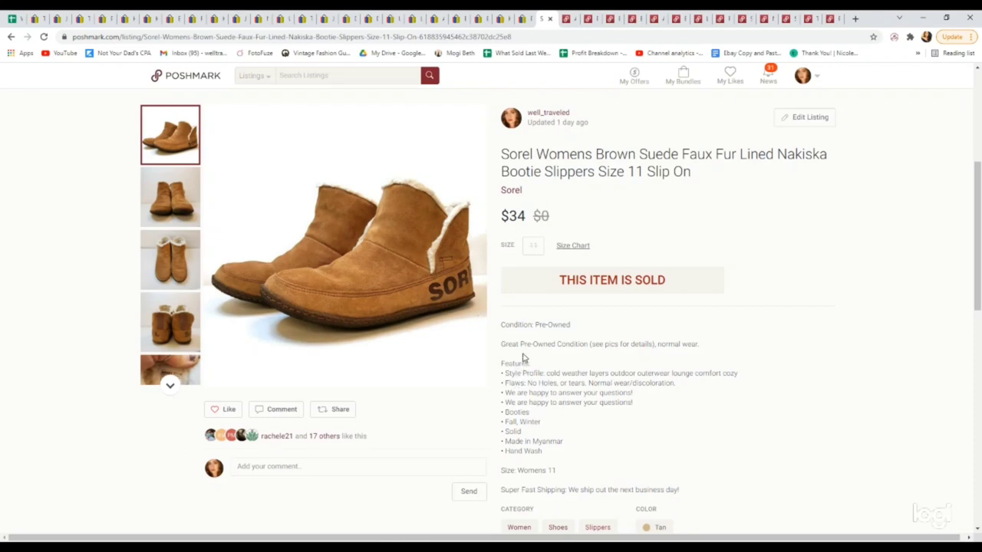
pyautogui.moveTo(447, 288)
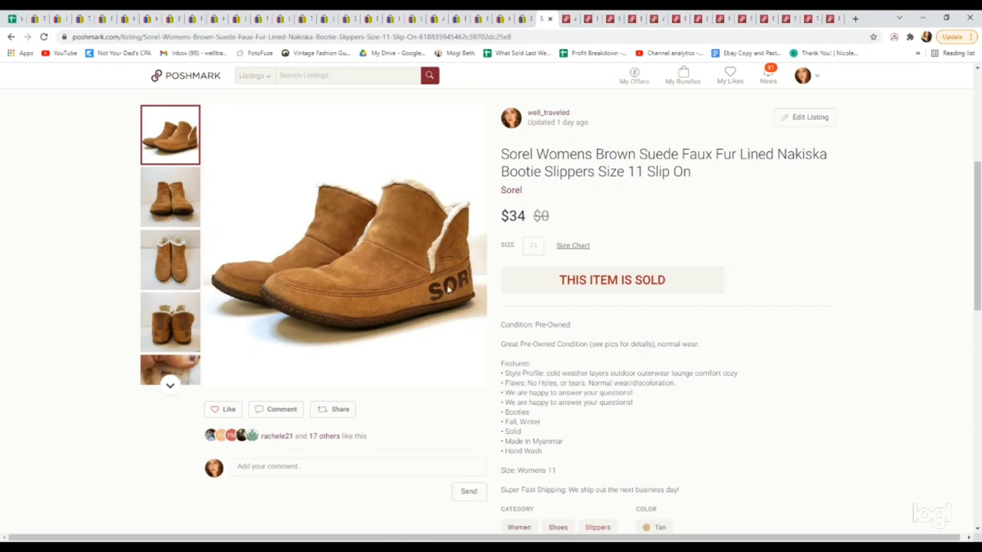
pyautogui.click(169, 322)
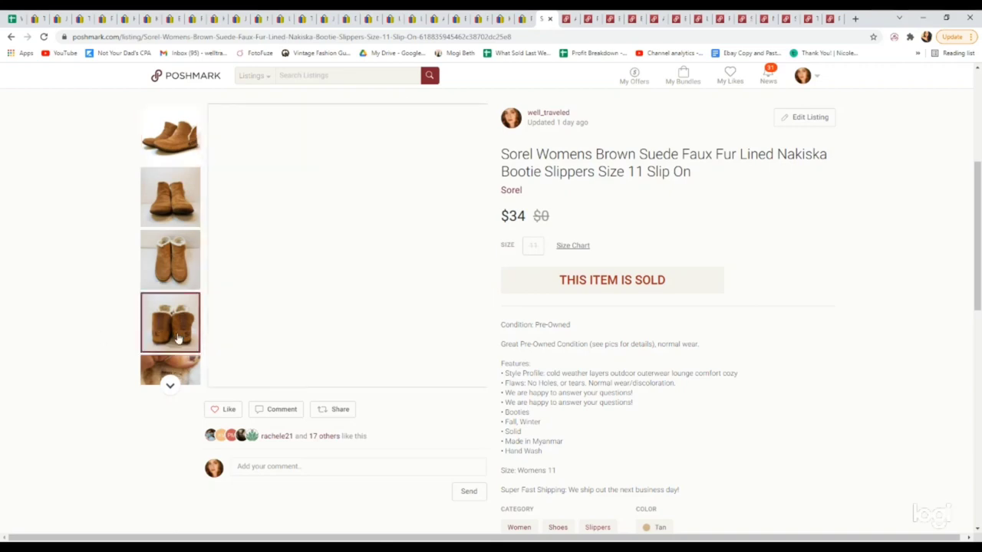
pyautogui.click(169, 322)
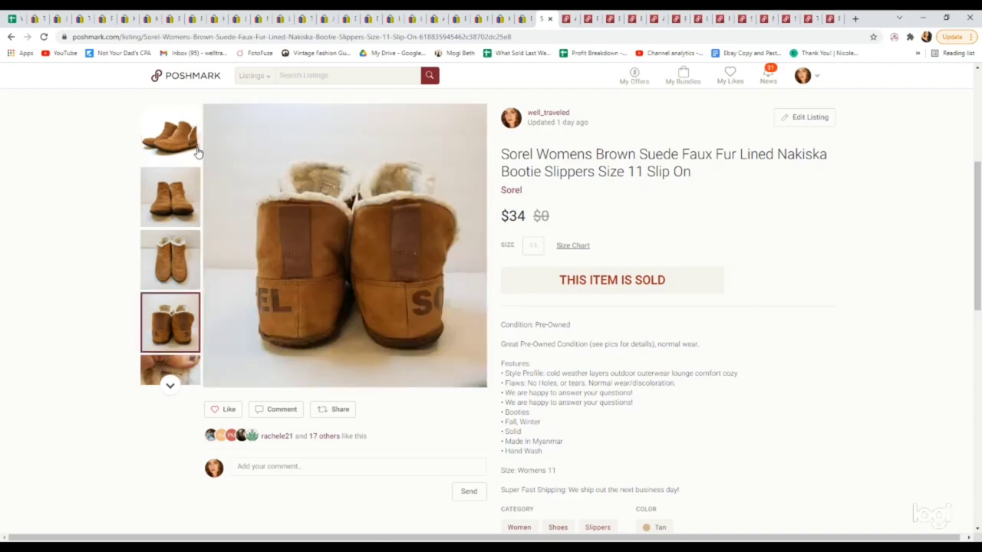
pyautogui.click(168, 135)
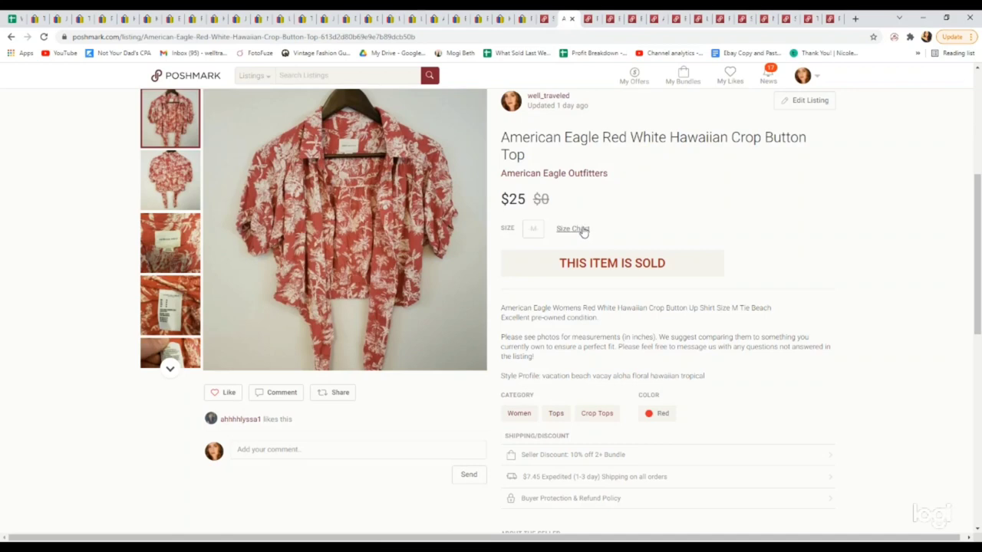
pyautogui.moveTo(581, 187)
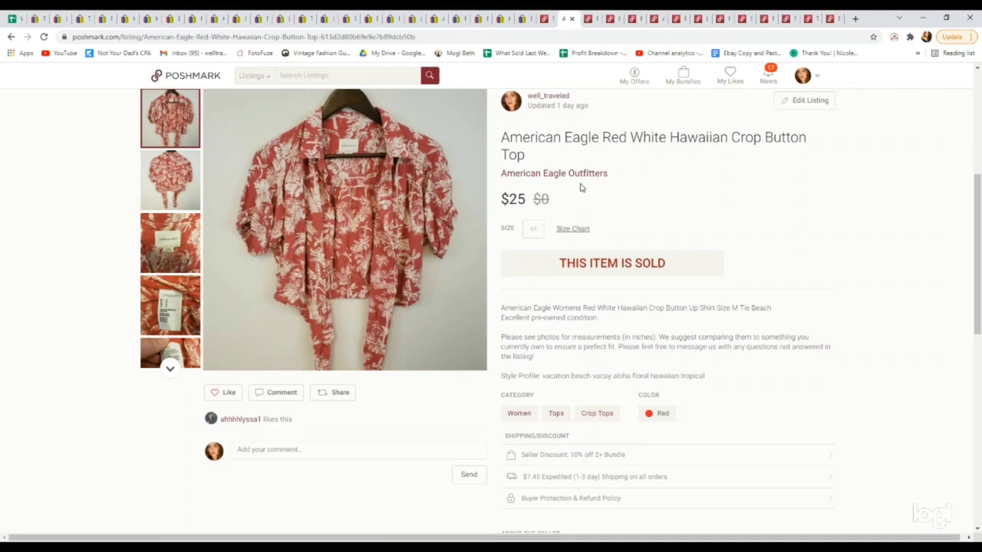
pyautogui.moveTo(581, 184)
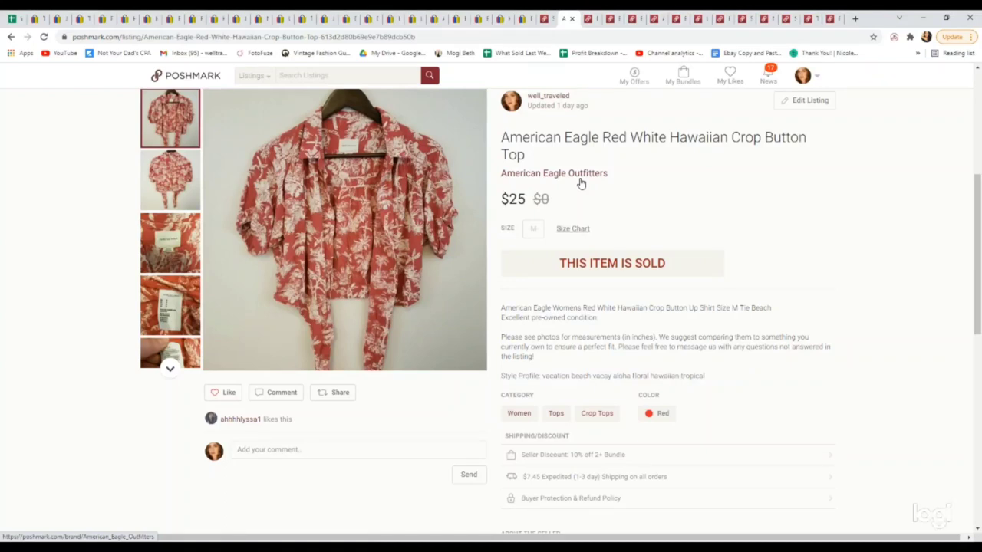
pyautogui.moveTo(579, 181)
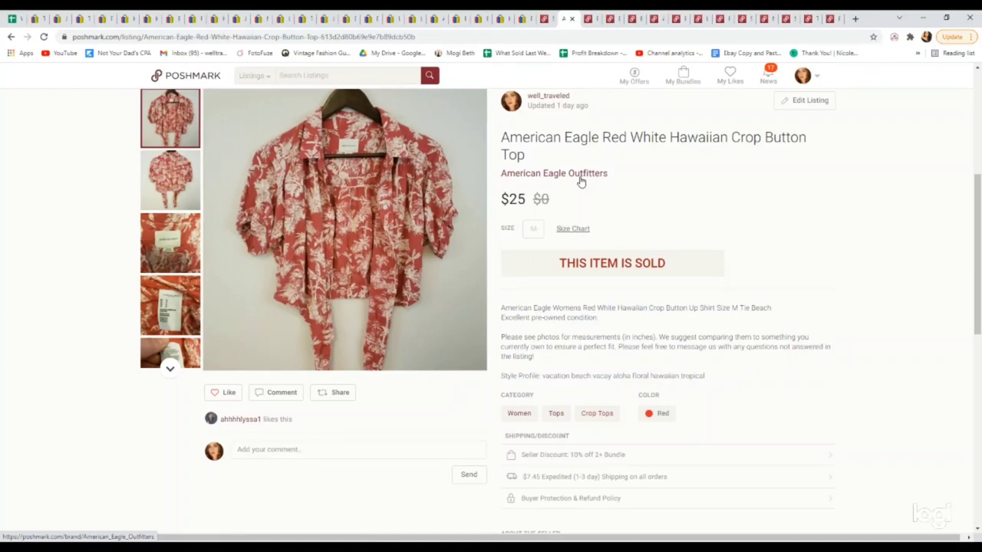
pyautogui.moveTo(571, 196)
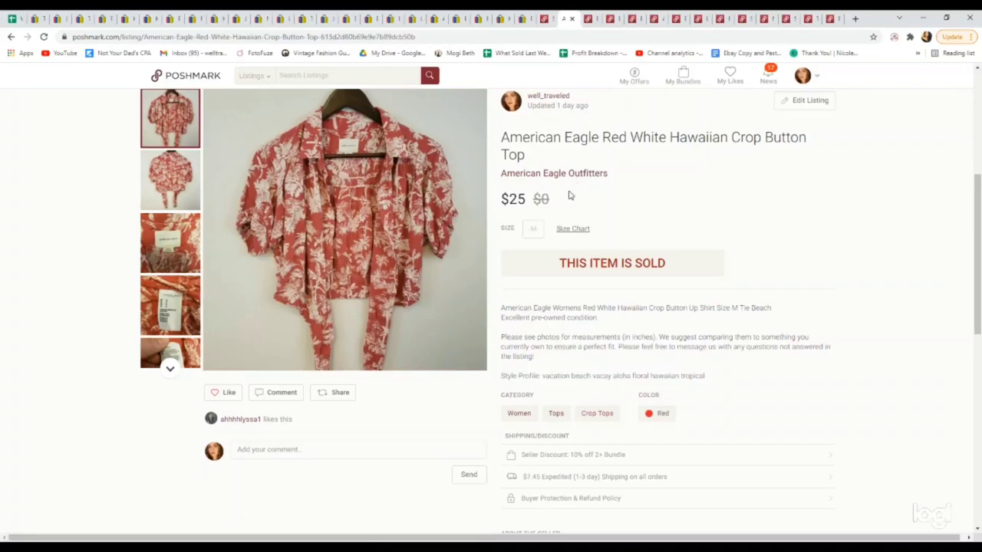
pyautogui.moveTo(580, 69)
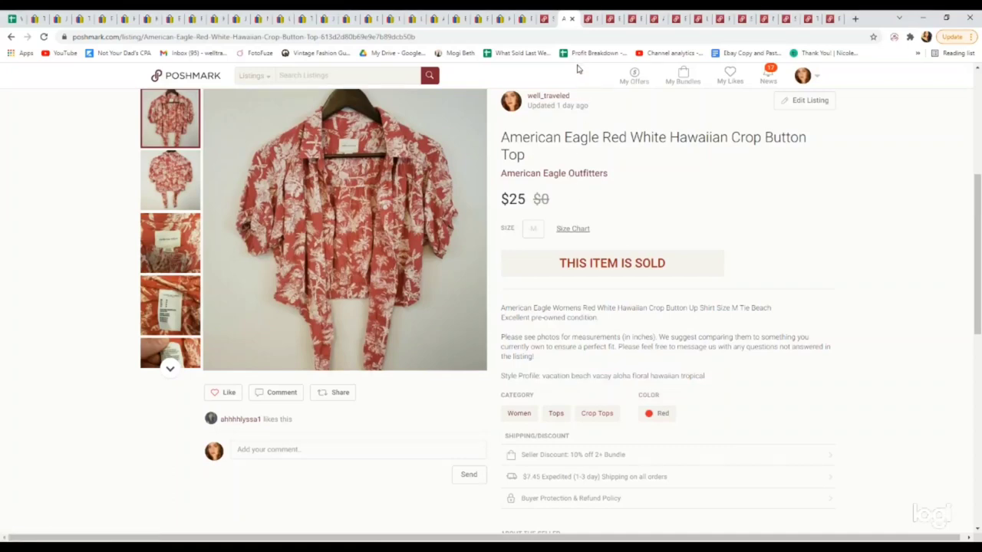
pyautogui.moveTo(590, 17)
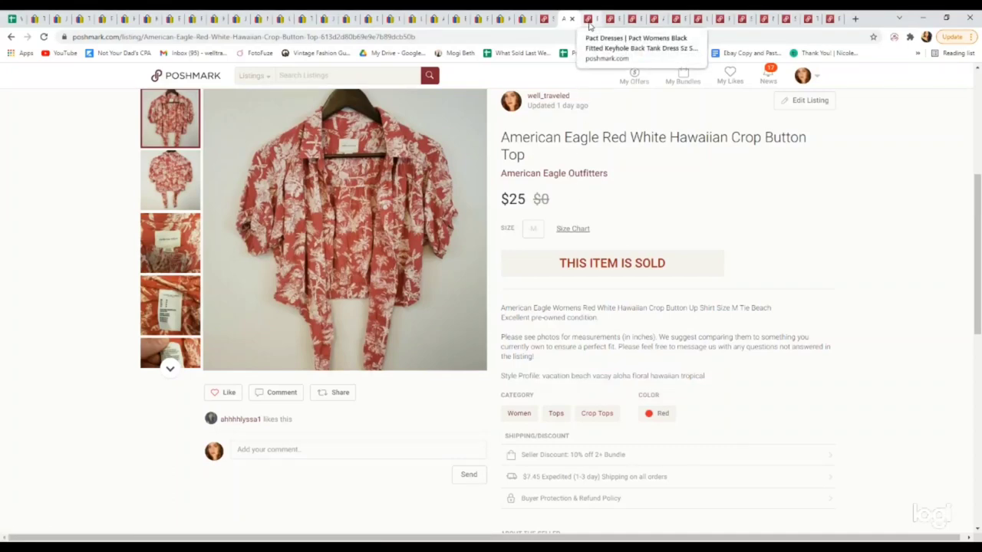
pyautogui.click(583, 17)
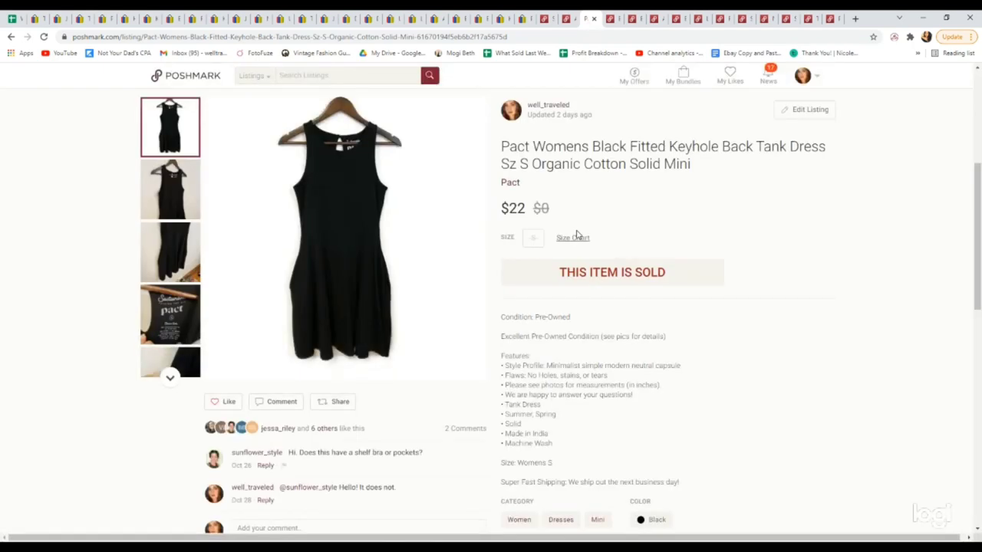
pyautogui.moveTo(572, 249)
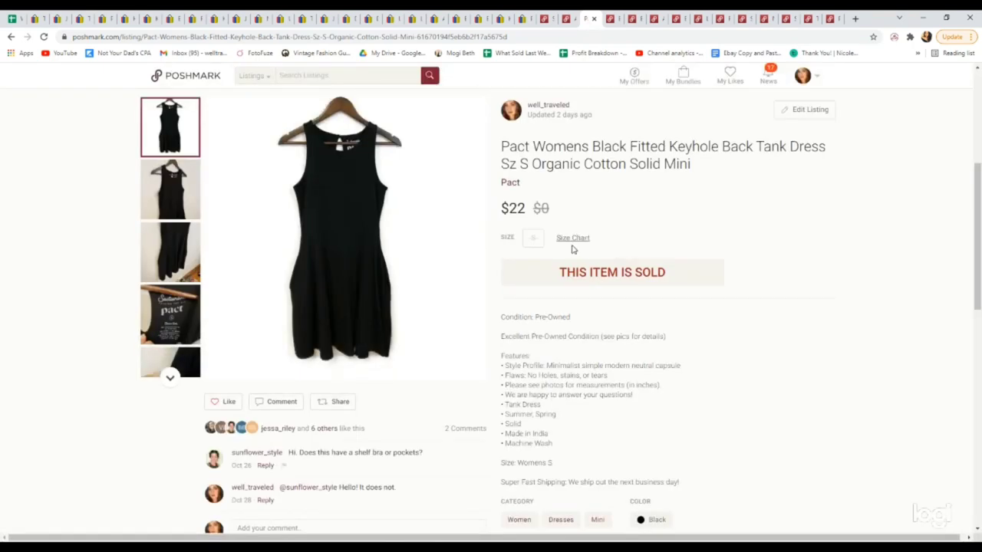
pyautogui.moveTo(172, 322)
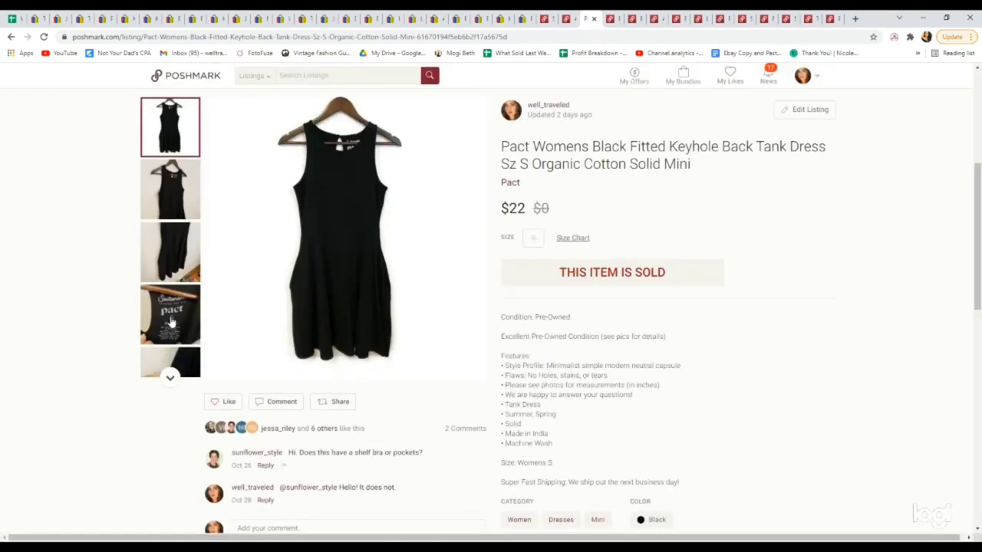
pyautogui.click(169, 316)
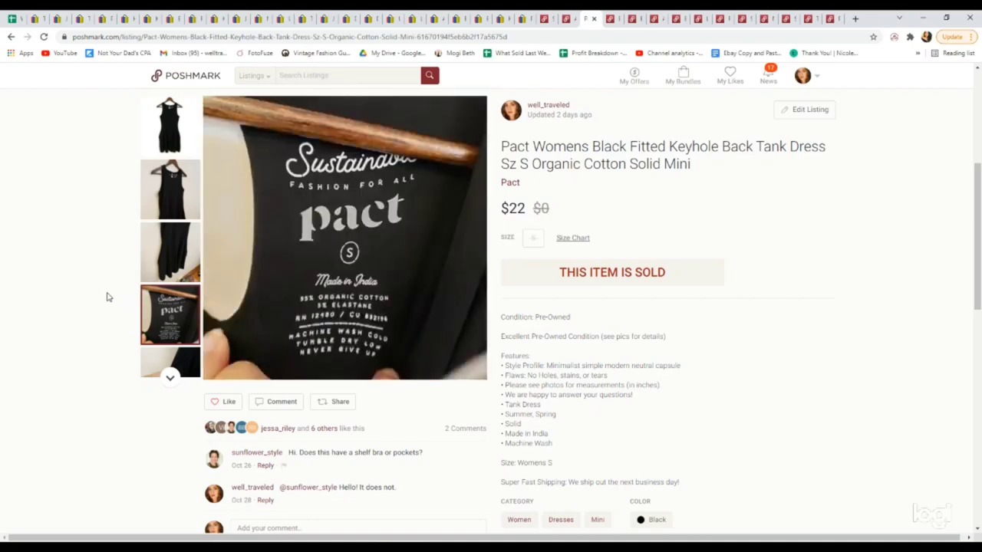
pyautogui.moveTo(166, 123)
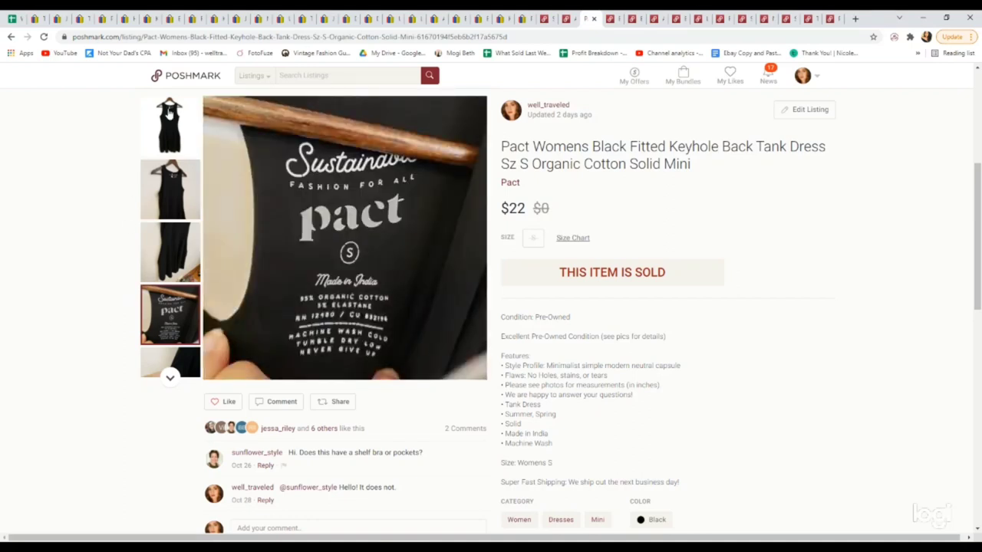
pyautogui.click(169, 125)
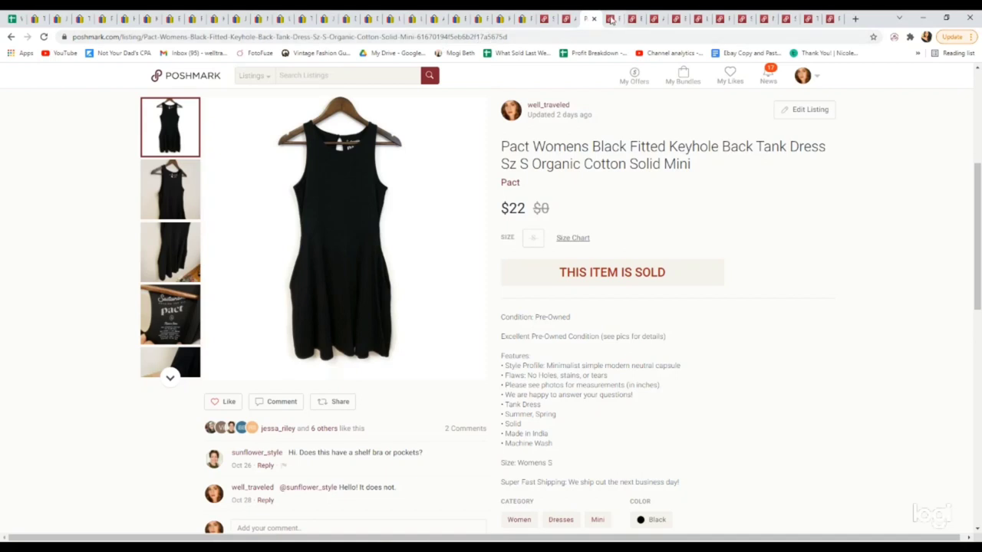
# Step: View the Birdies woven flats ($45) insole logo photo, then move to the Burberry headband listing
pyautogui.click(598, 18)
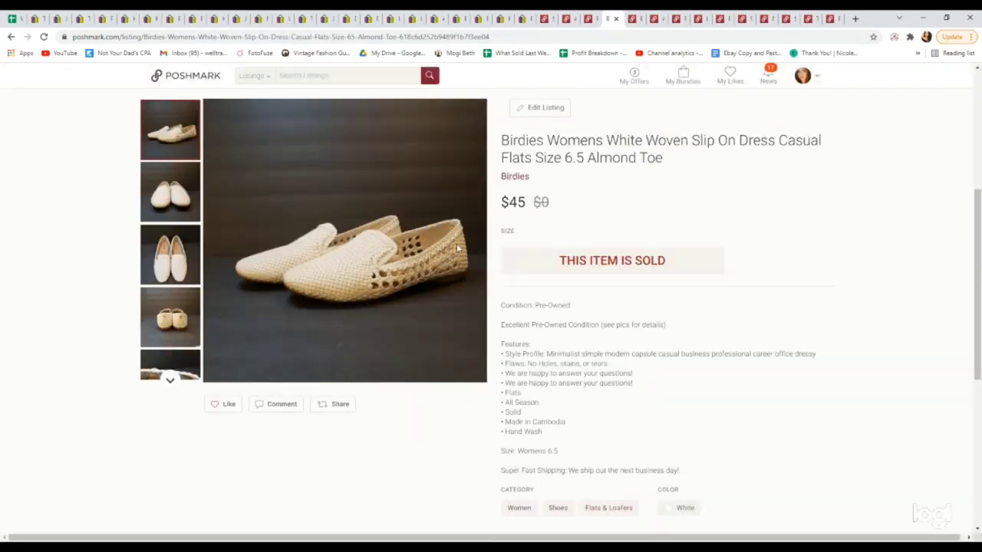
pyautogui.moveTo(168, 387)
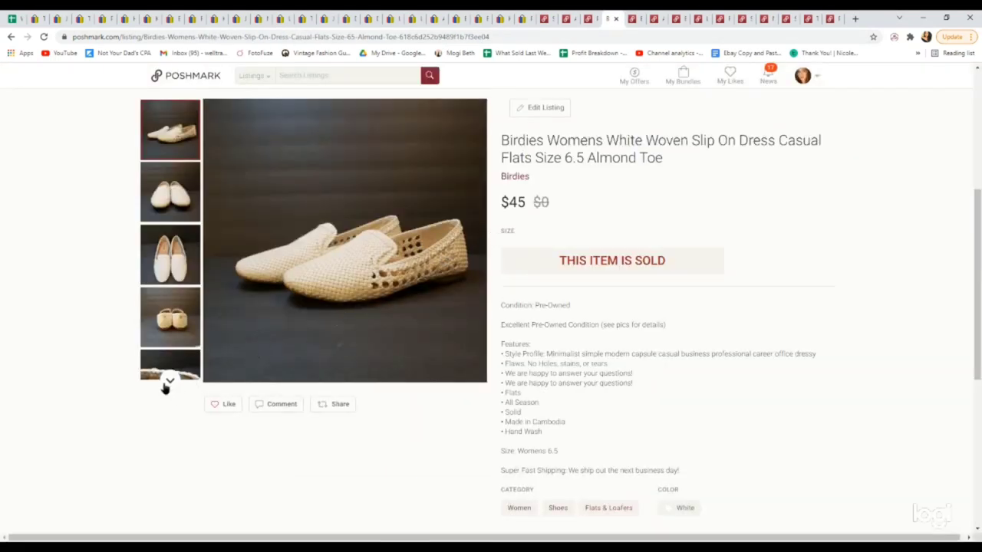
pyautogui.click(169, 380)
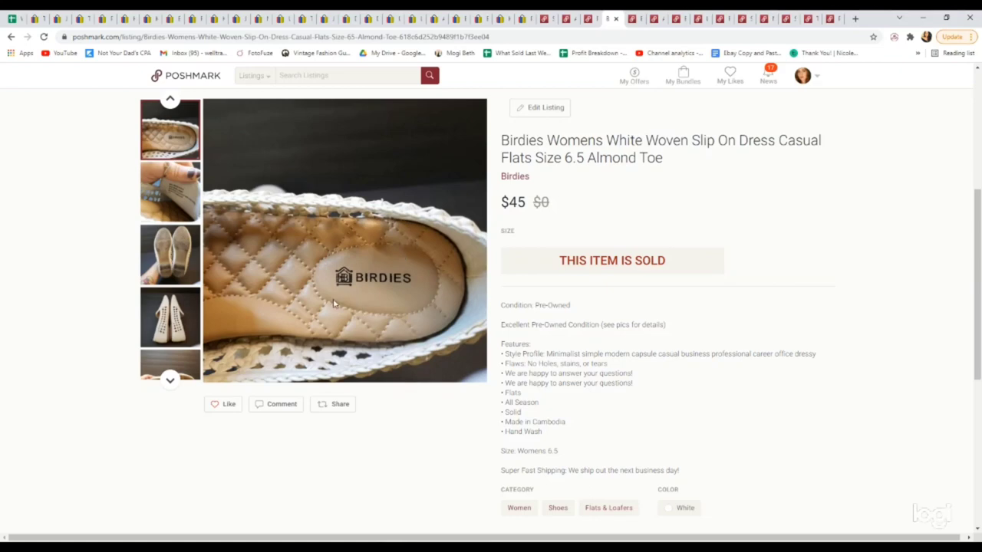
pyautogui.moveTo(305, 281)
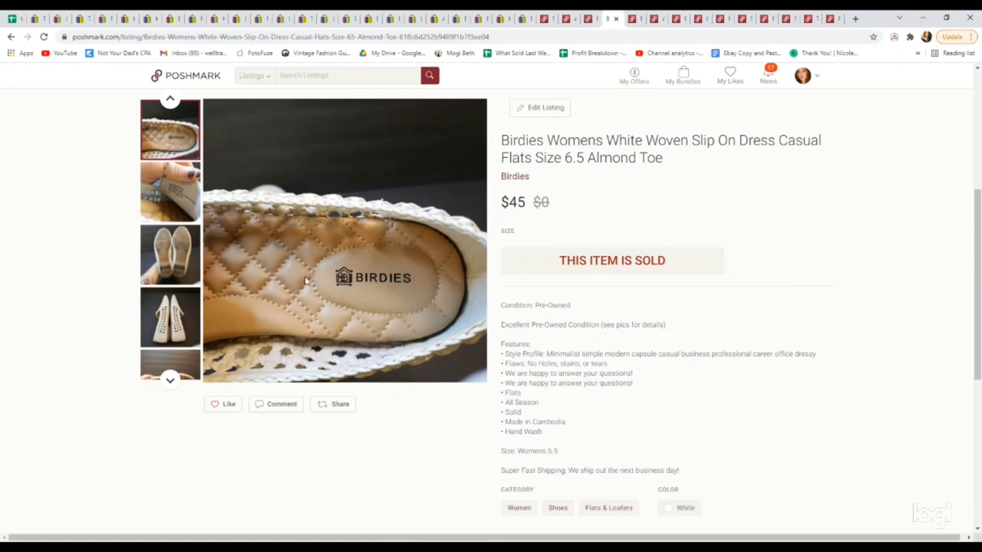
pyautogui.moveTo(399, 353)
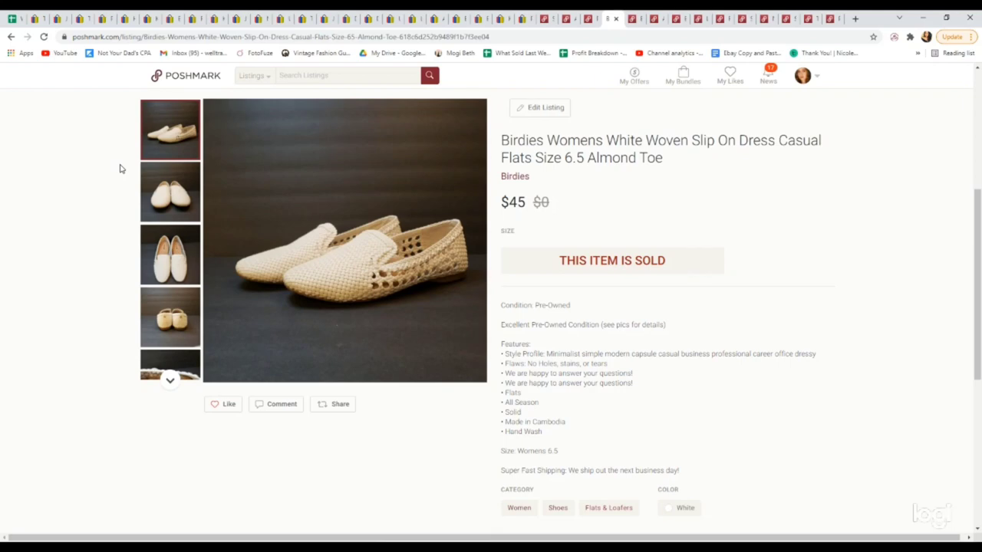
pyautogui.moveTo(632, 18)
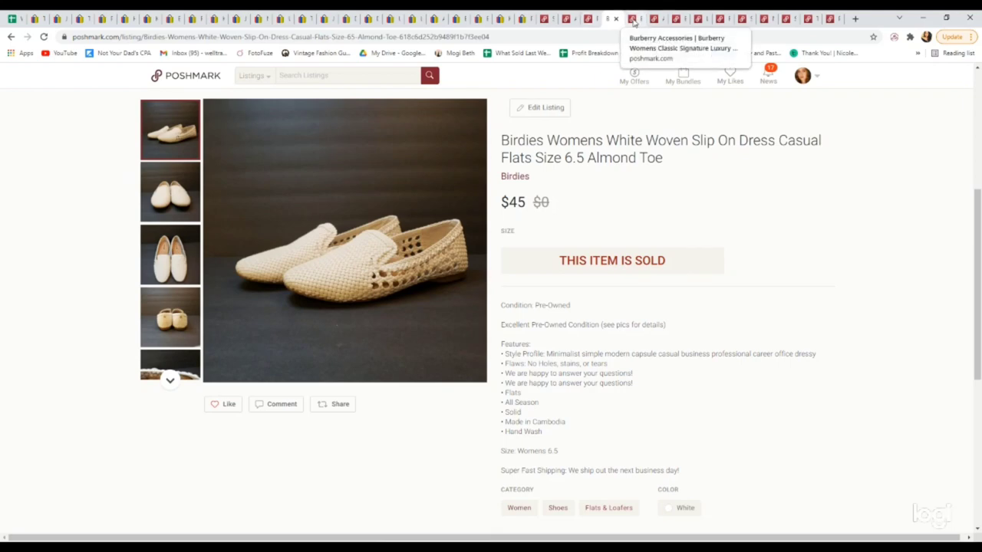
pyautogui.click(629, 18)
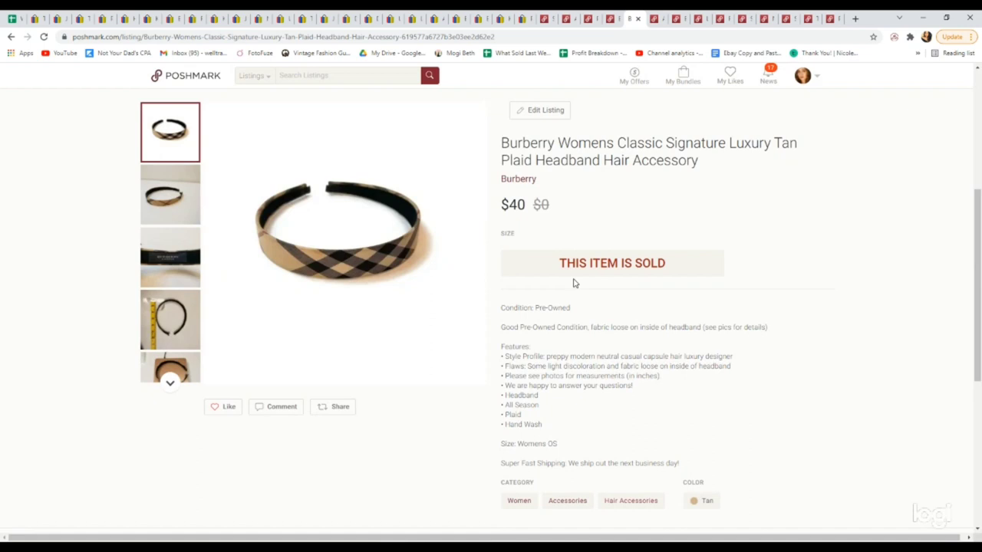
pyautogui.moveTo(567, 291)
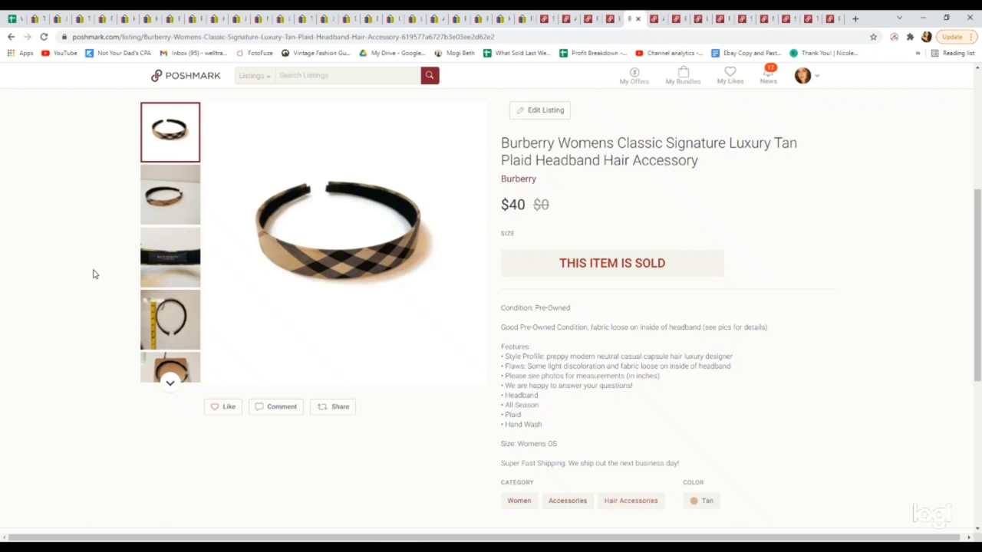
pyautogui.moveTo(172, 273)
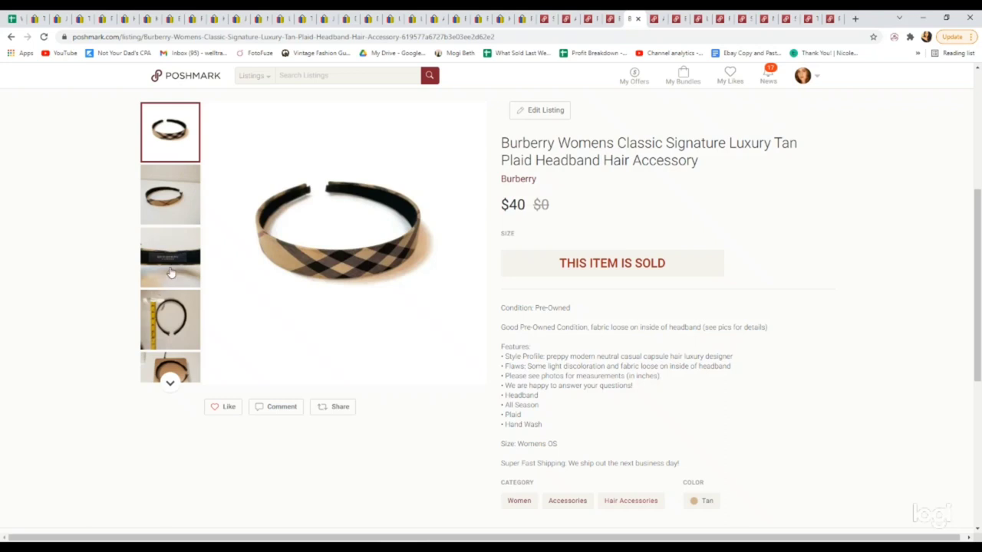
# Step: Check the Burberry headband's inner label photo, then move on to the Asos yellow cardigan ($25)
pyautogui.click(169, 257)
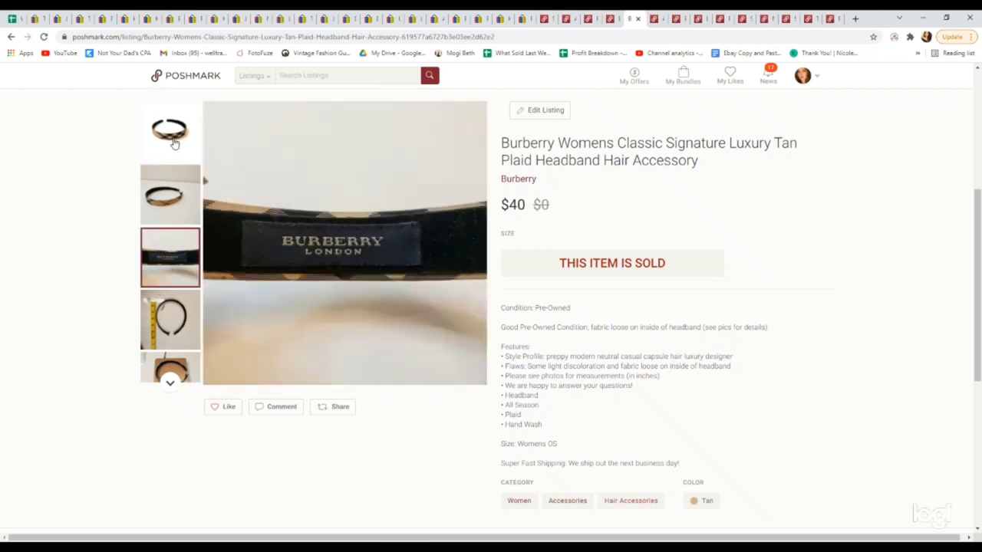
pyautogui.click(168, 132)
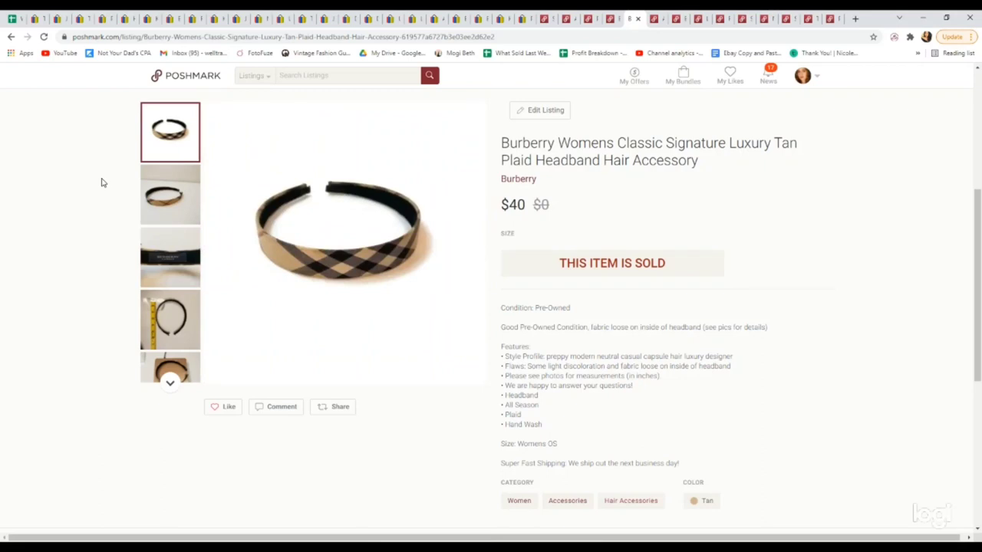
pyautogui.moveTo(281, 269)
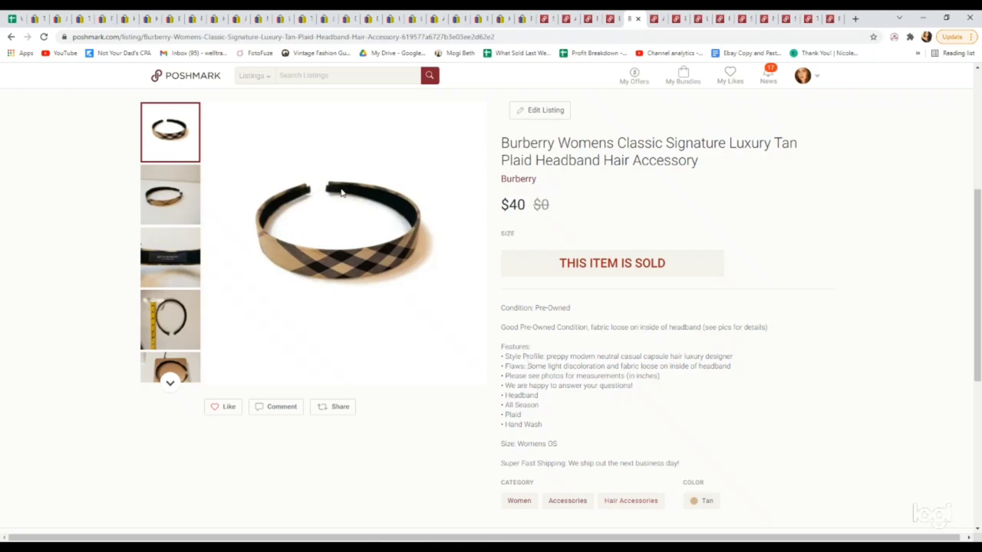
pyautogui.moveTo(294, 255)
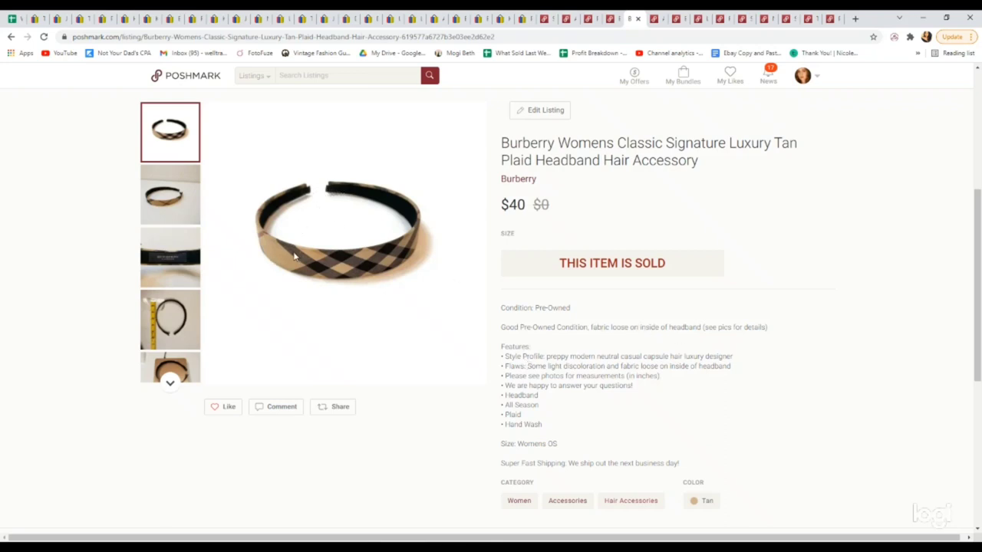
pyautogui.moveTo(271, 245)
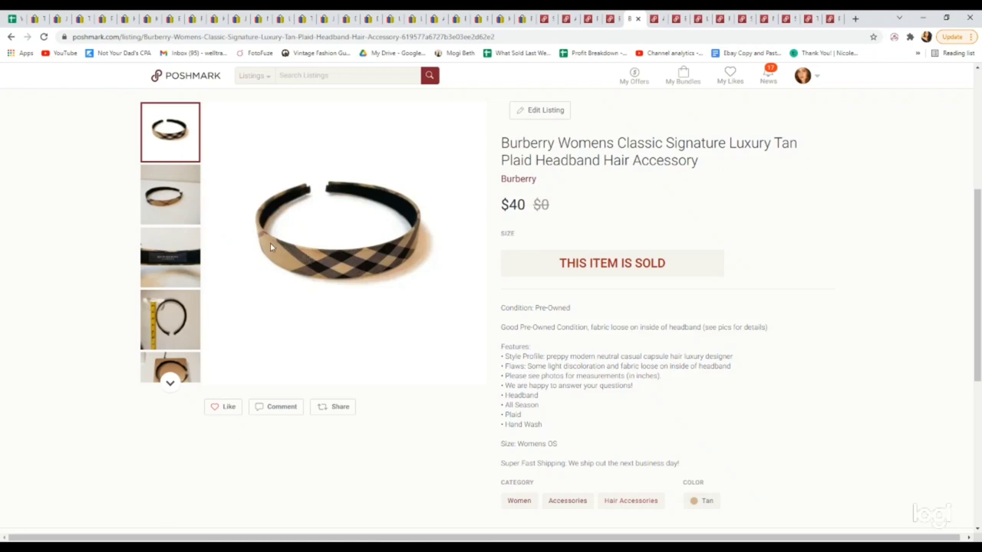
pyautogui.moveTo(167, 267)
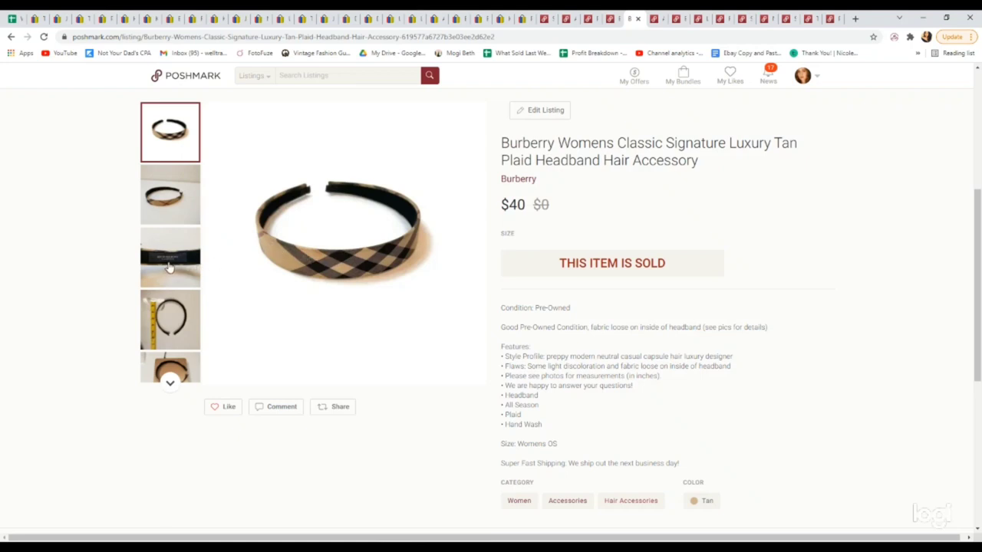
pyautogui.click(169, 258)
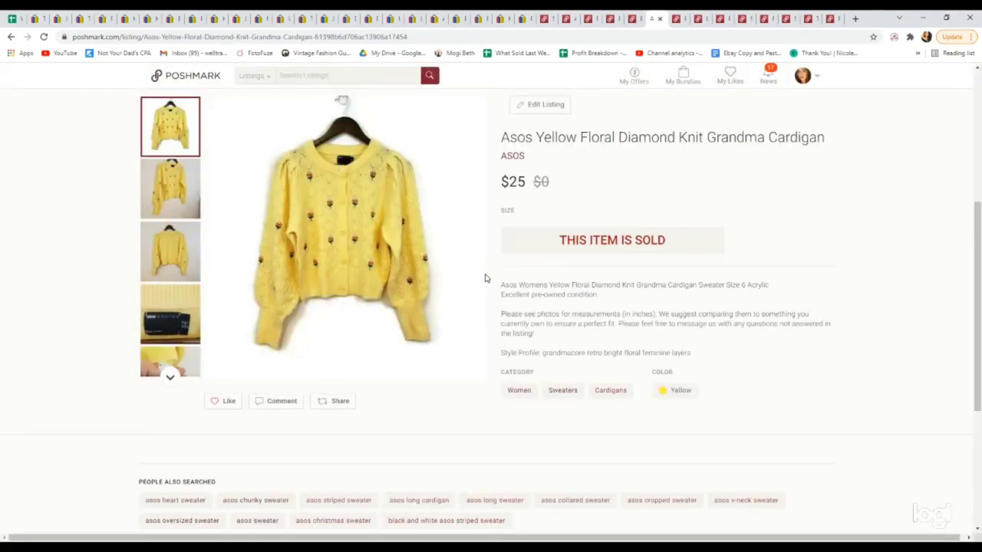
# Step: Check the BKE Buckle $34 jeans size tag photo, then bring up the sold Lacoste gray V-neck sweater at $29
pyautogui.click(169, 314)
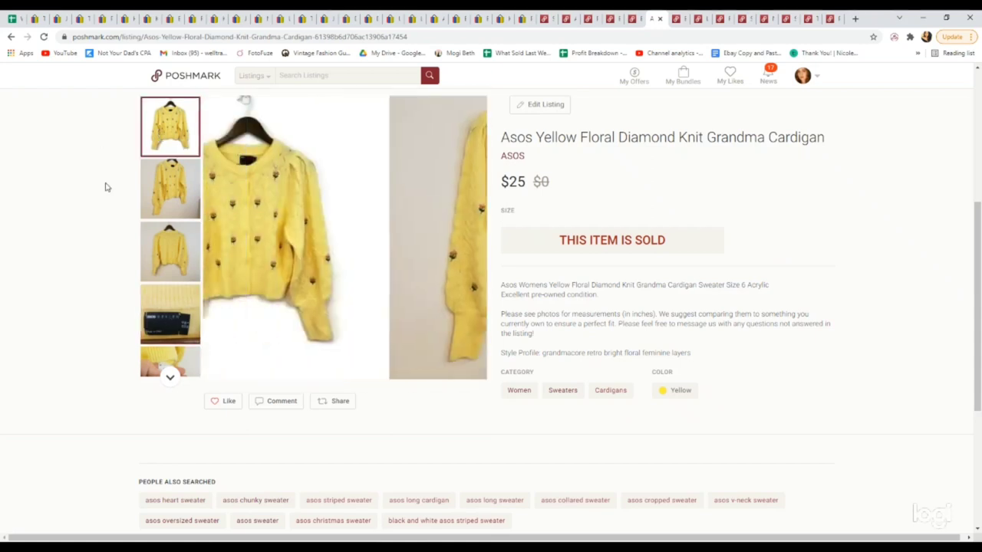
pyautogui.click(168, 126)
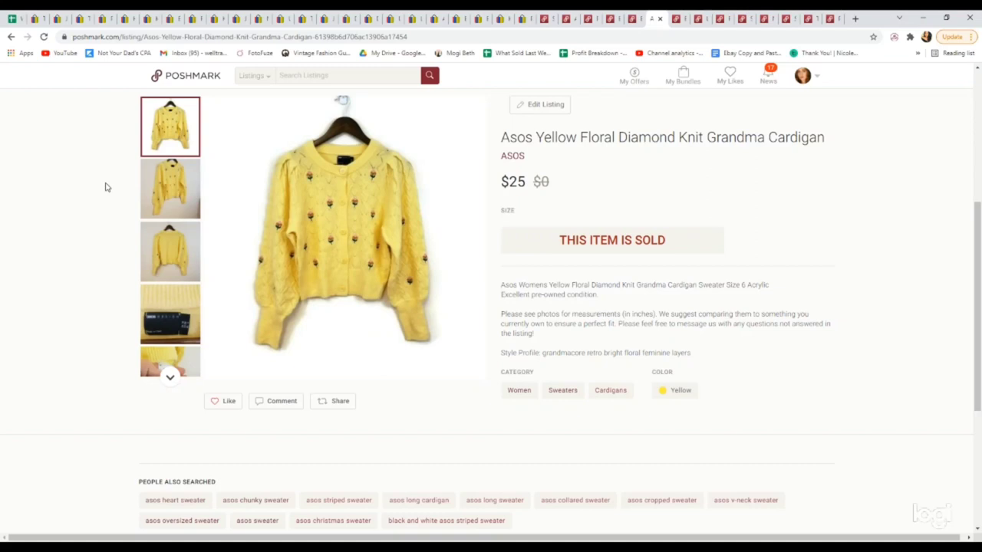
pyautogui.moveTo(113, 188)
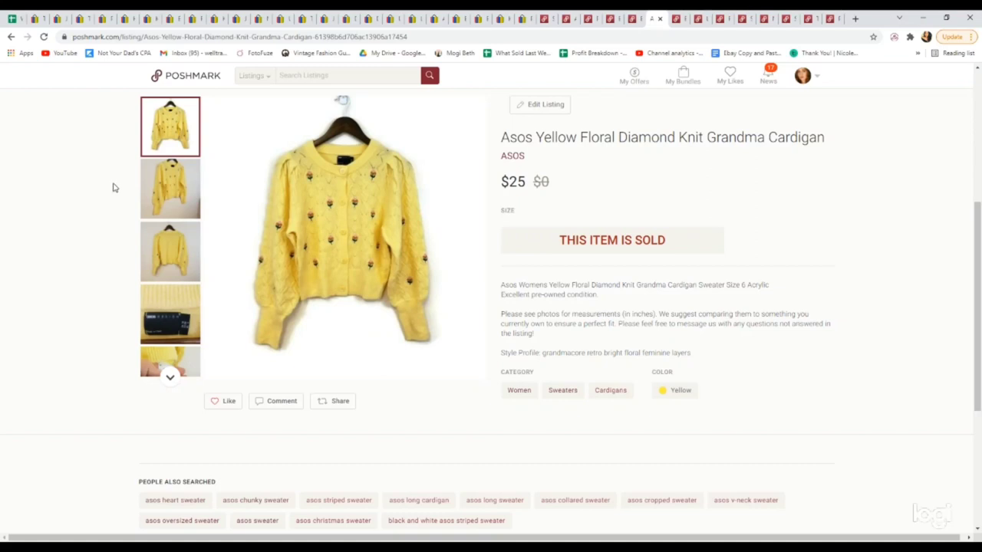
pyautogui.moveTo(121, 177)
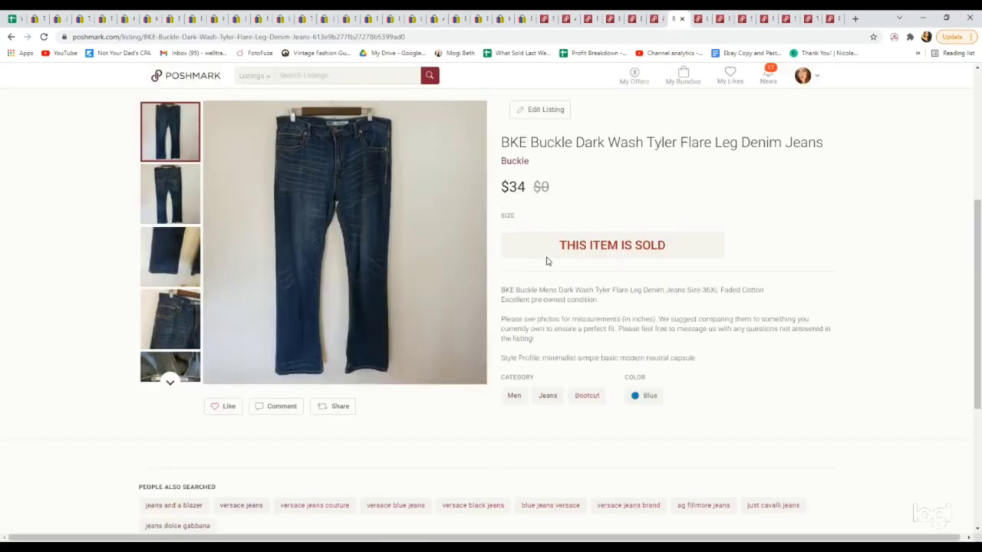
pyautogui.moveTo(546, 259)
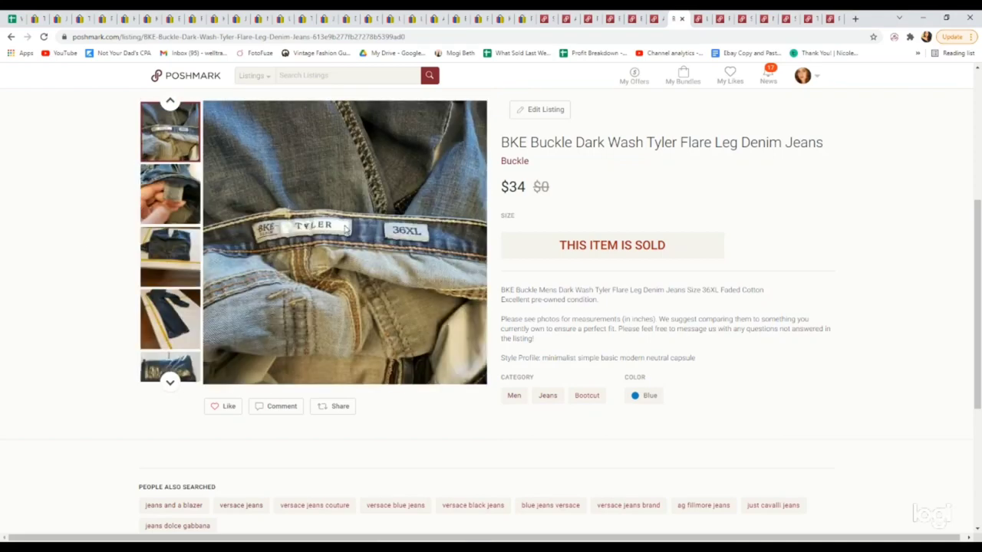
pyautogui.moveTo(433, 230)
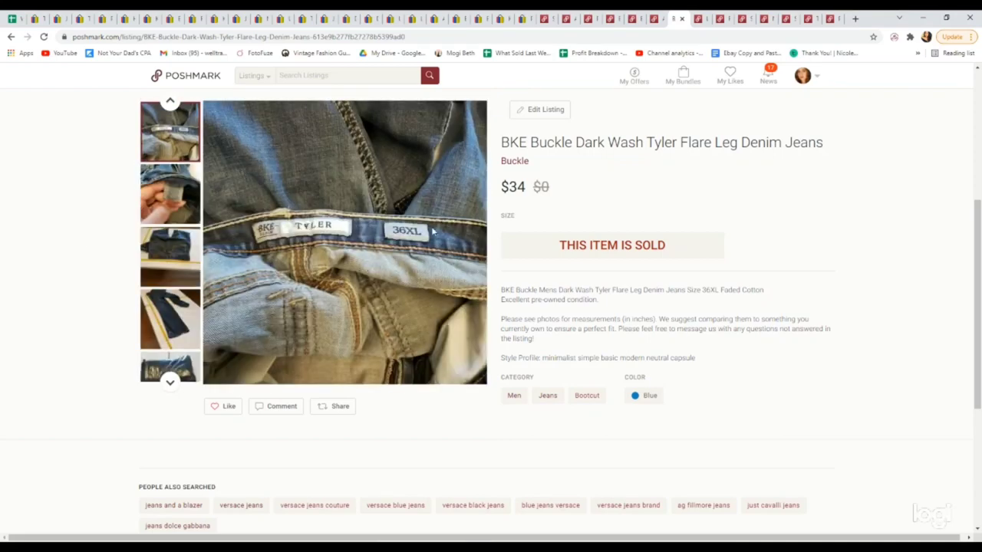
pyautogui.moveTo(175, 144)
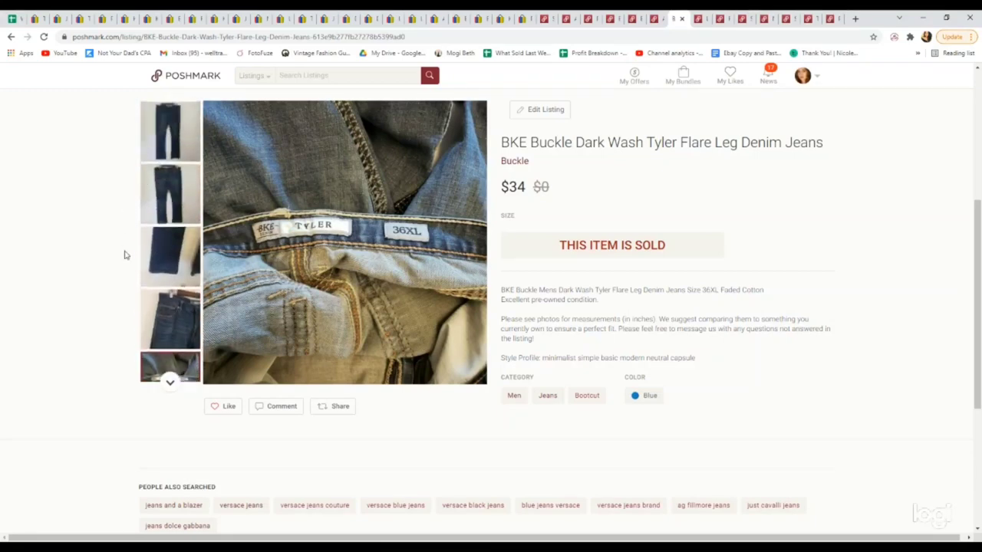
pyautogui.click(168, 132)
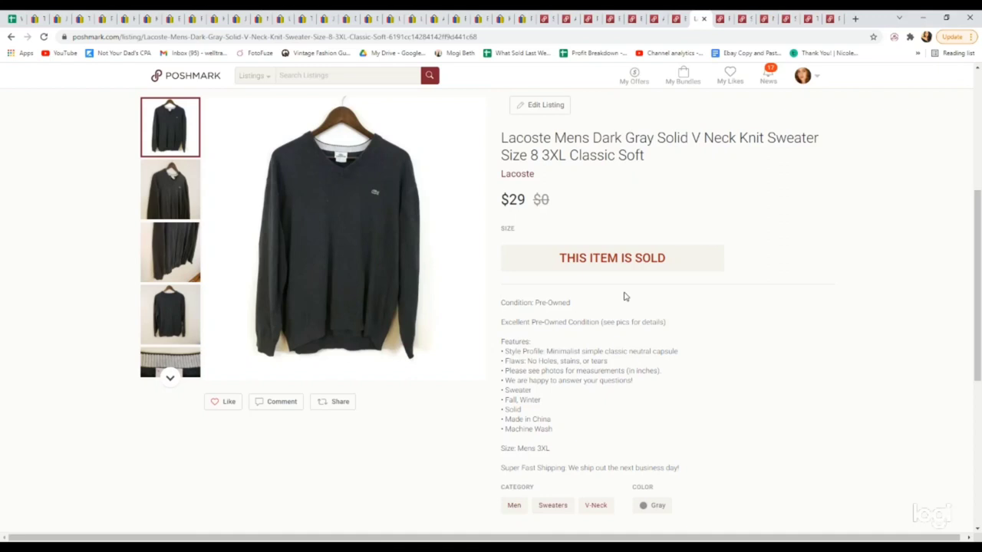
pyautogui.moveTo(169, 369)
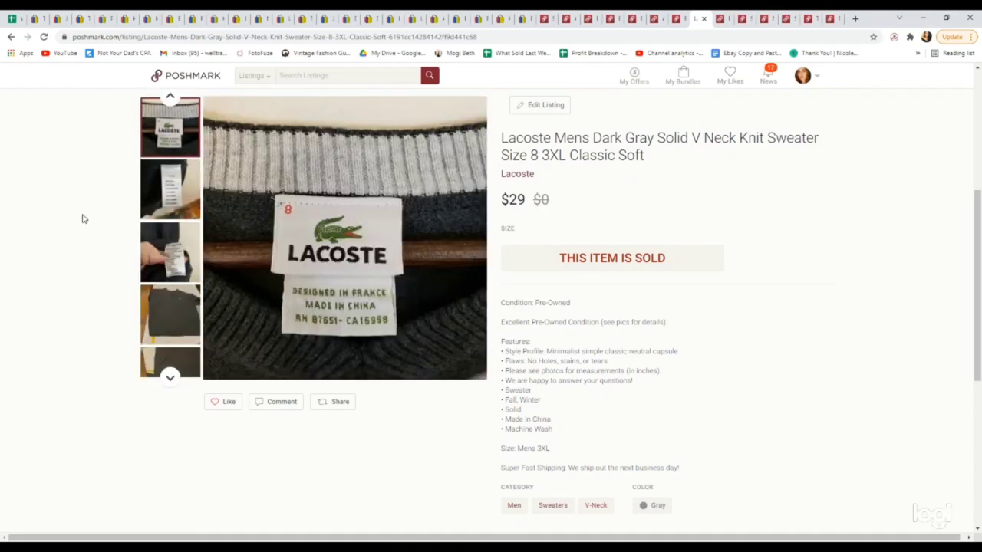
pyautogui.moveTo(87, 193)
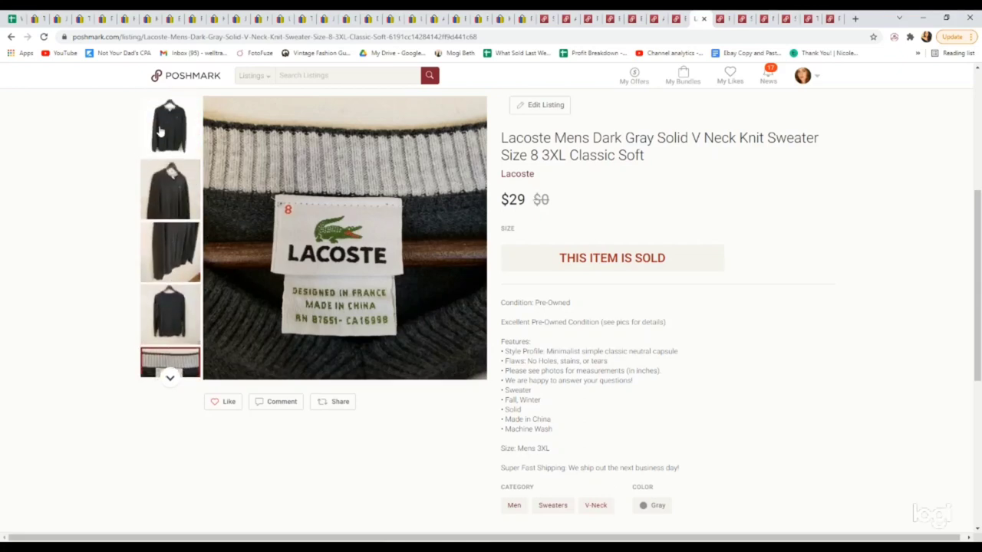
# Step: Leave the Lacoste sweater and view the sold Ralph Lauren Sport tan merino cable sweater at $25, checking its label close-up
pyautogui.click(169, 125)
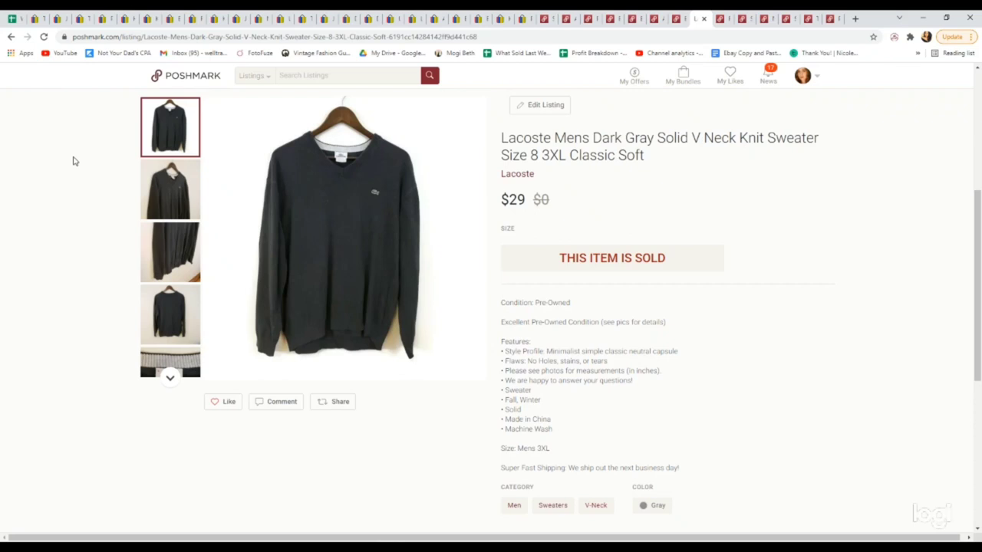
pyautogui.moveTo(767, 138)
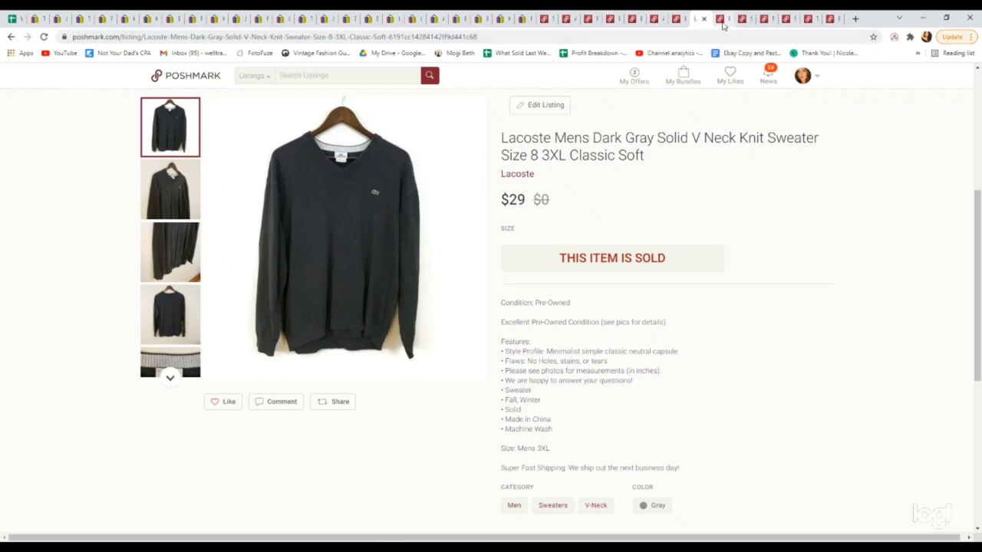
pyautogui.click(721, 17)
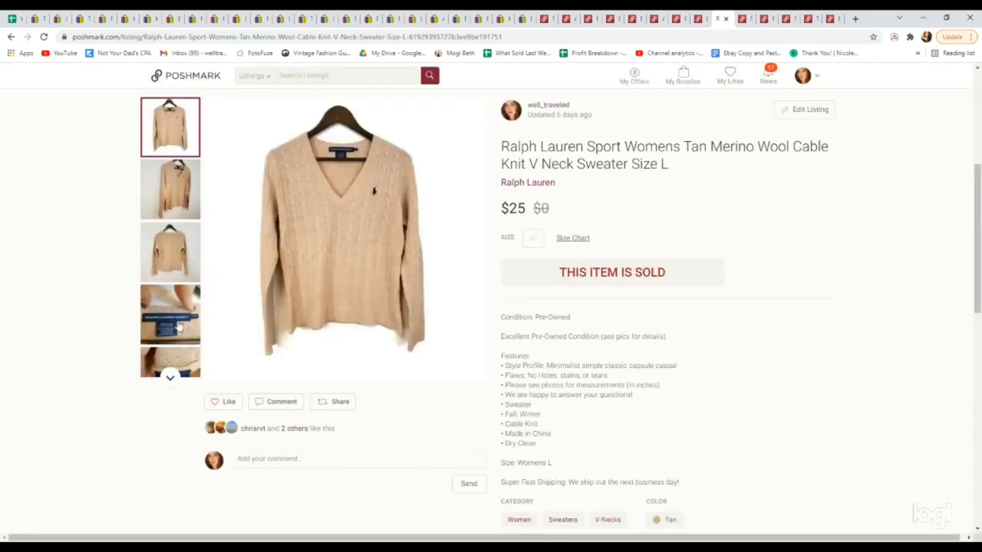
pyautogui.click(168, 314)
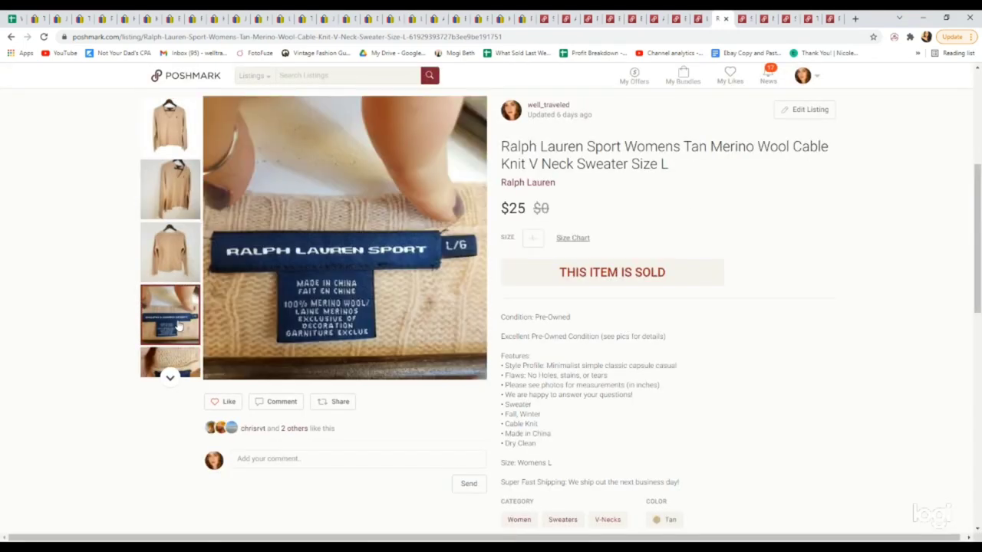
pyautogui.click(169, 126)
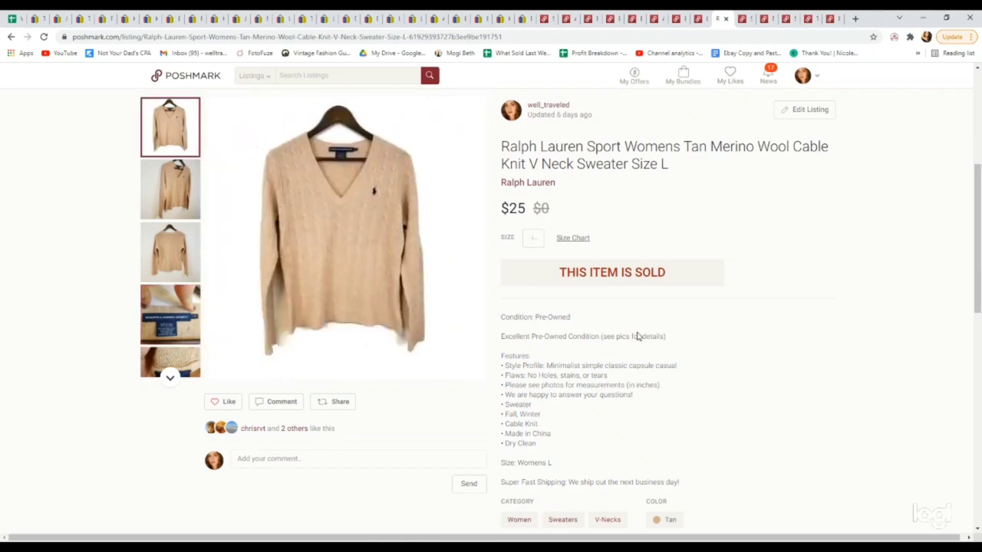
pyautogui.moveTo(680, 334)
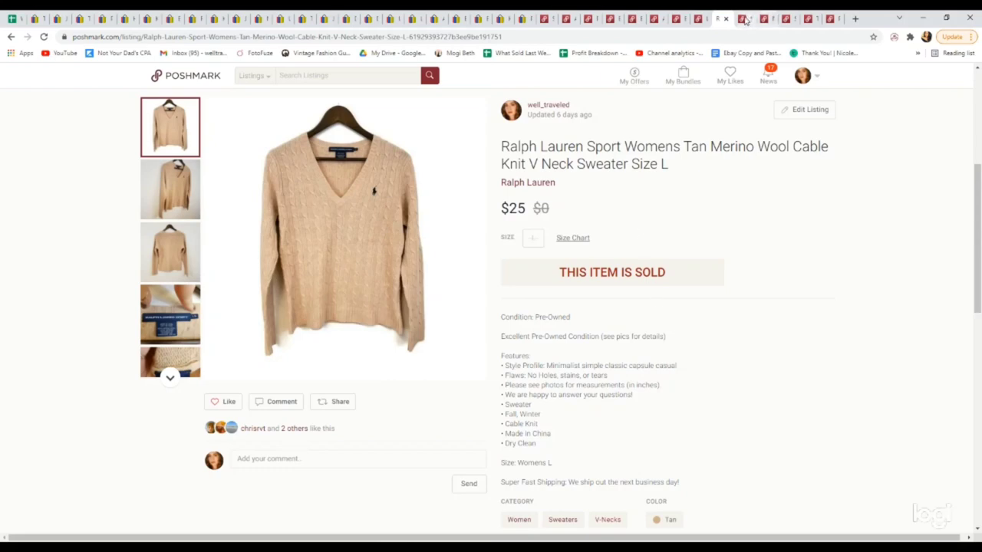
# Step: Browse the sold Stussy white bucket hat at $40 (top view, TRIBE lettering), then bring up the Nike gray hoodie sold at $26
pyautogui.click(743, 15)
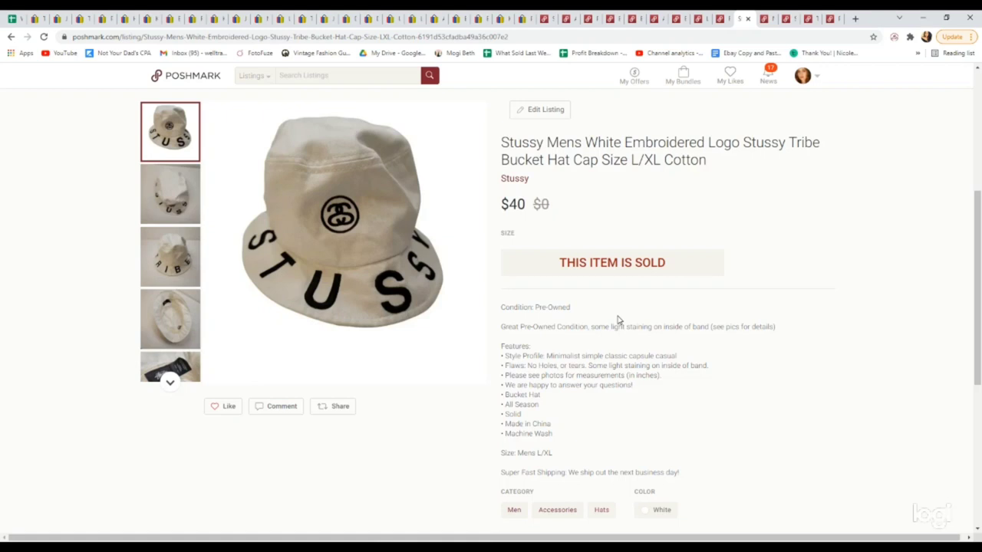
pyautogui.moveTo(171, 380)
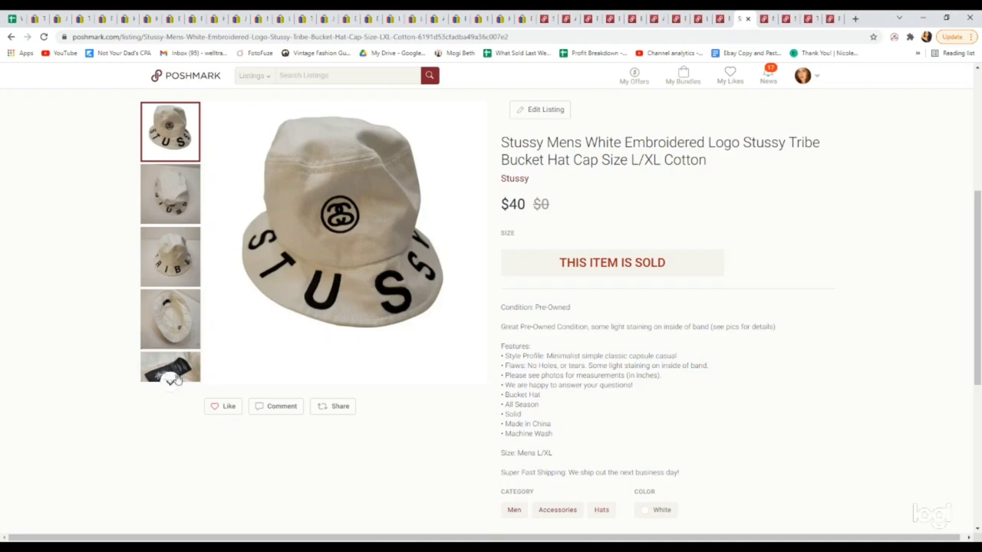
pyautogui.moveTo(175, 202)
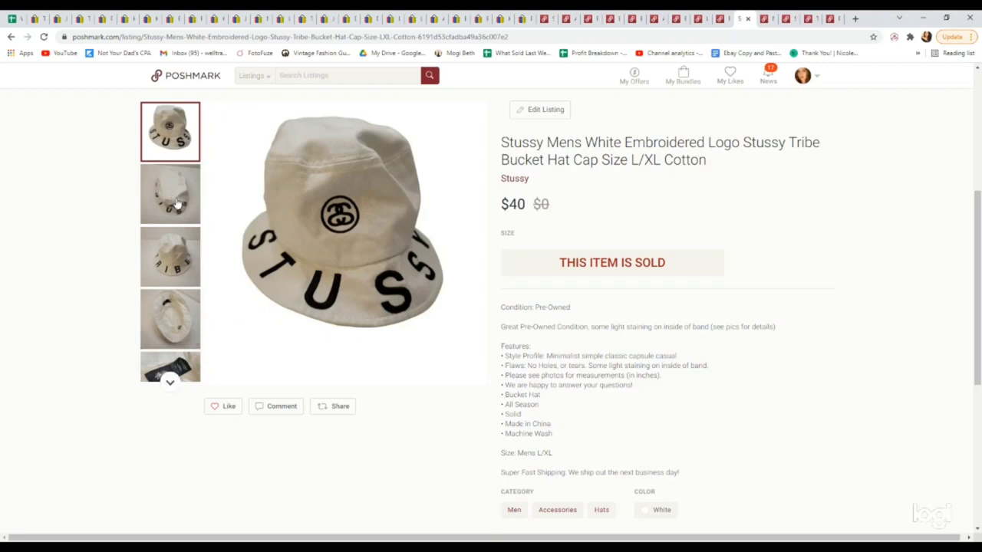
pyautogui.click(169, 193)
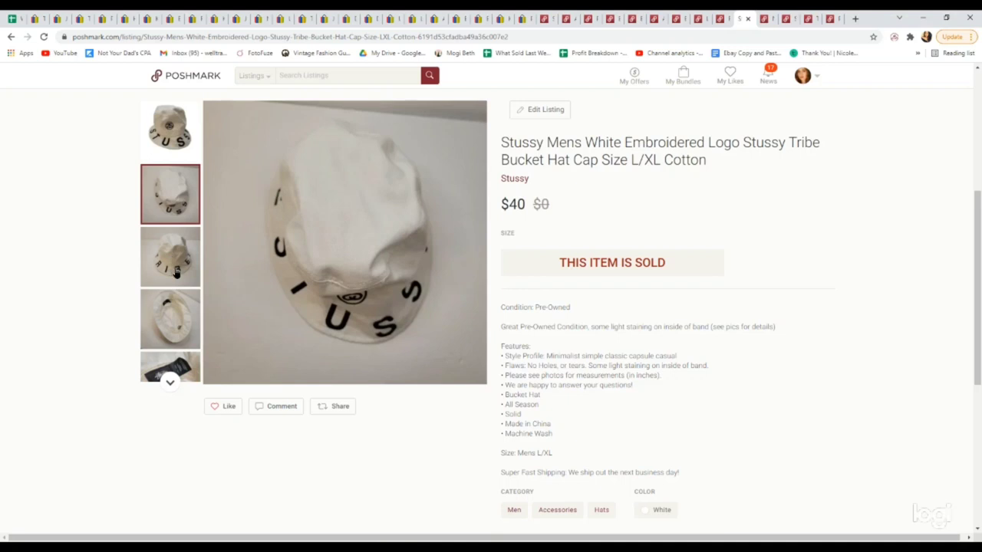
pyautogui.click(169, 258)
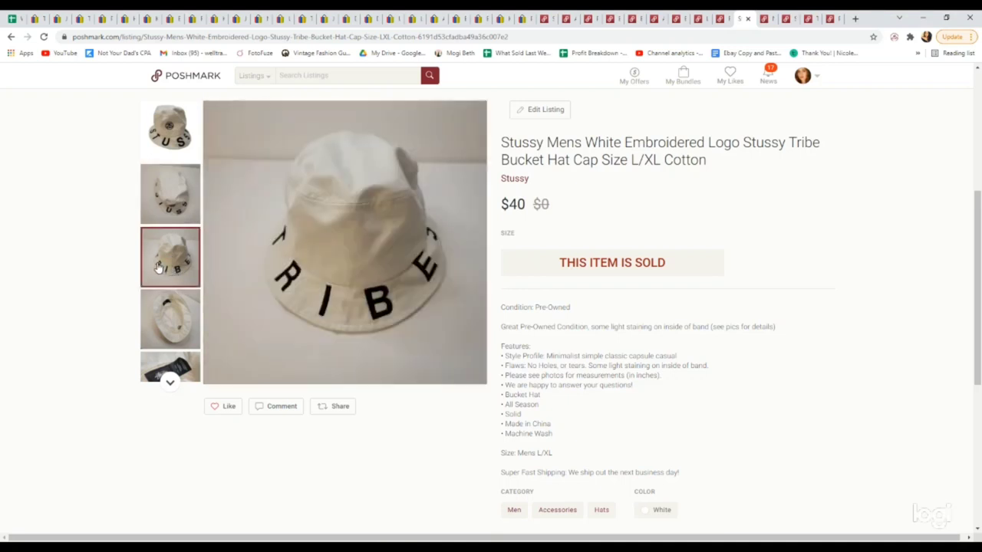
pyautogui.click(169, 131)
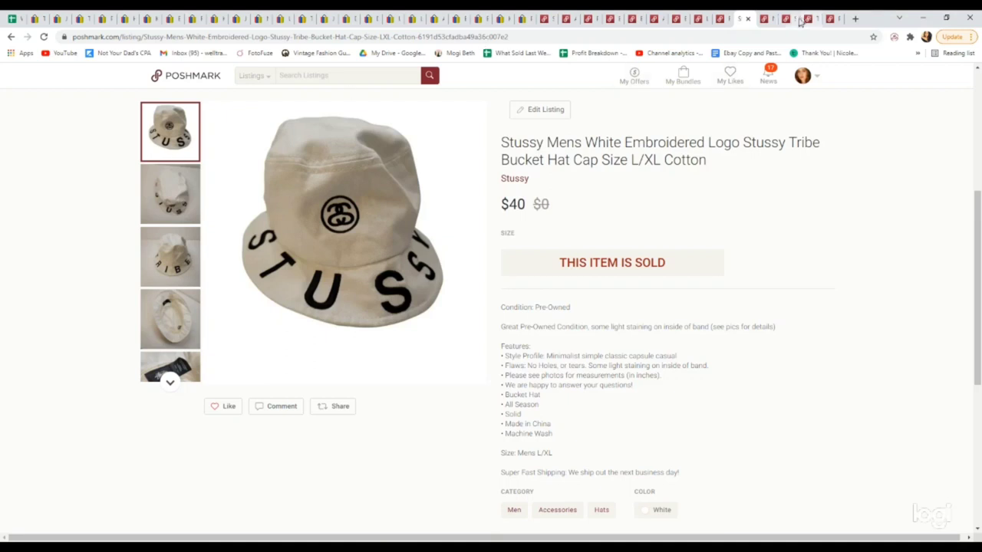
pyautogui.click(767, 19)
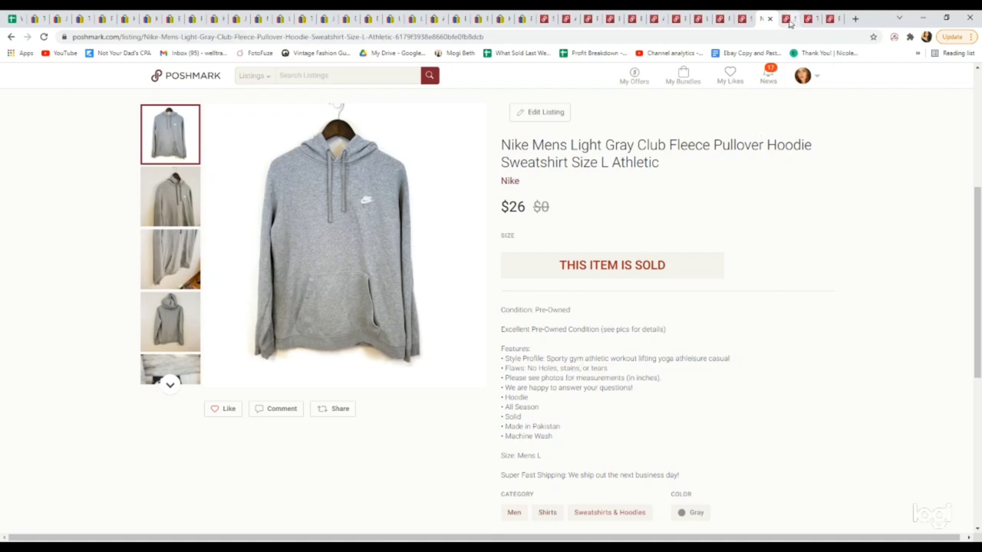
# Step: Review the sold Sorel dark brown knee-high suede boots at $55, including the Sorel logo close-up
pyautogui.click(784, 15)
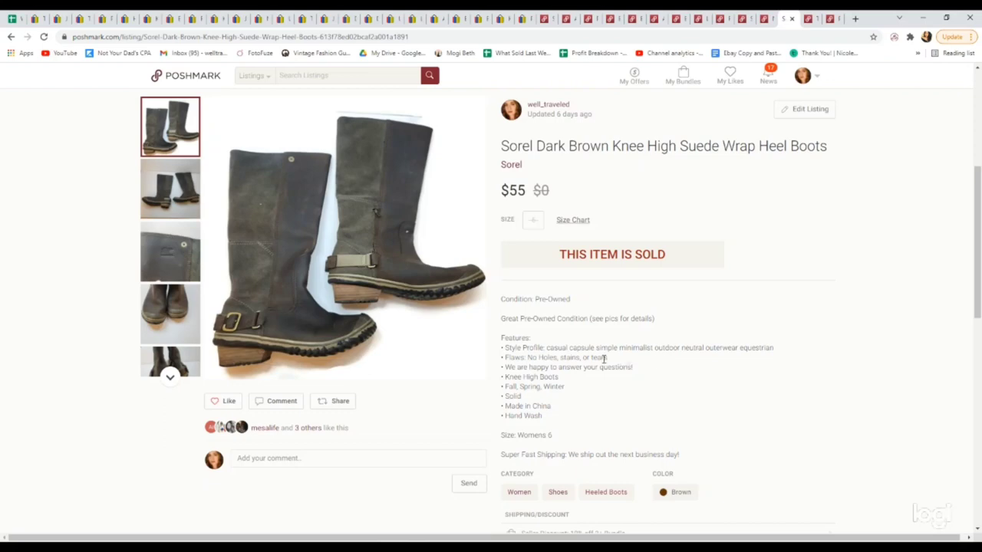
pyautogui.click(171, 252)
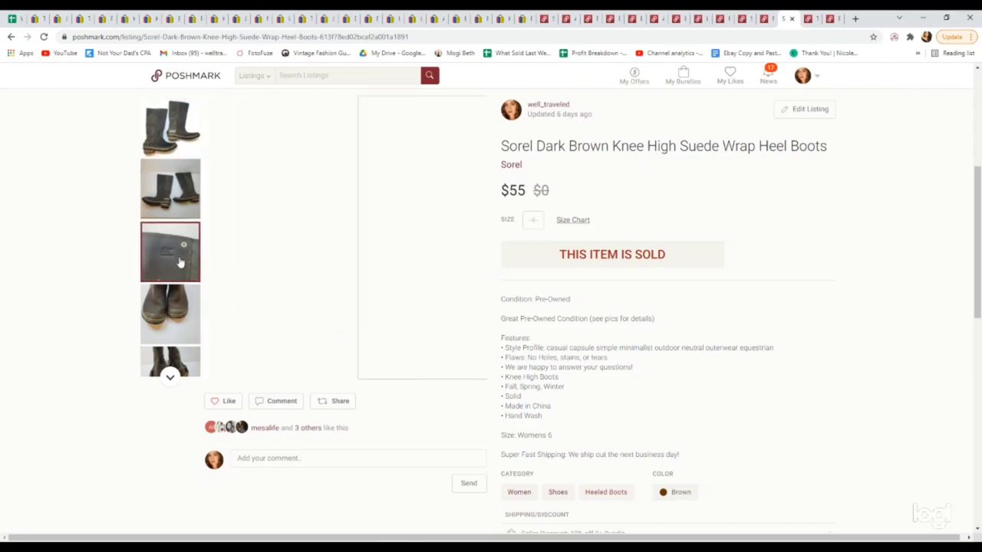
pyautogui.click(169, 251)
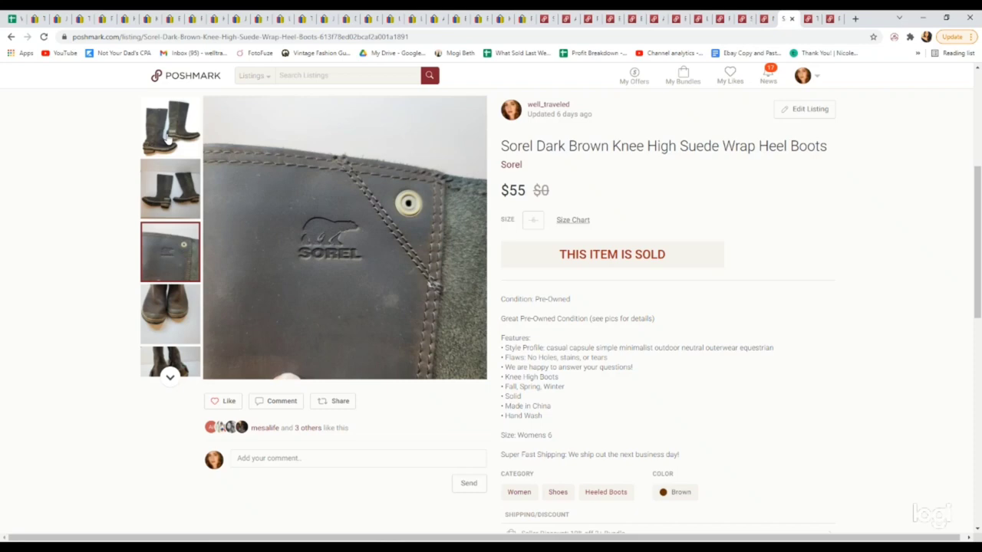
pyautogui.click(169, 126)
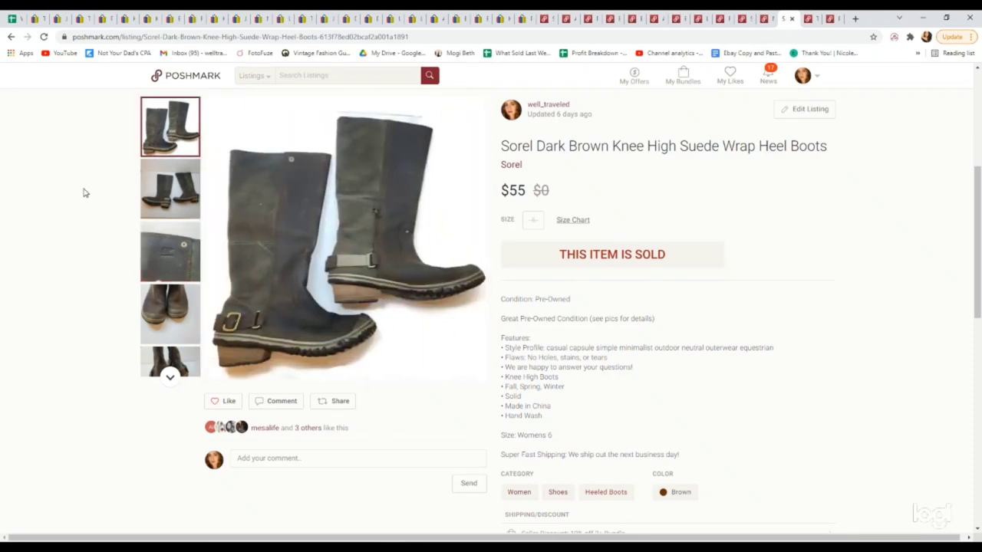
pyautogui.moveTo(595, 178)
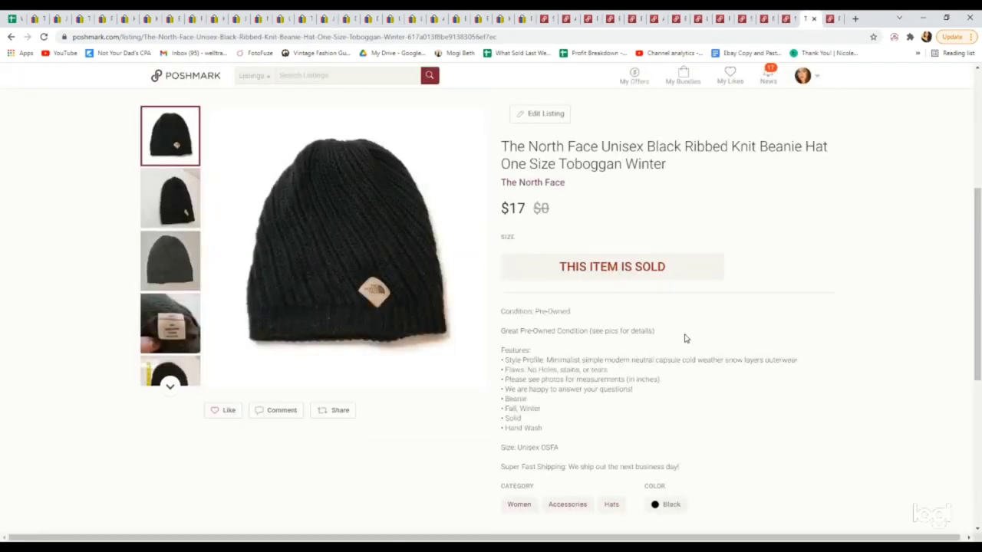
pyautogui.moveTo(574, 344)
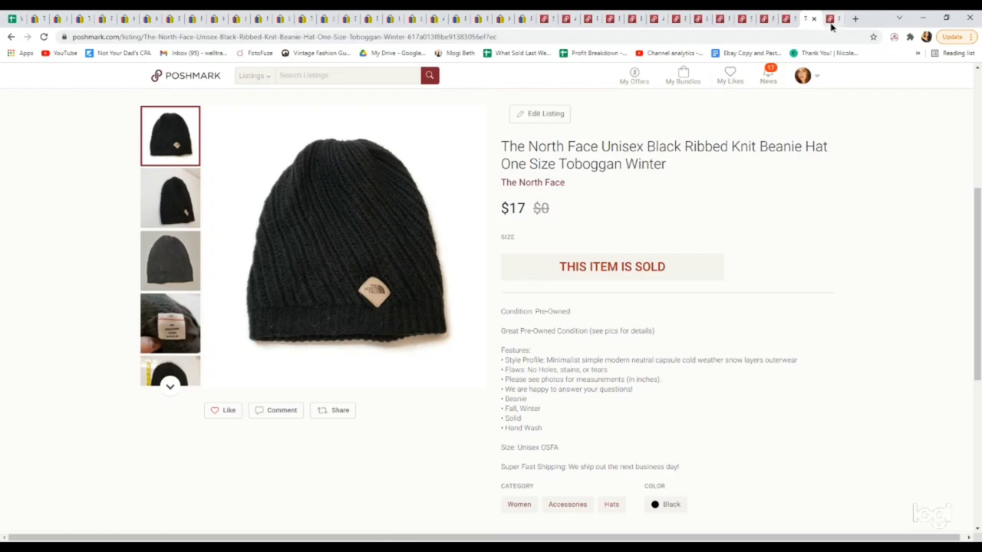
# Step: View the sold Peter Millar tan 35x34 performance trousers at $34 and their main photo
pyautogui.click(825, 18)
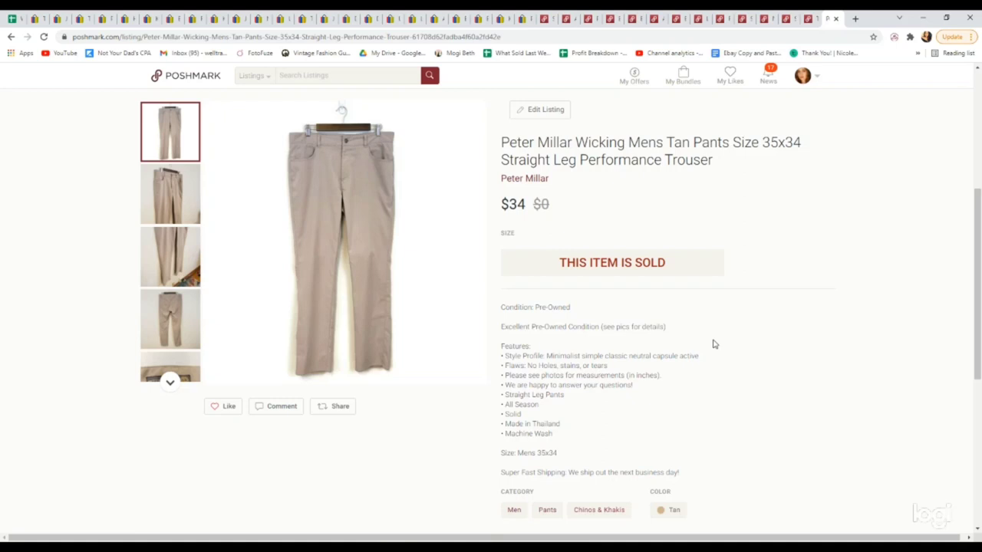
pyautogui.moveTo(150, 373)
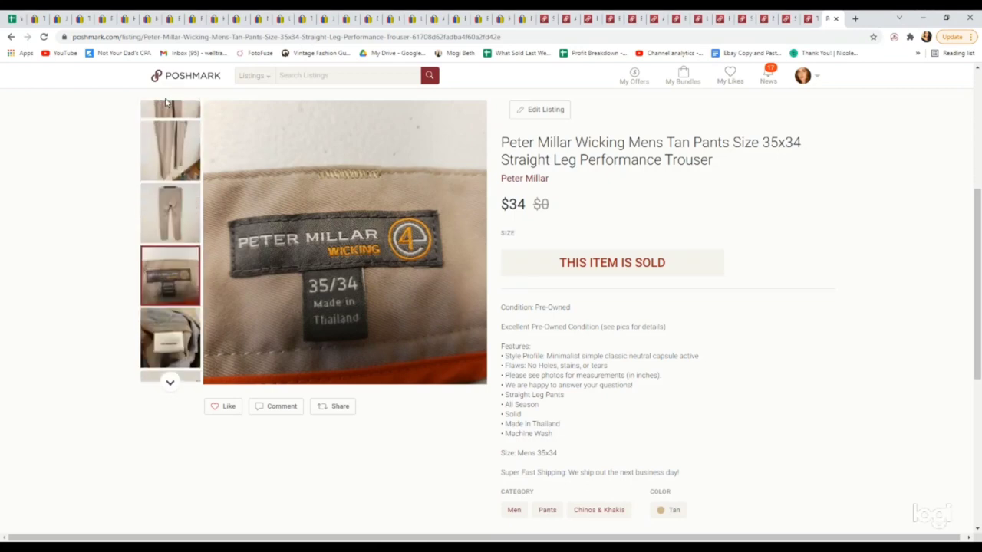
pyautogui.click(169, 132)
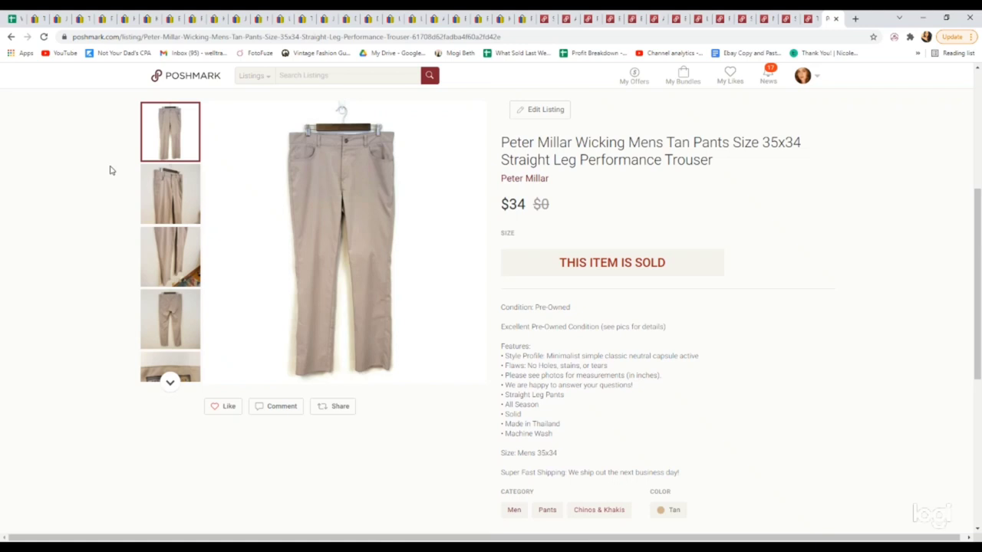
pyautogui.moveTo(747, 260)
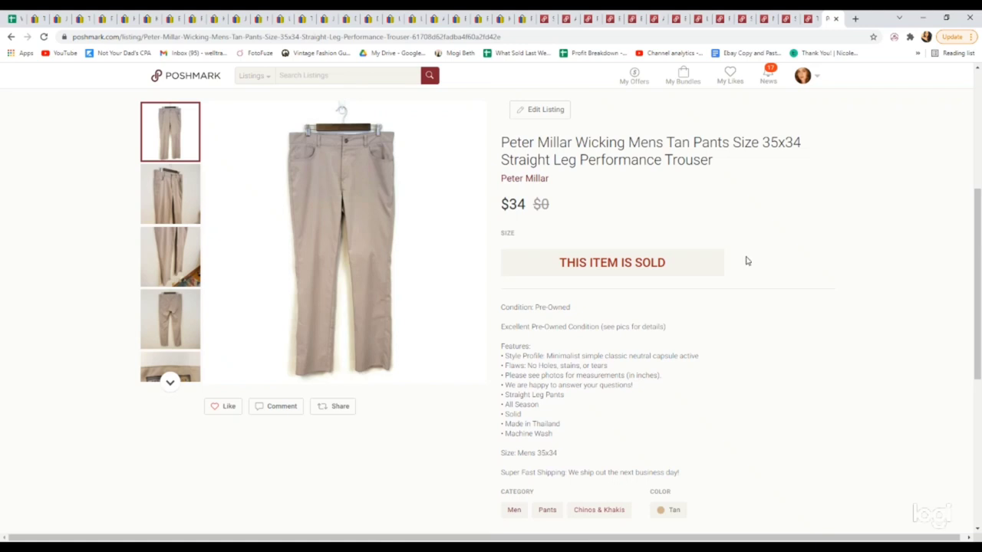
pyautogui.moveTo(737, 240)
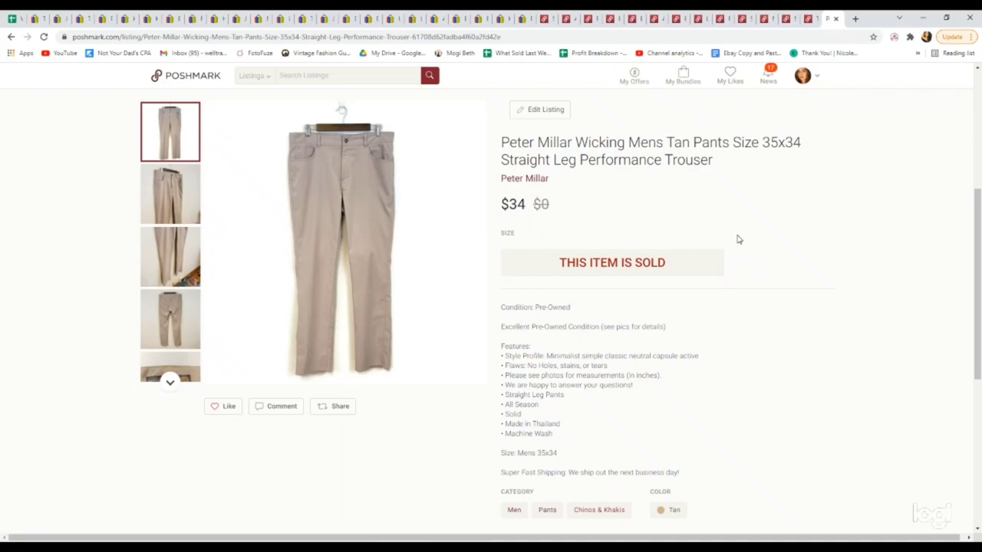